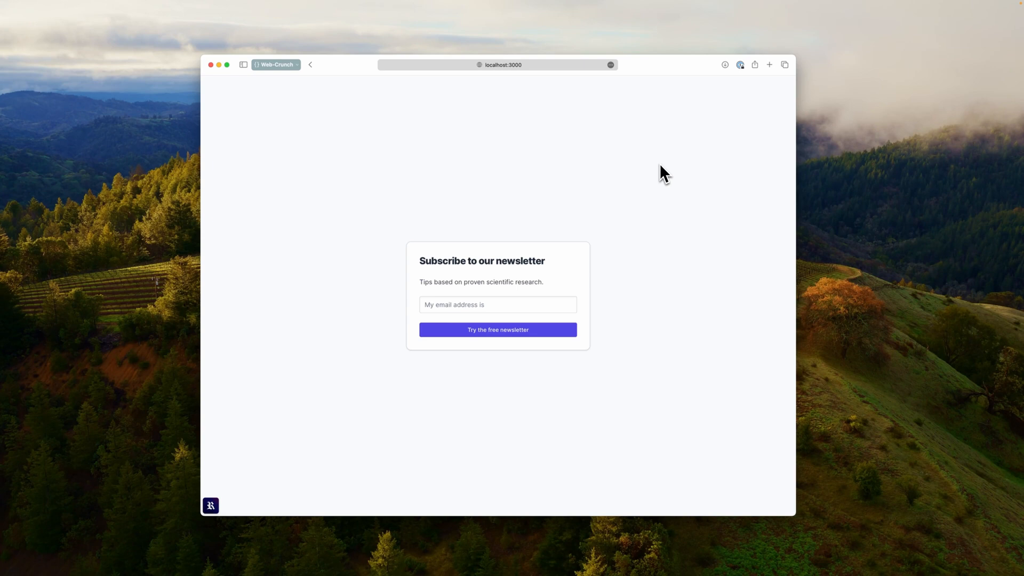
mouse_move(517, 297)
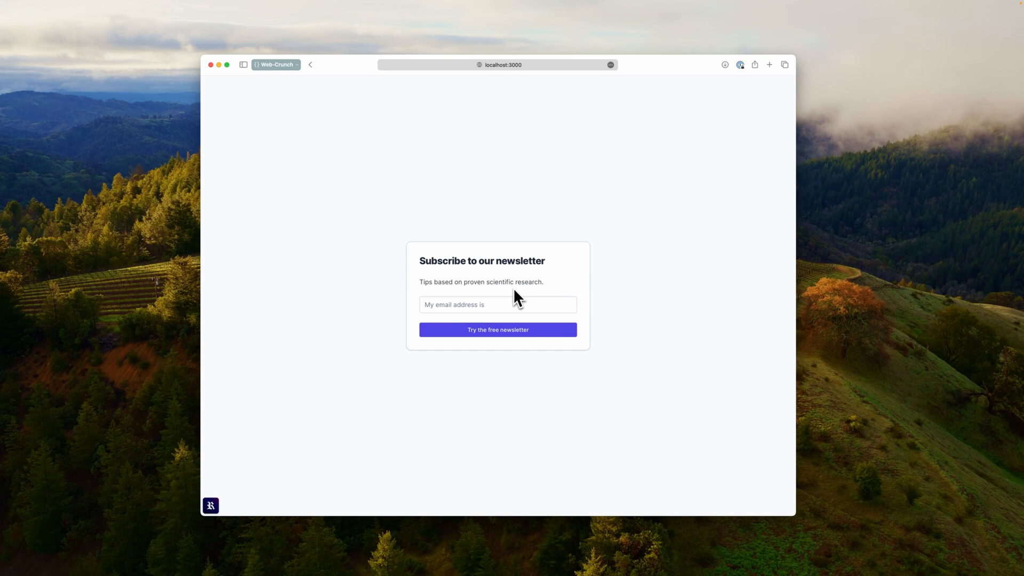
click(500, 305)
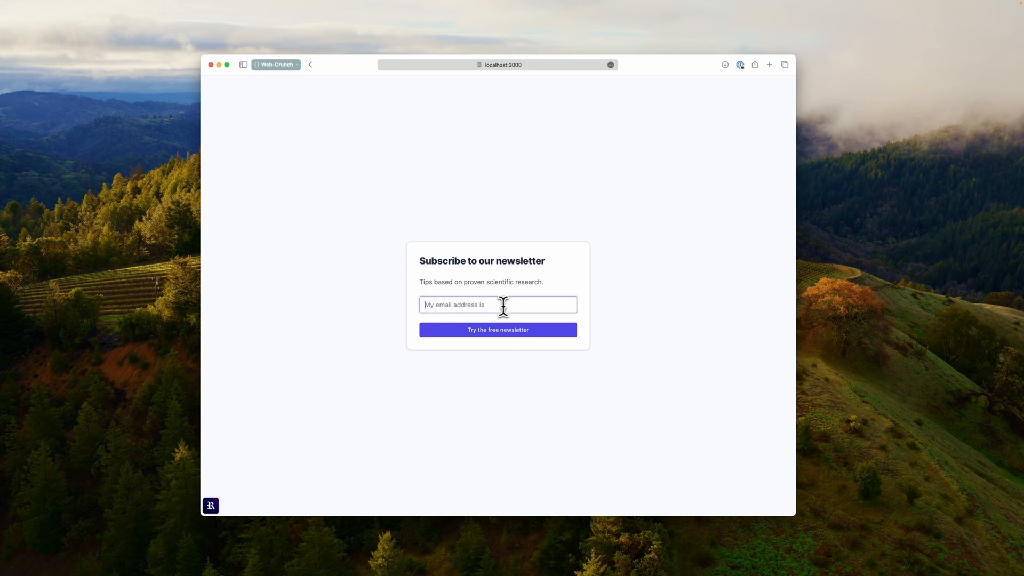
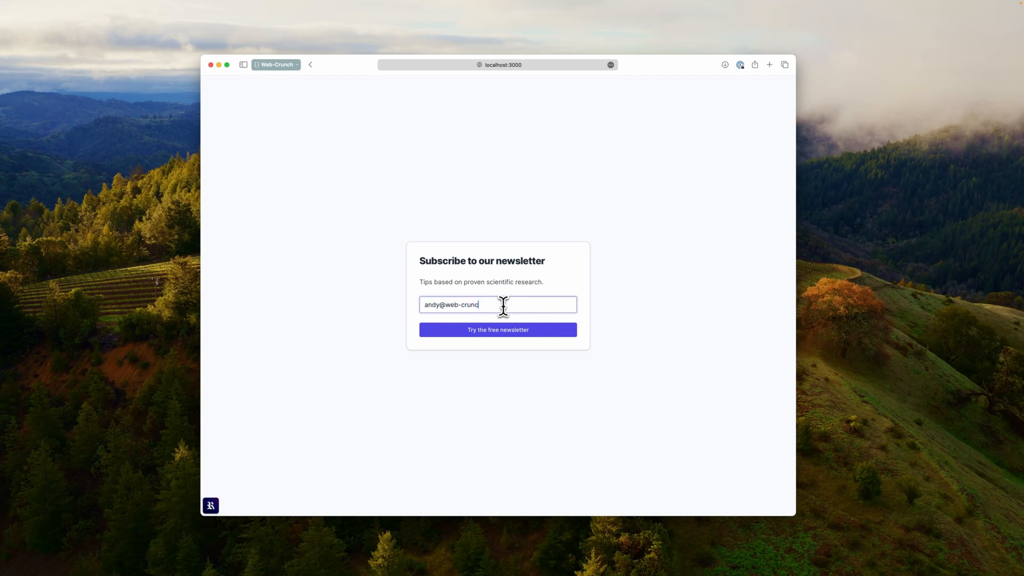
click(497, 330)
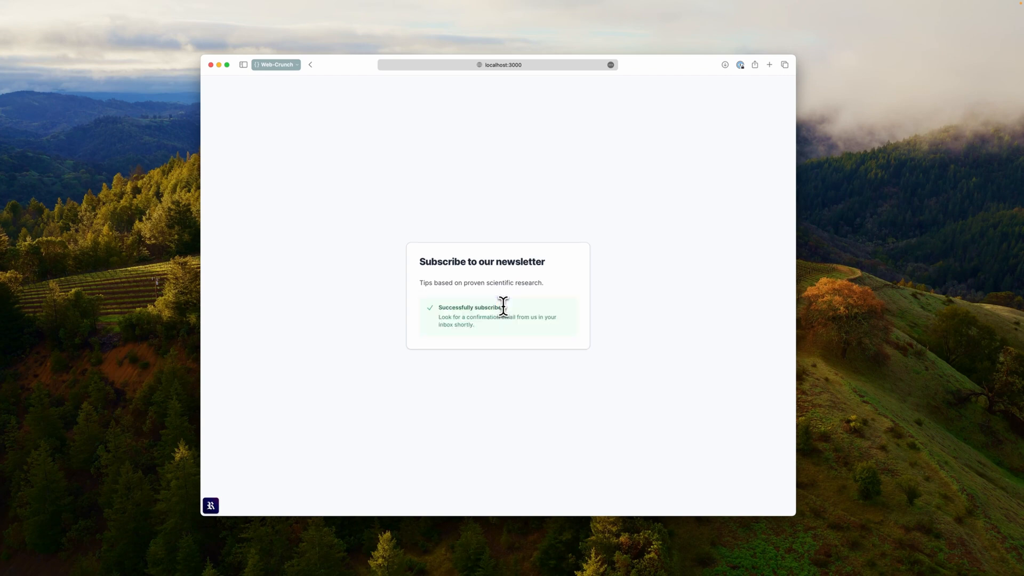
mouse_move(618, 262)
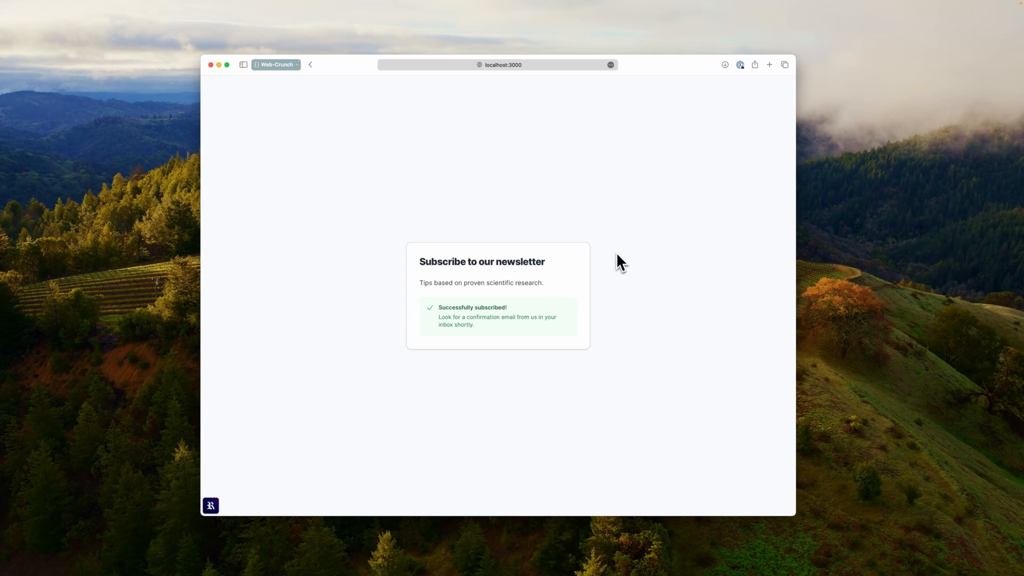
mouse_move(625, 263)
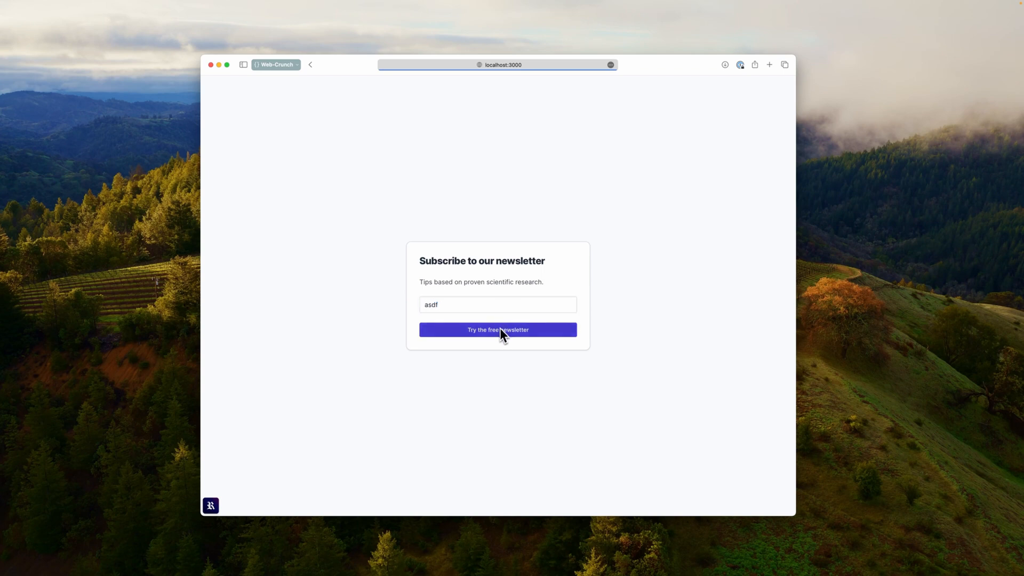
- Submit the form with an empty email to show the email-can't-be-blank error
click(472, 304)
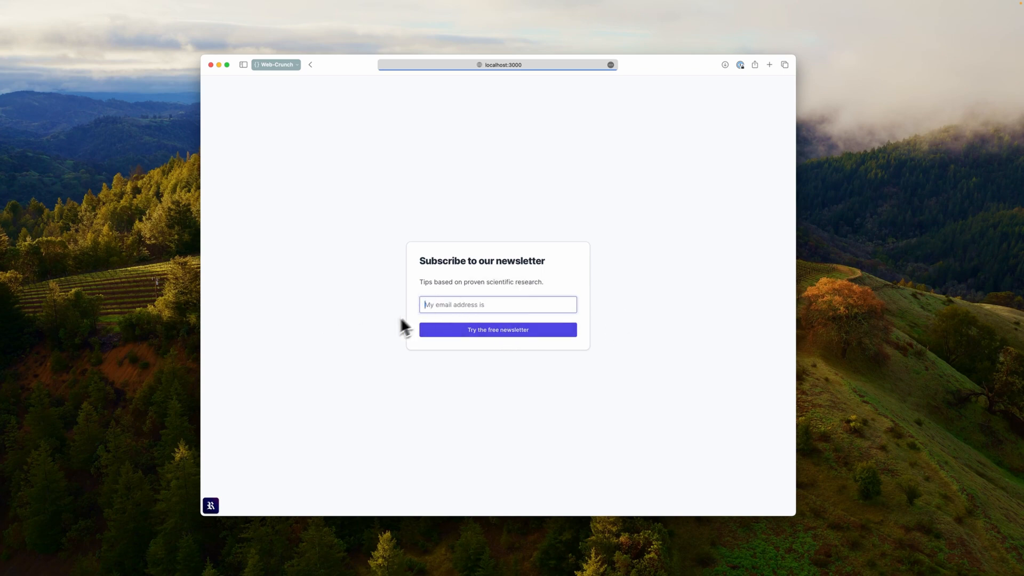
click(497, 330)
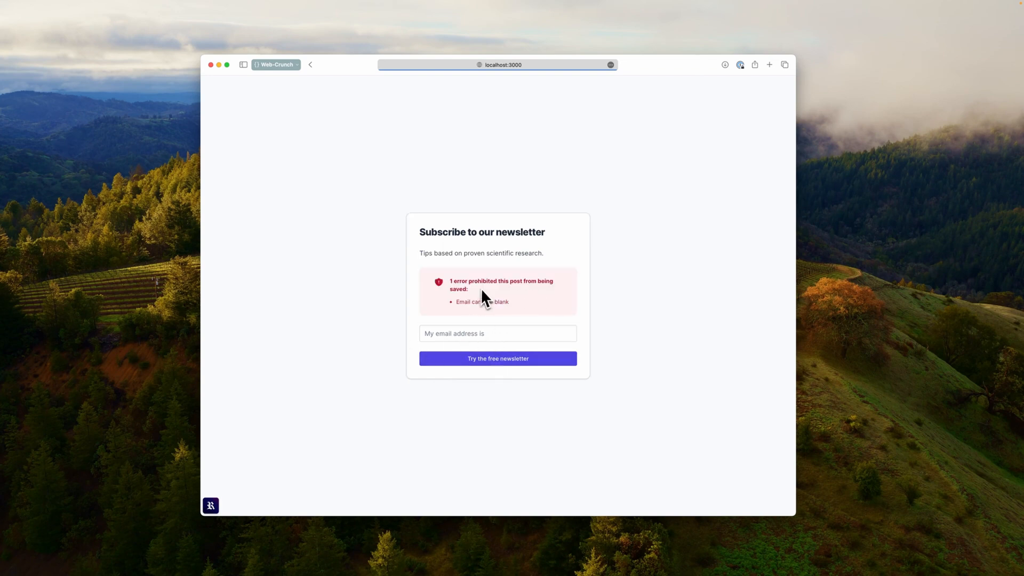
mouse_move(601, 241)
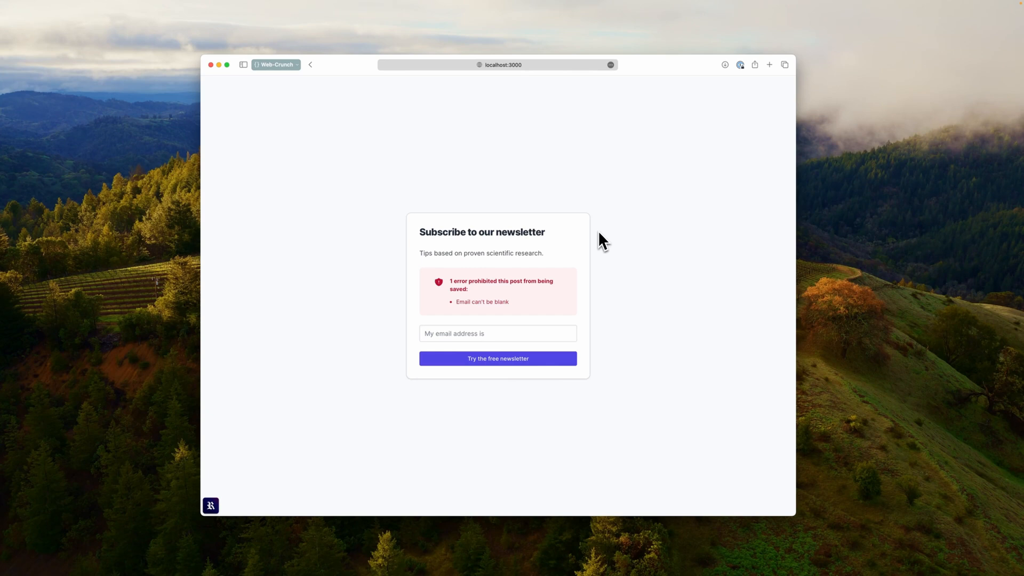
mouse_move(602, 254)
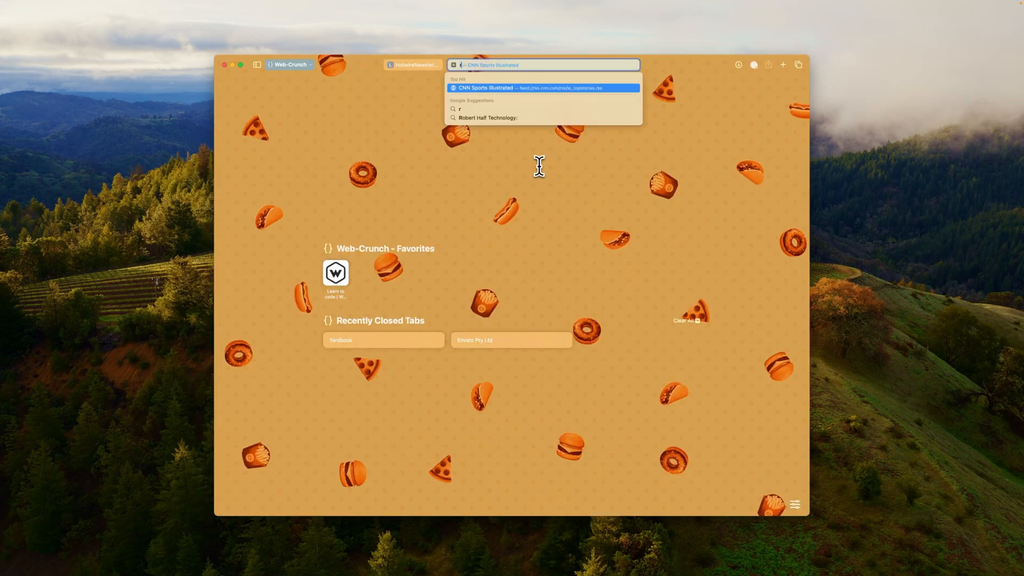
- Open the Rails UI website in a new Safari tab via the railsui suggestion
text(railsui.com)
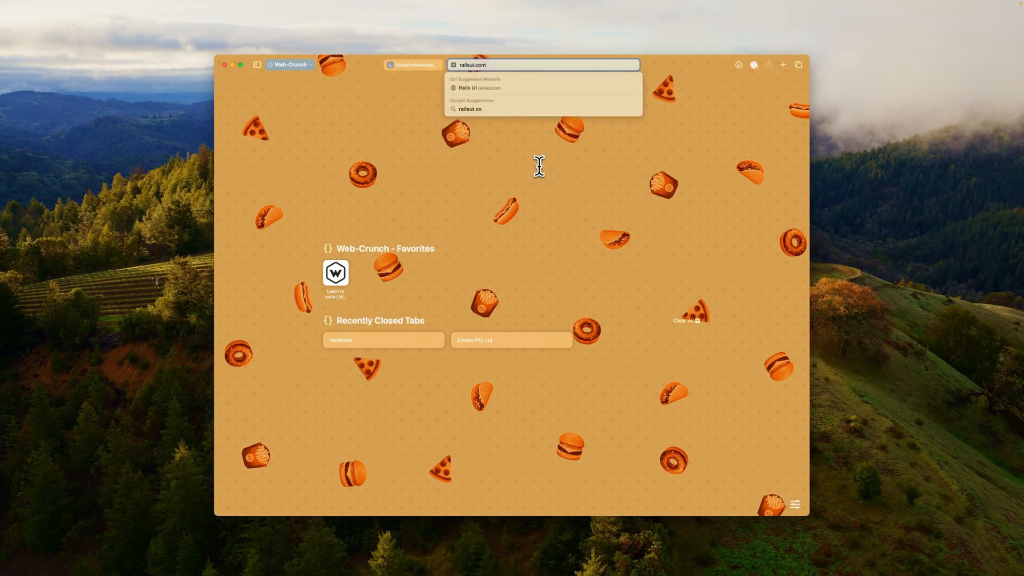
click(471, 88)
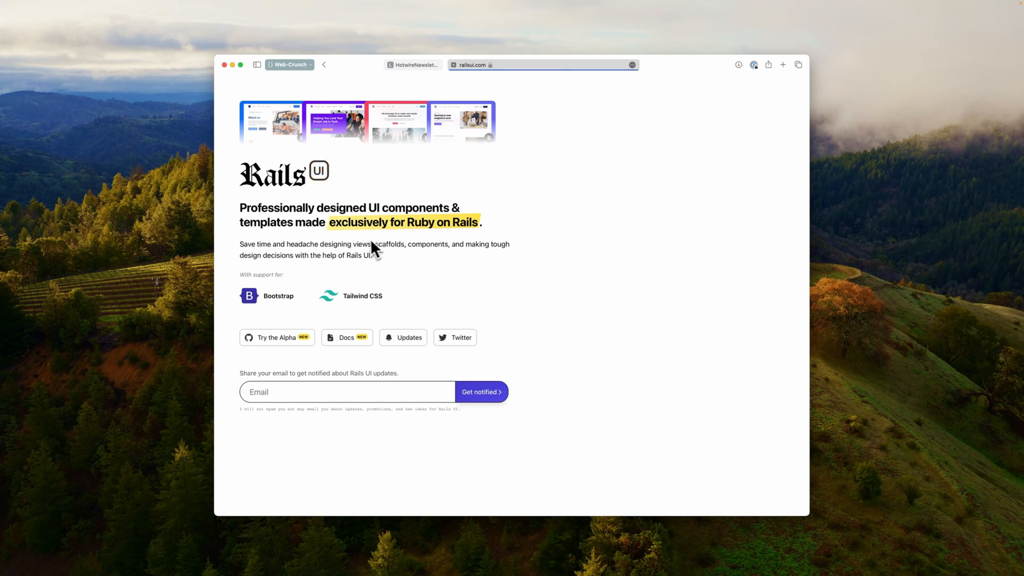
mouse_move(291, 359)
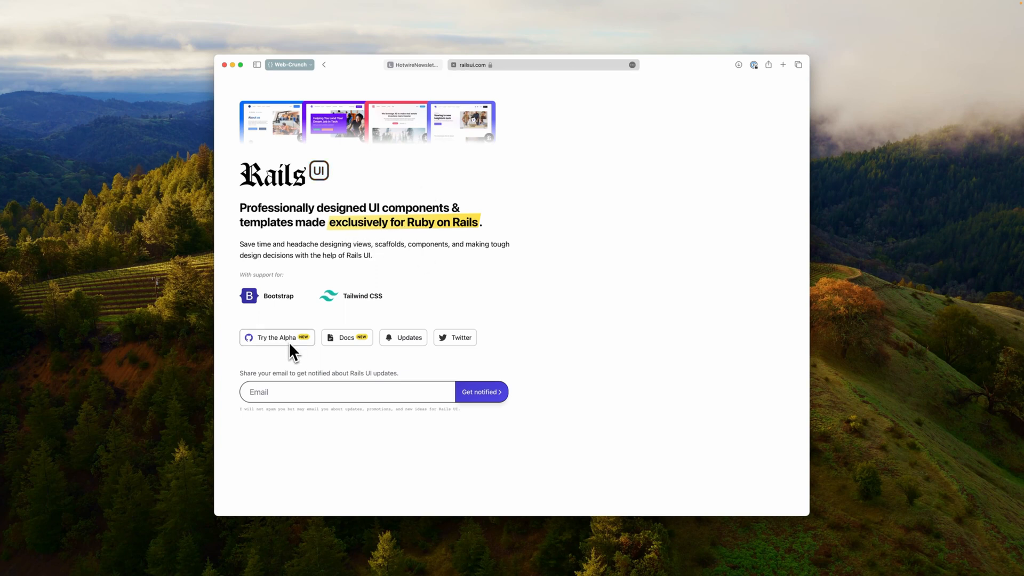
mouse_move(454, 347)
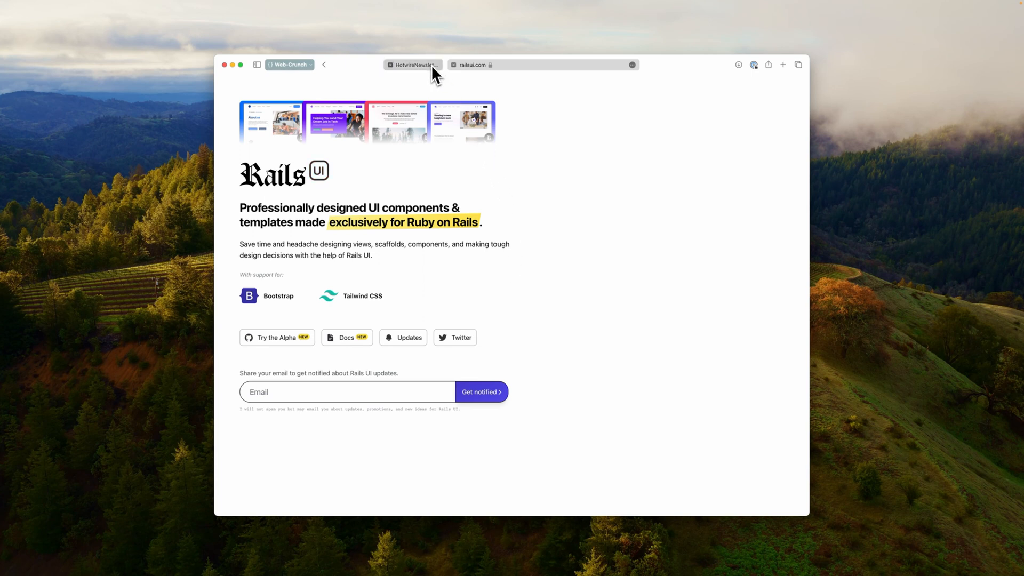
mouse_move(552, 223)
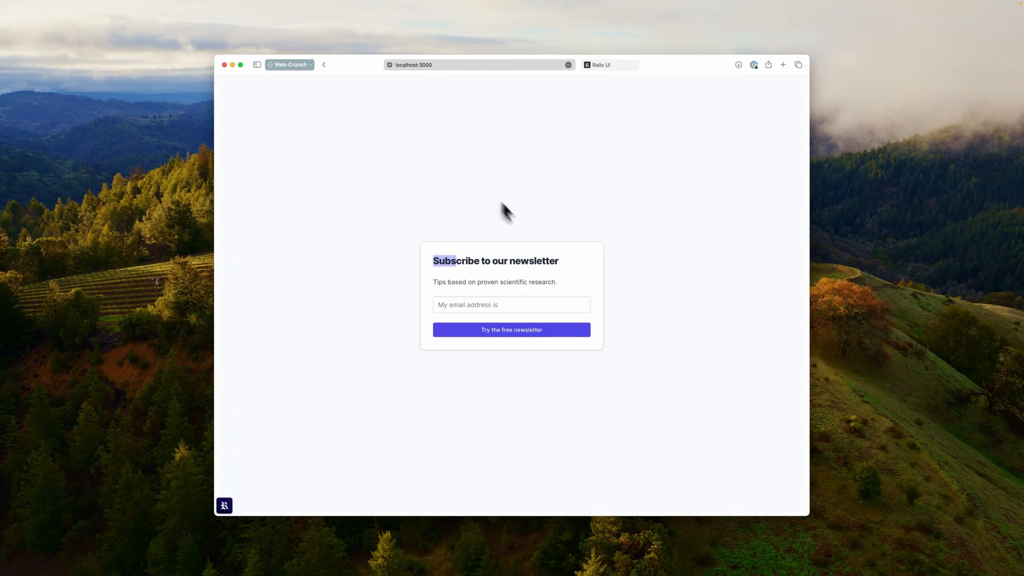
- Start another new tab and begin navigating to github.com
click(783, 64)
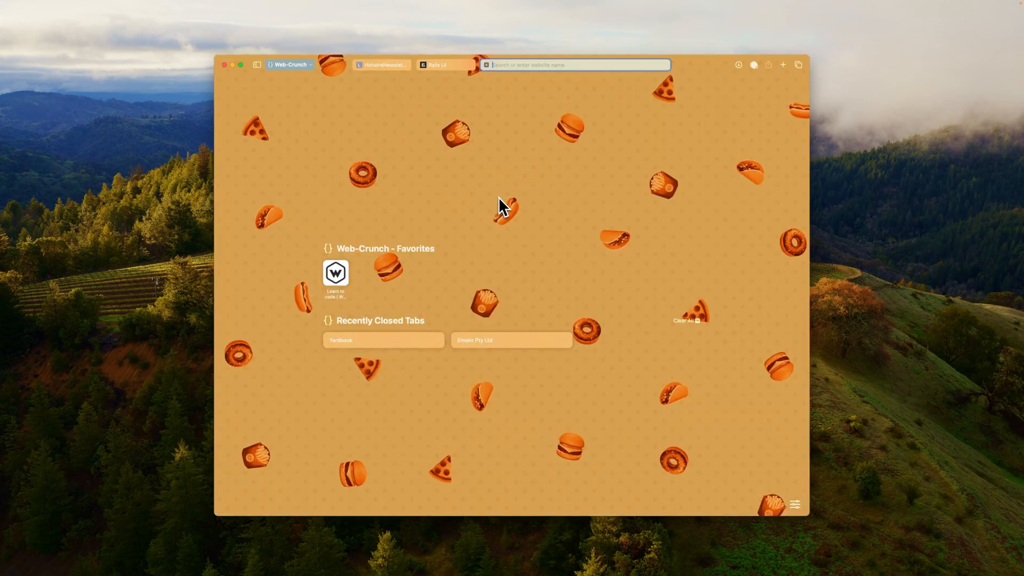
text(github.oc)
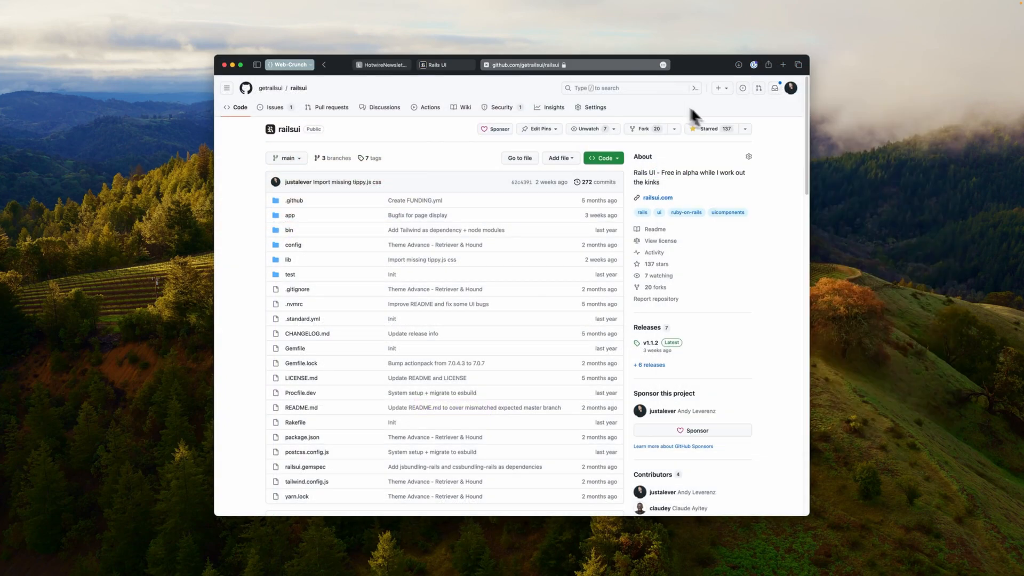
mouse_move(706, 76)
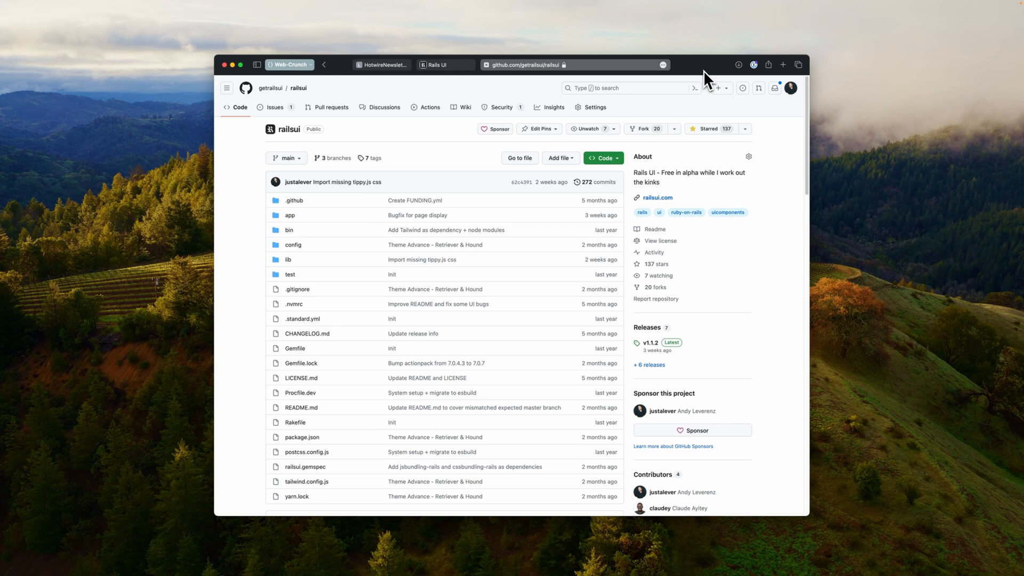
mouse_move(370, 84)
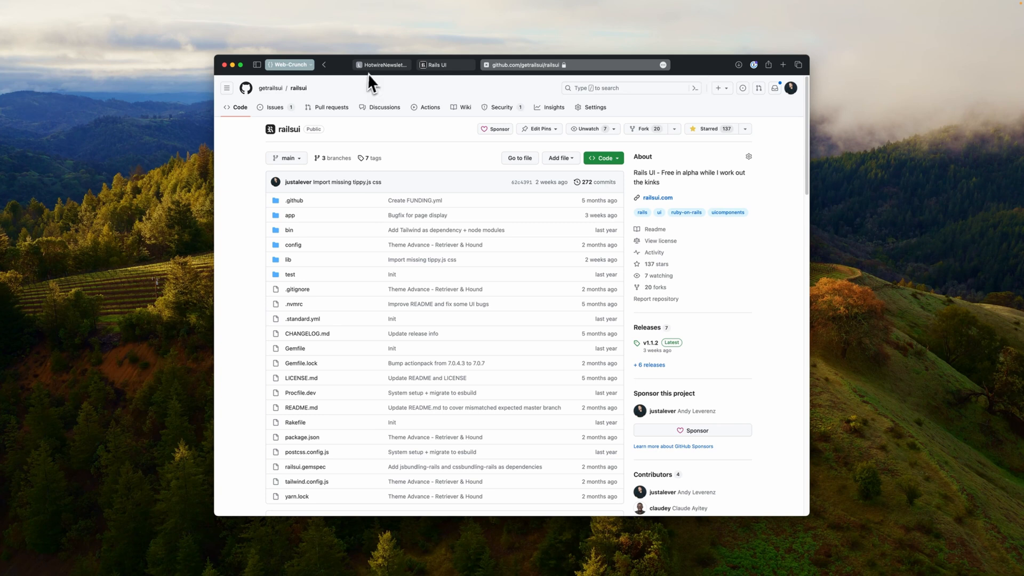
mouse_move(407, 278)
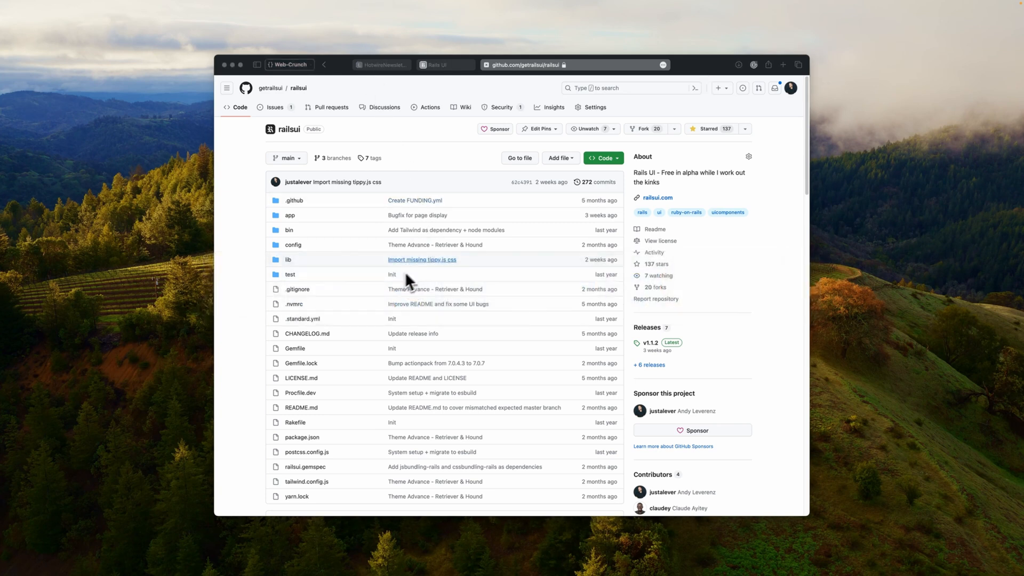
mouse_move(471, 568)
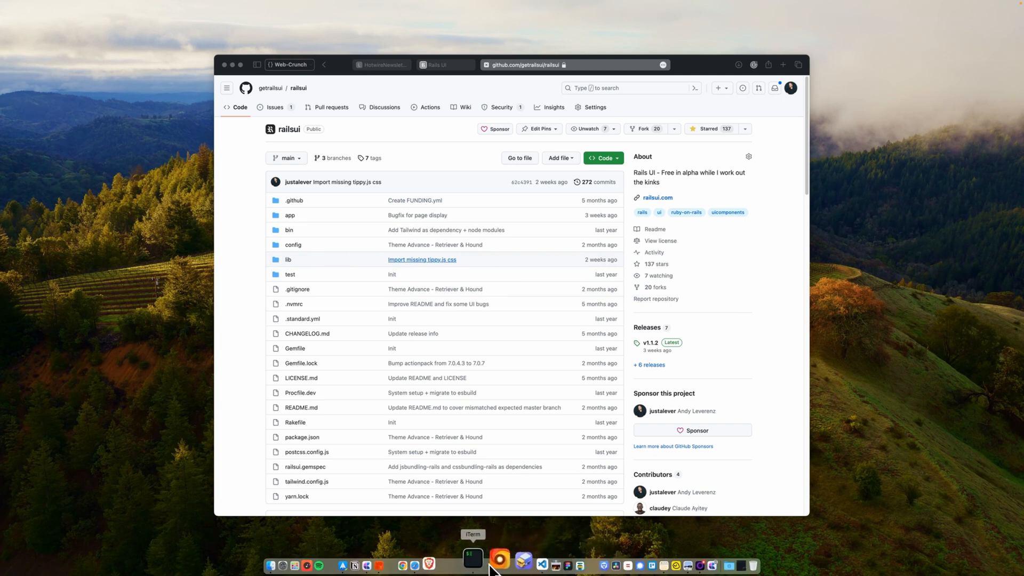
- Switch to iTerm2 and move into the tutorials folder
click(471, 556)
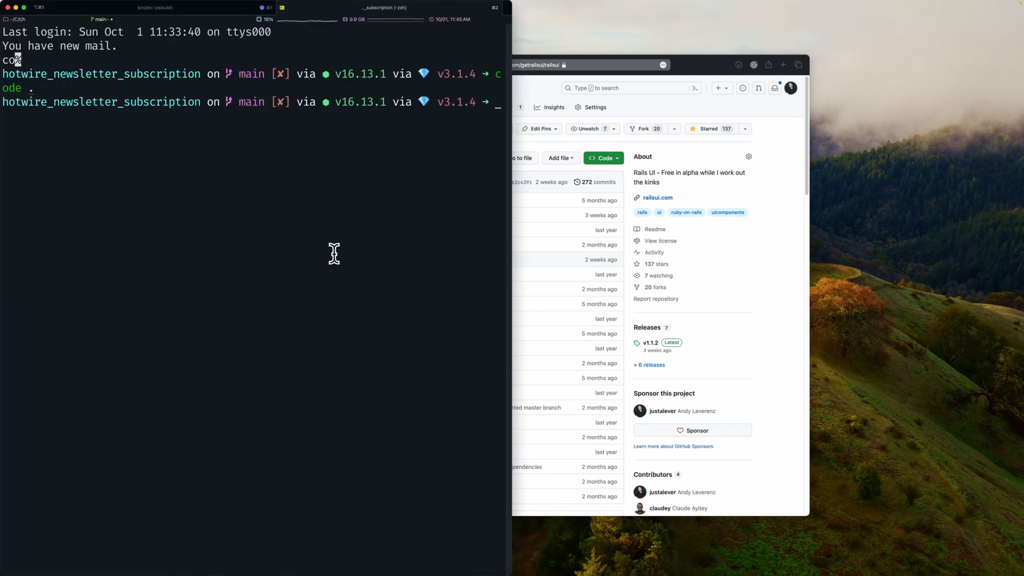
mouse_move(707, 94)
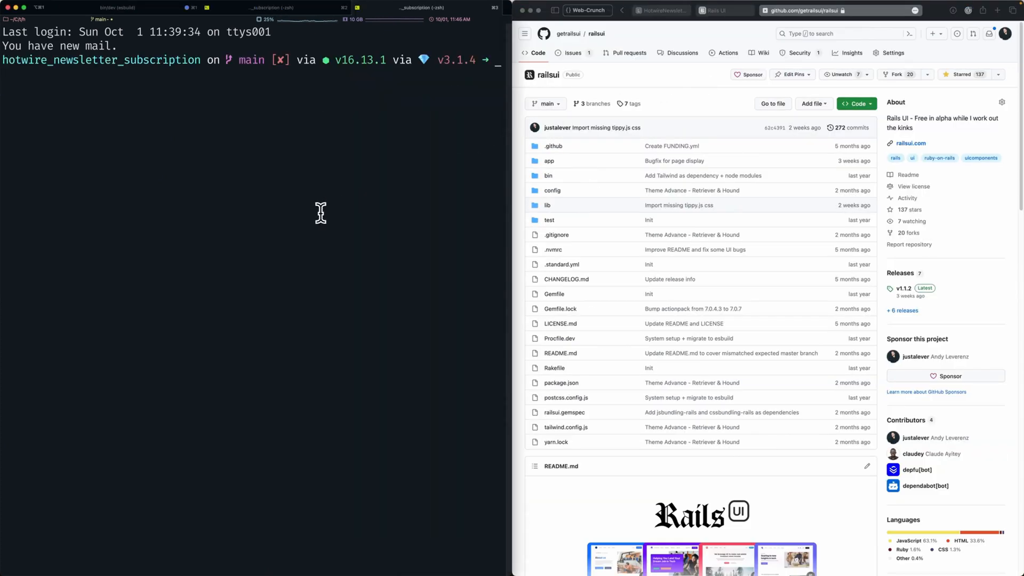
text(pcode)
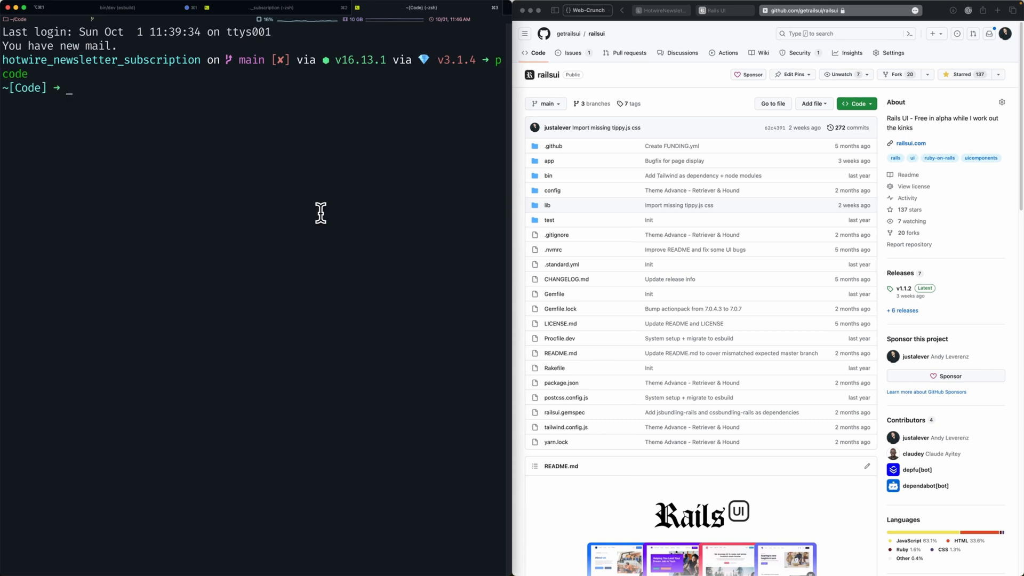
text(tutorials)
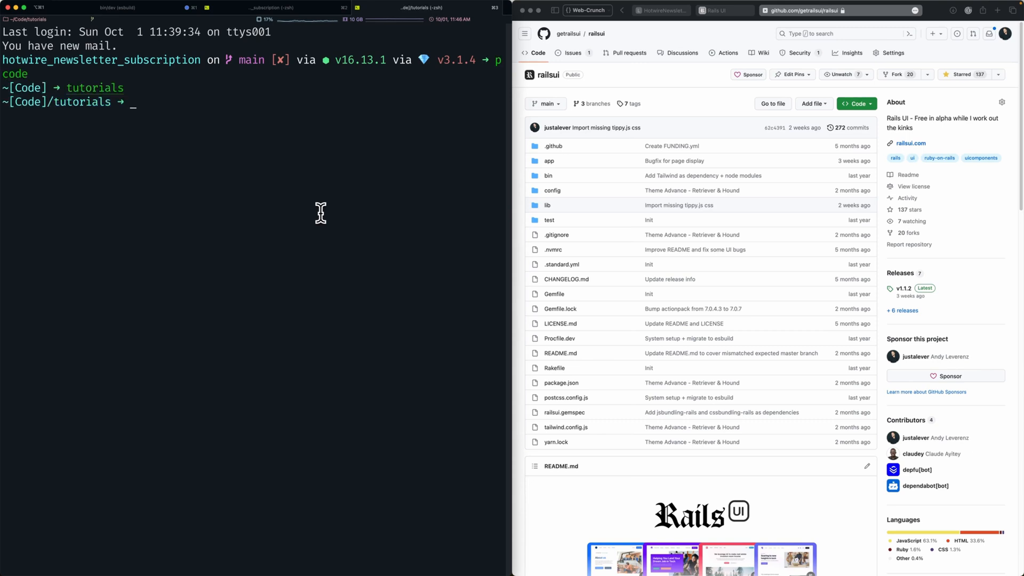
- Generate a new Rails app with 'rails new hotwire_newsletters' and enter its folder
text(rails new)
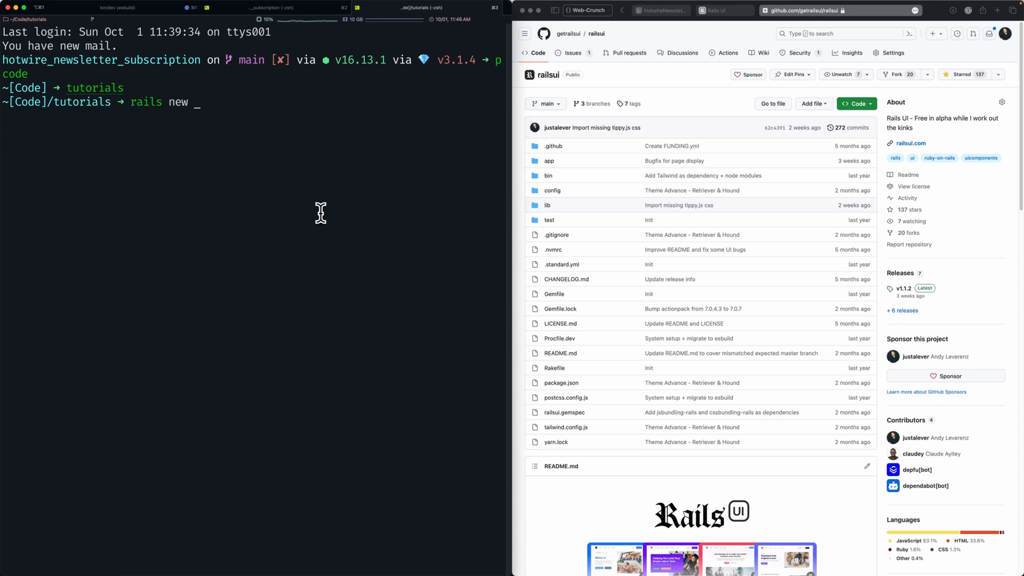
text(hotire)
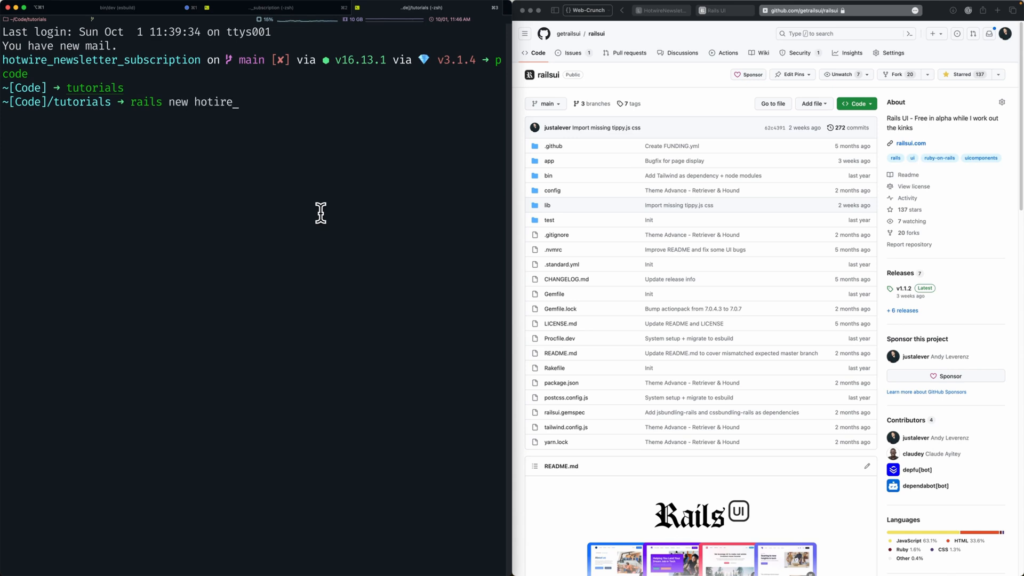
text(newsletter)
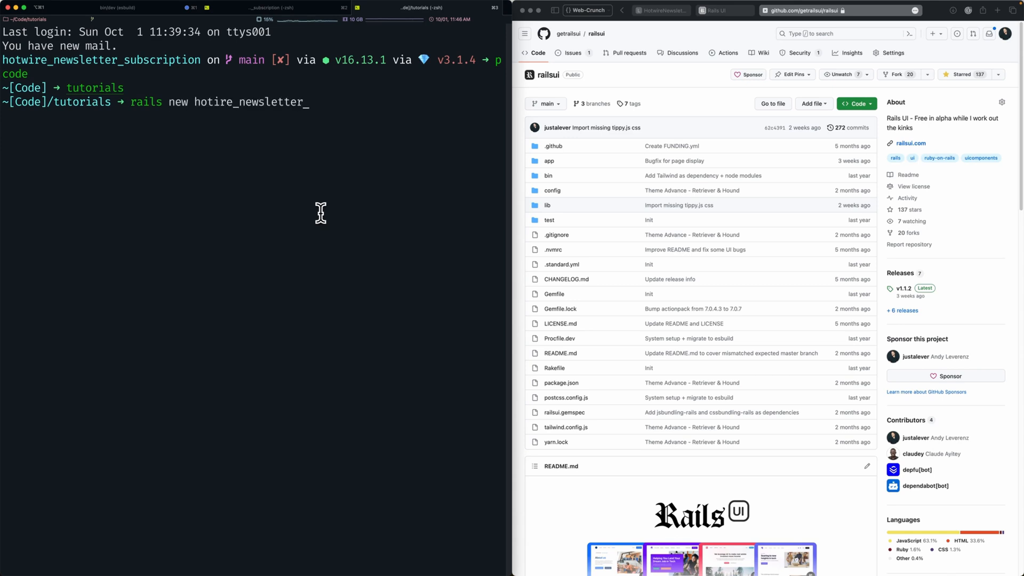
text(s)
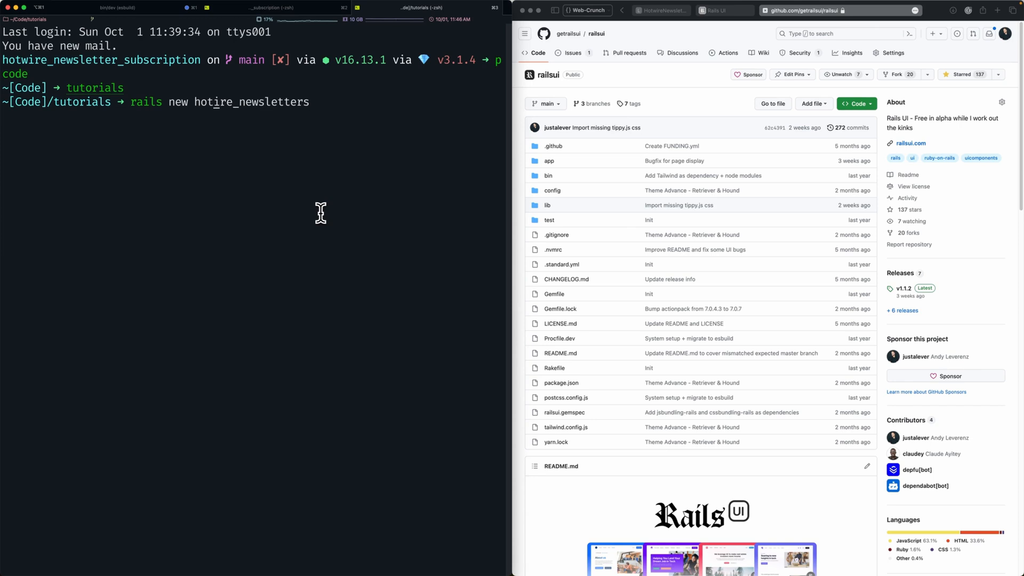
text(hotwire_newsletters)
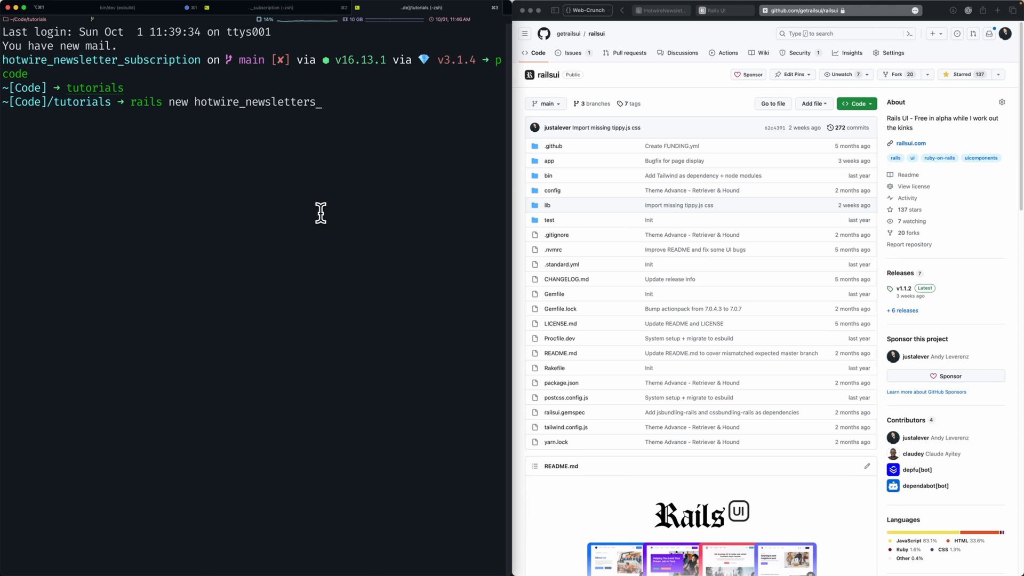
key(Enter)
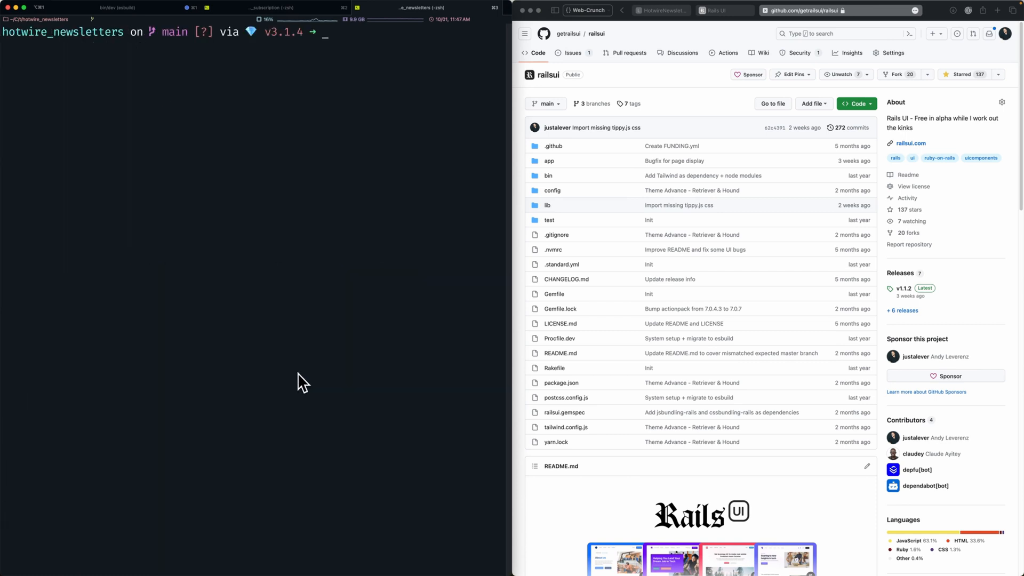
- Run 'bundle add railsui --github getrailsui/railsui --branch main' to add the gem
text(bundle)
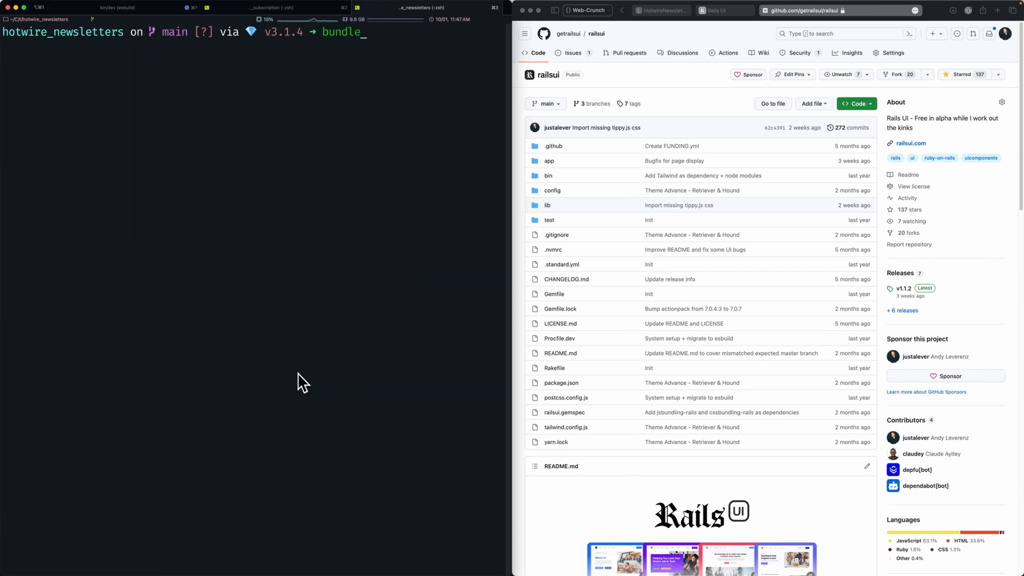
text(add railsui)
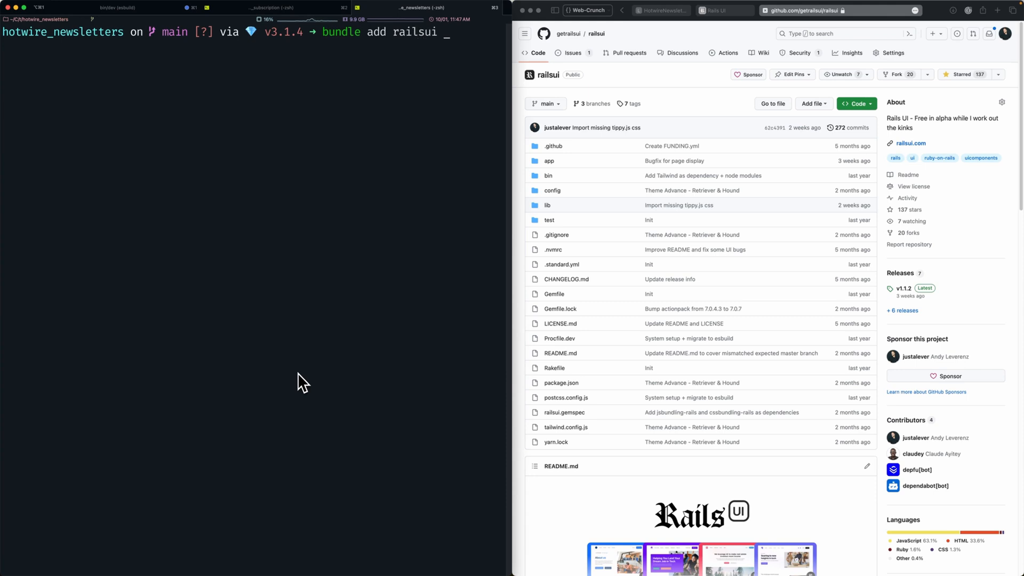
text(--ghithub)
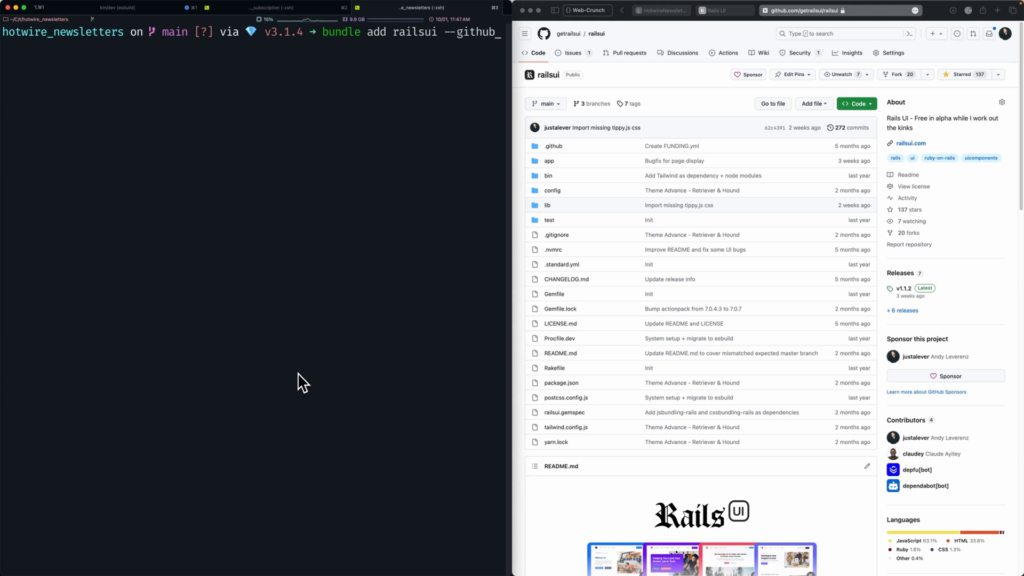
text(get)
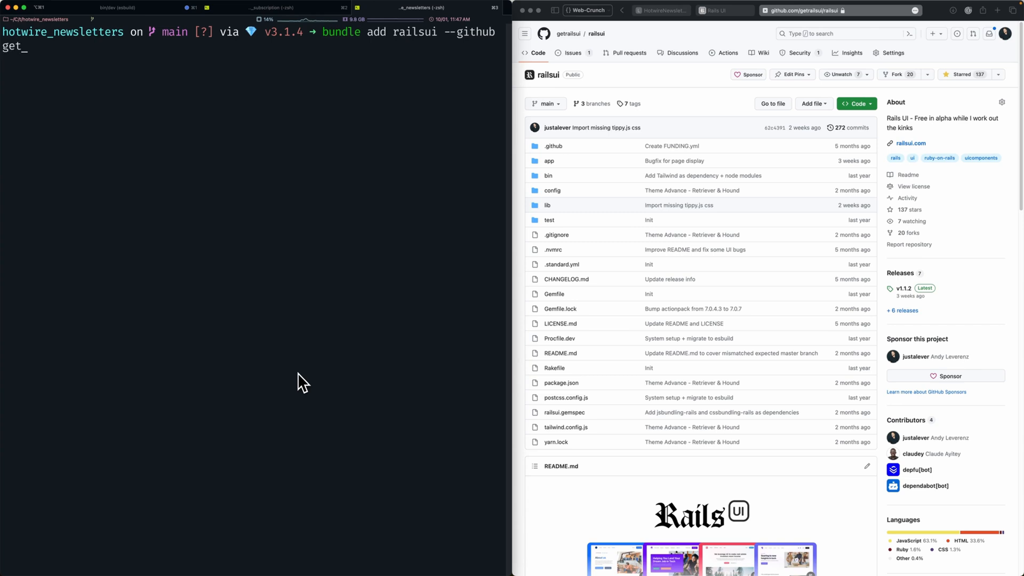
text(railsui/)
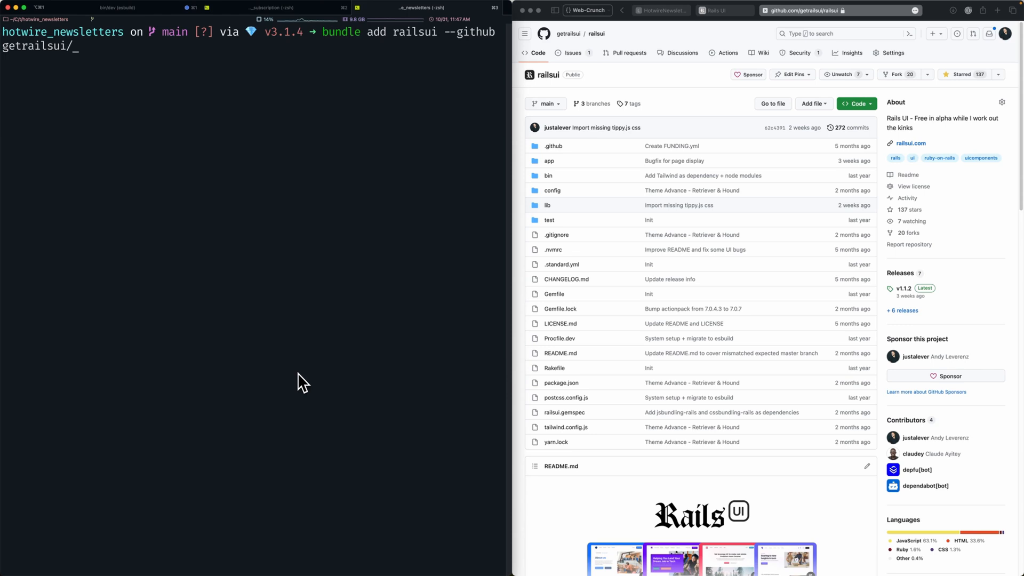
text(railsui)
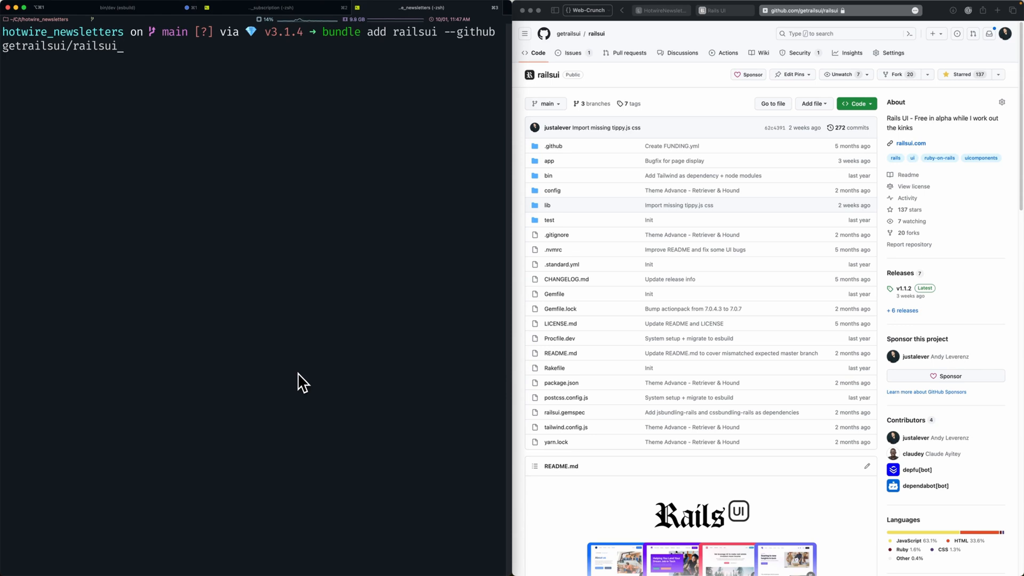
text(-b)
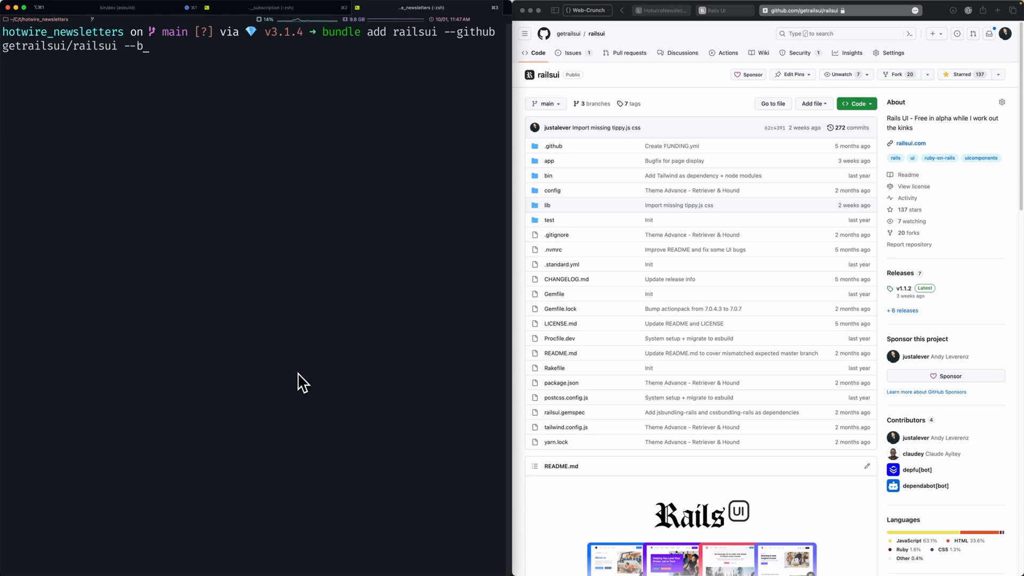
text(ranch)
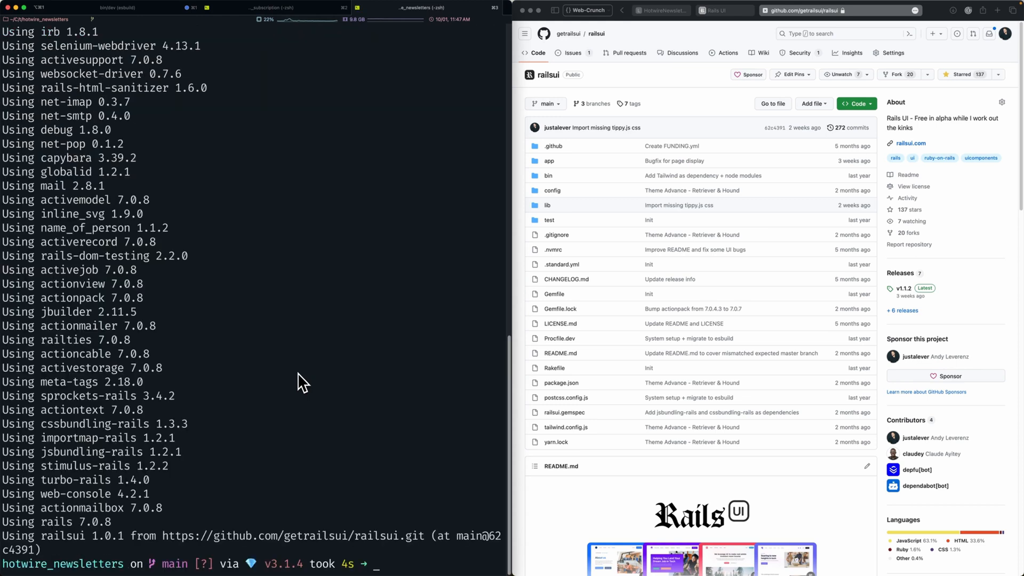
text(rail)
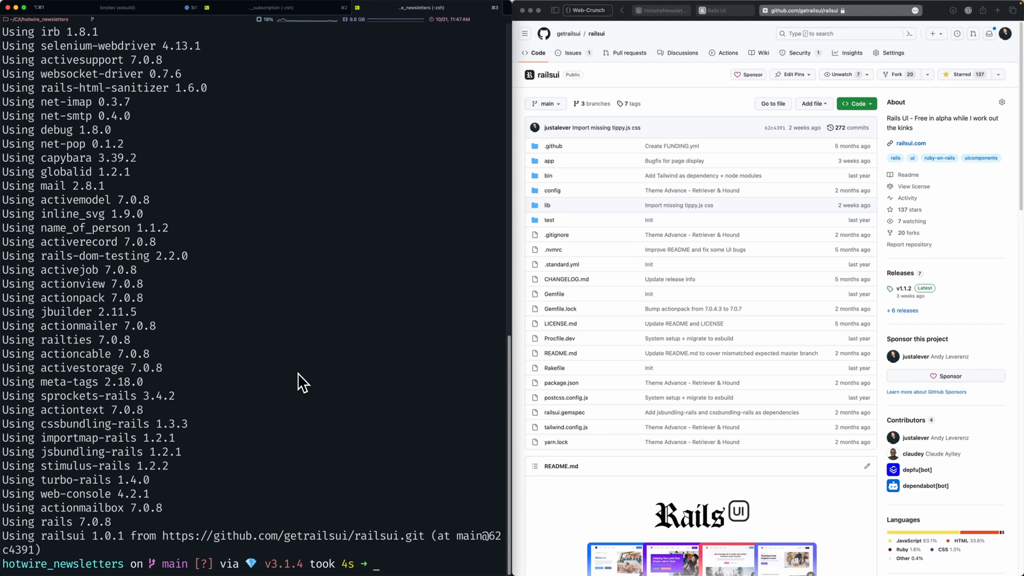
- Run 'rails railsui:install' and start the dev server on localhost:3000
text(rails rails)
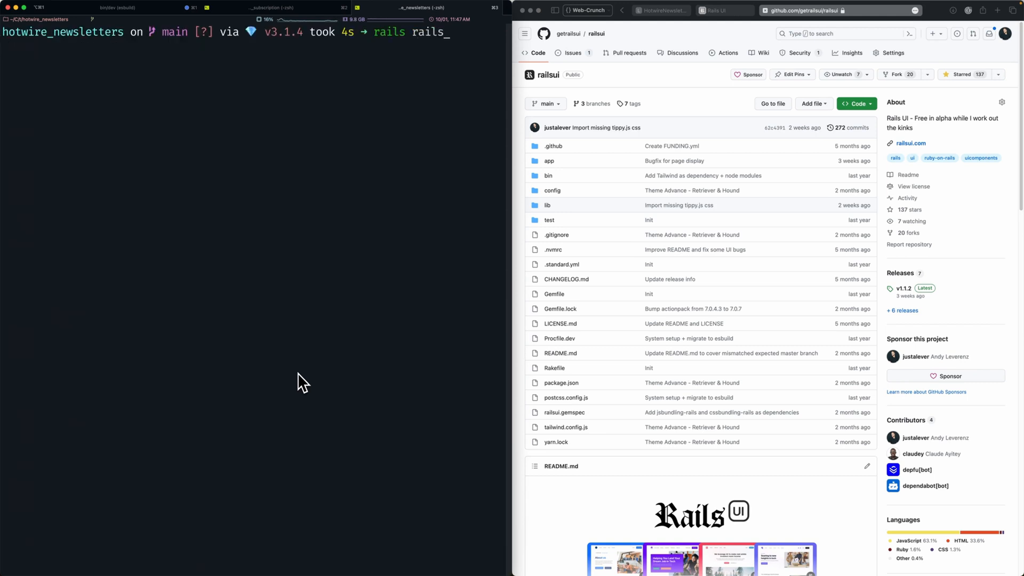
text(railsui:i)
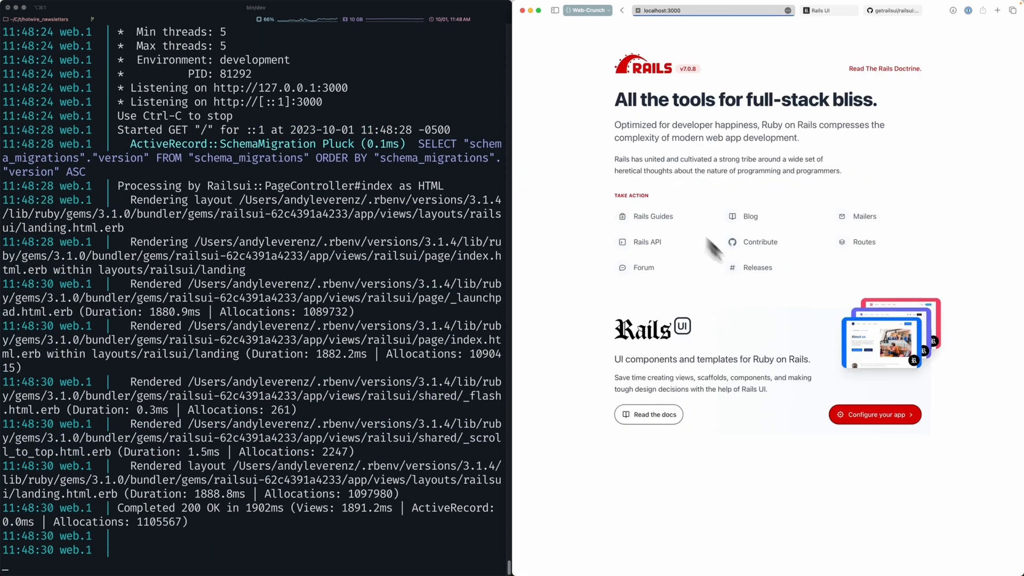
mouse_move(643, 94)
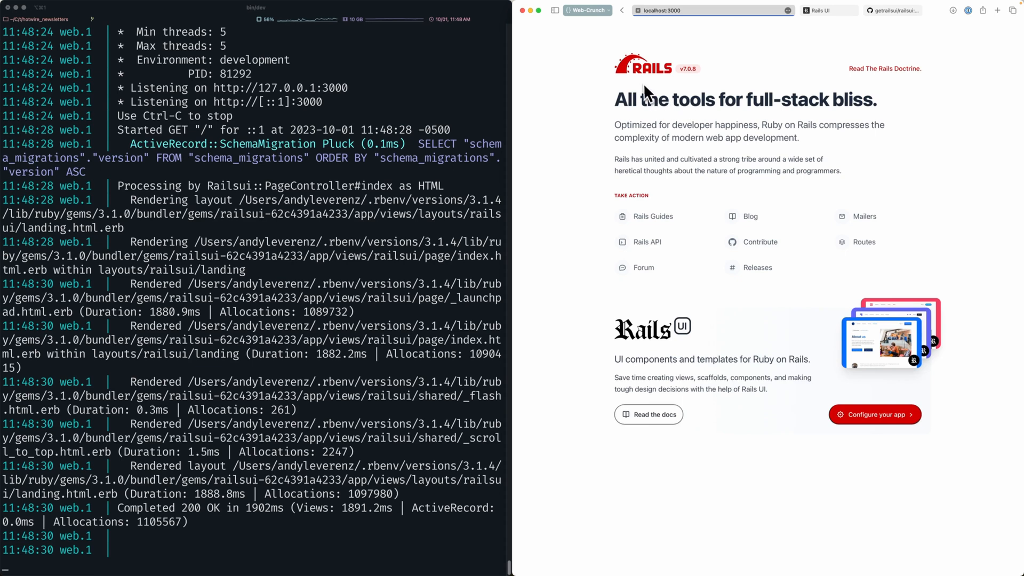
mouse_move(920, 402)
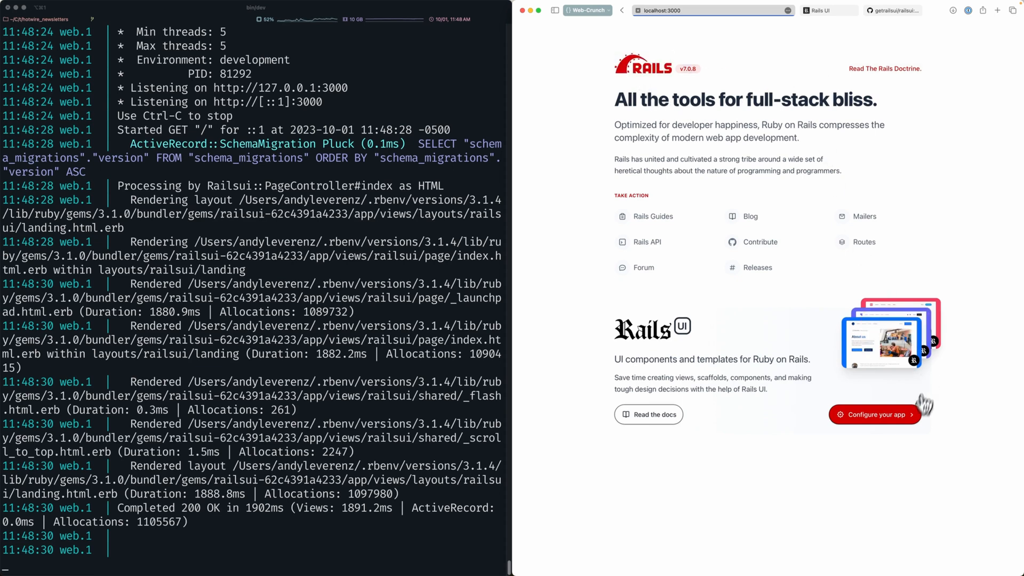
- Configure Rails UI with Tailwind CSS and the Hound theme and save changes
click(875, 414)
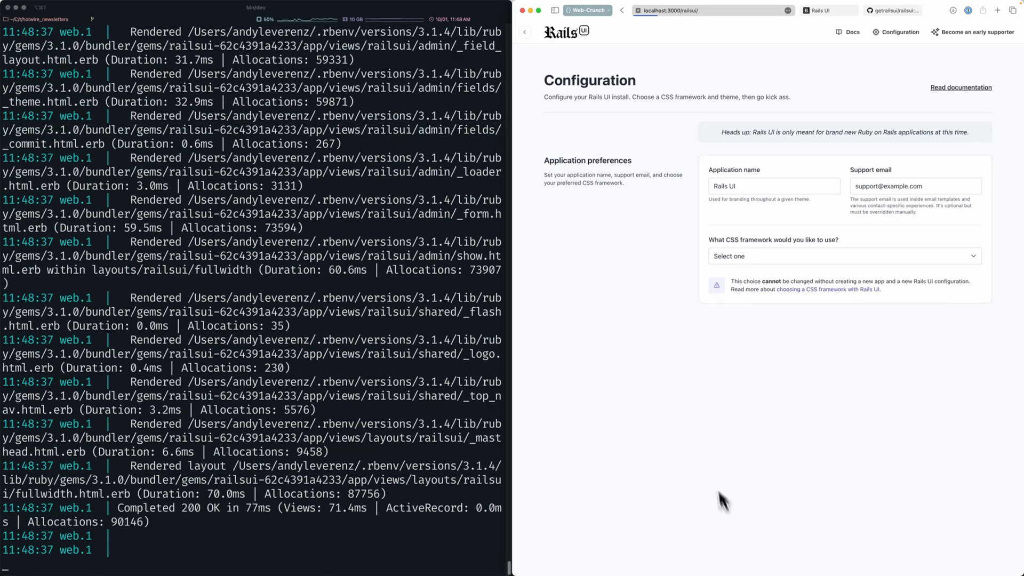
mouse_move(758, 211)
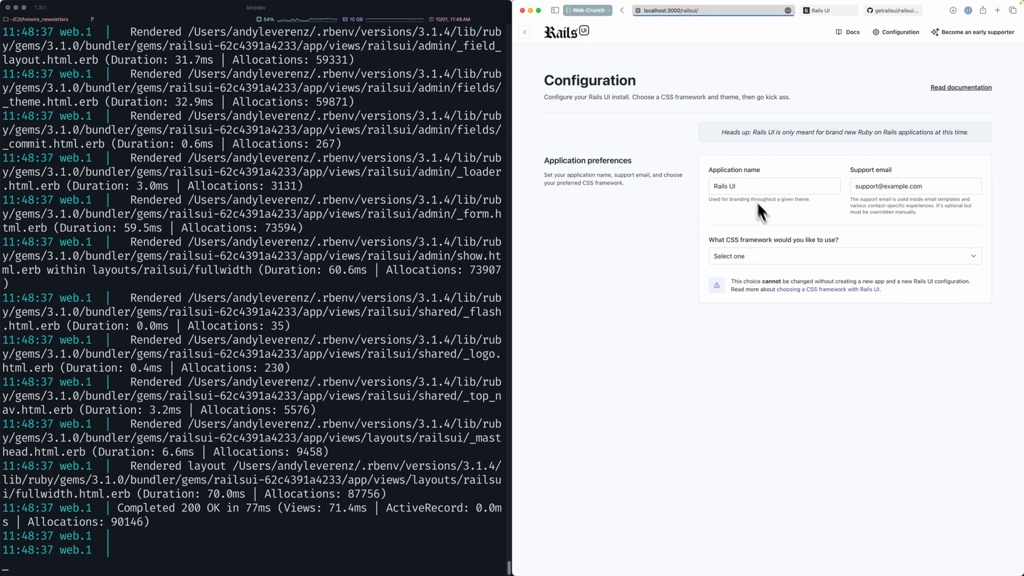
click(773, 186)
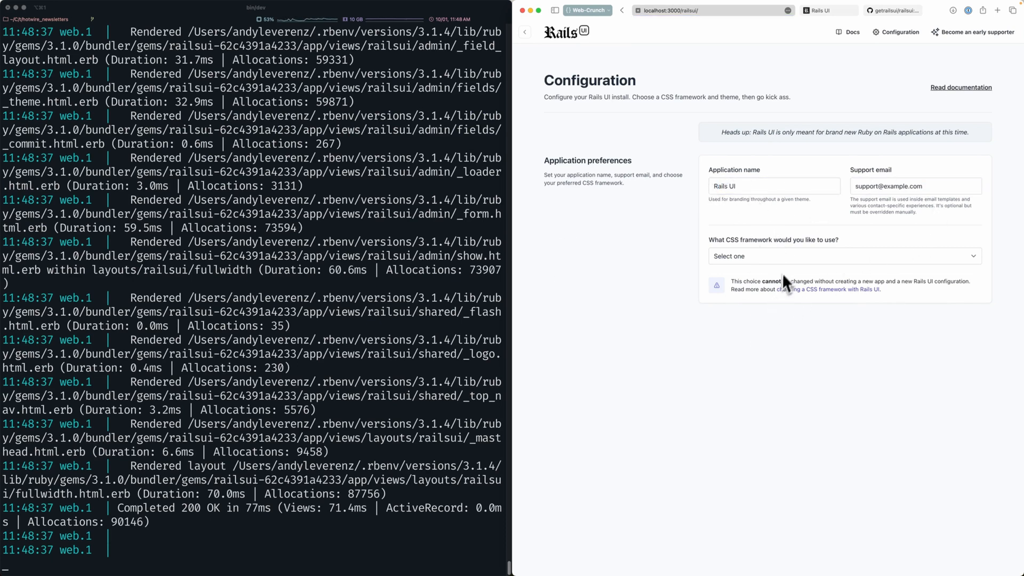
mouse_move(743, 226)
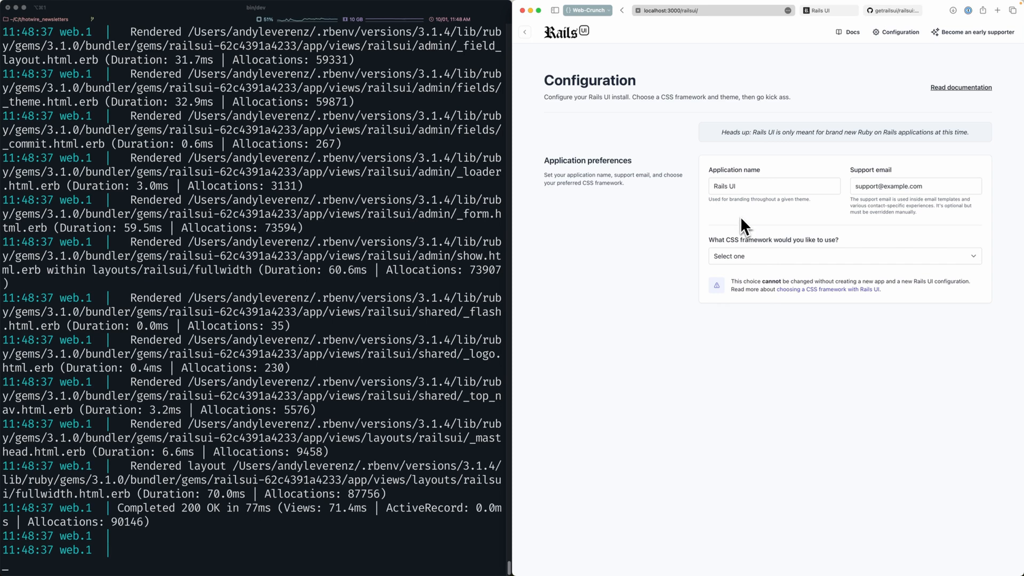
click(844, 256)
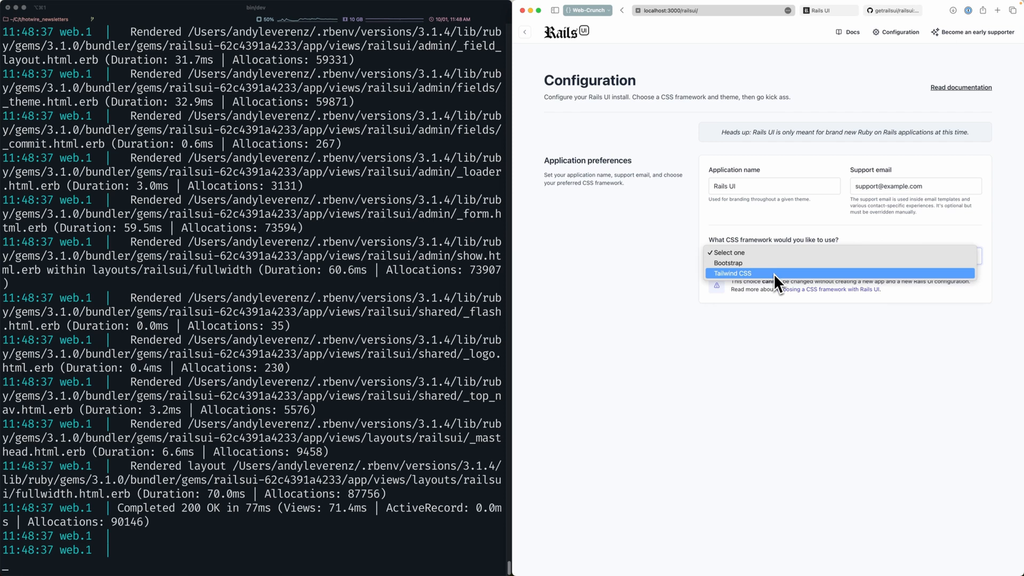
click(732, 273)
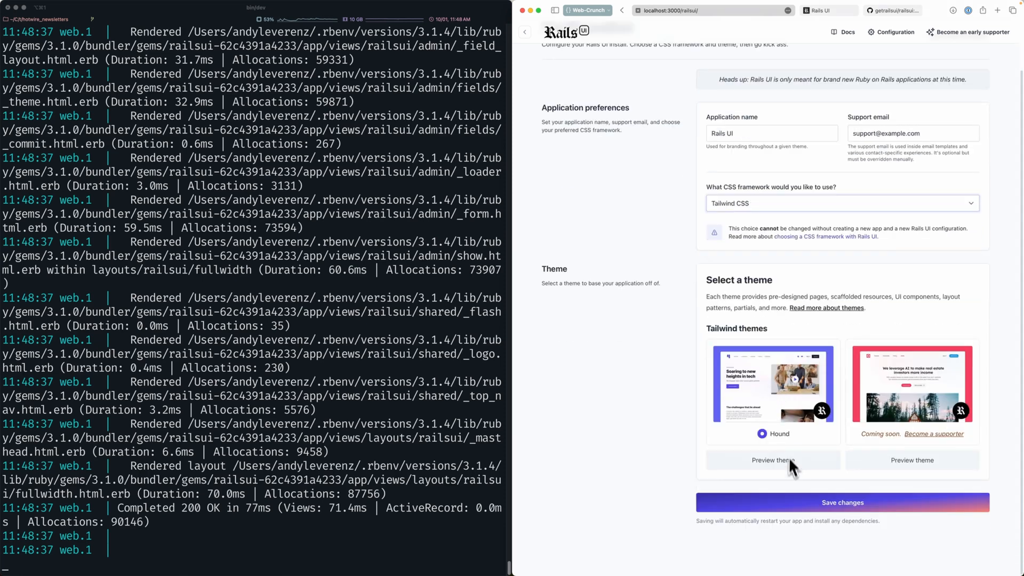
click(842, 502)
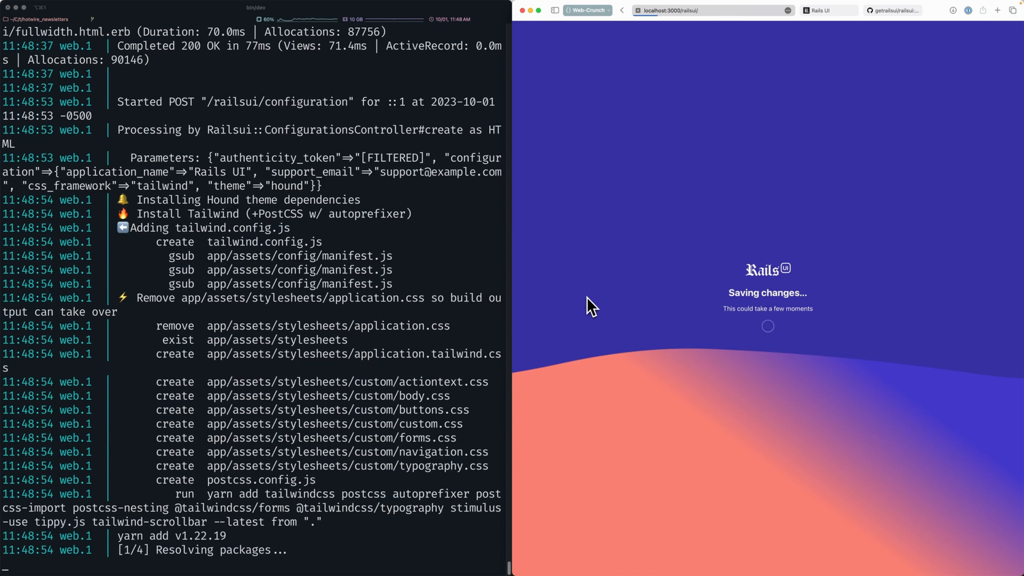
mouse_move(461, 317)
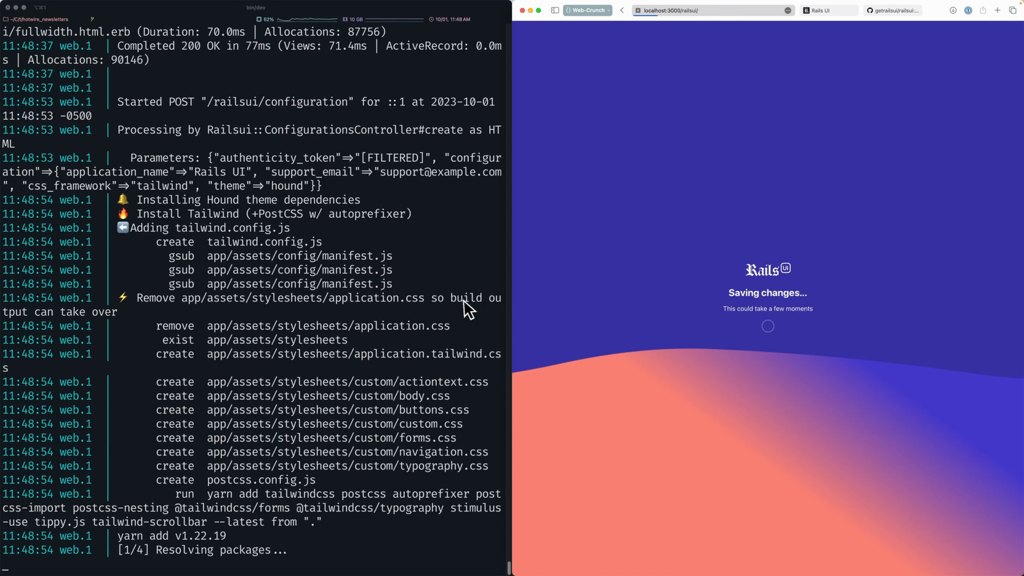
mouse_move(315, 368)
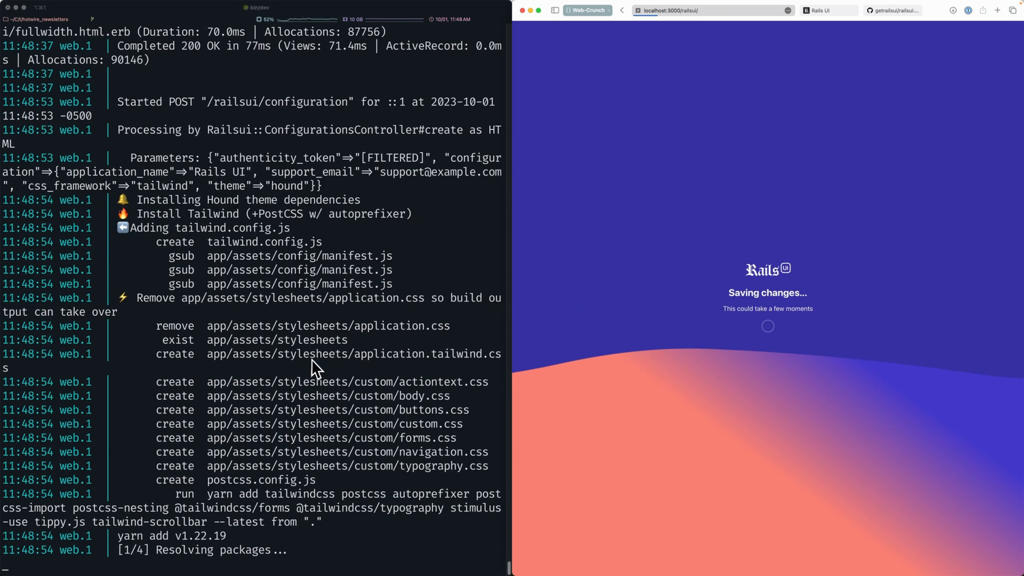
mouse_move(626, 237)
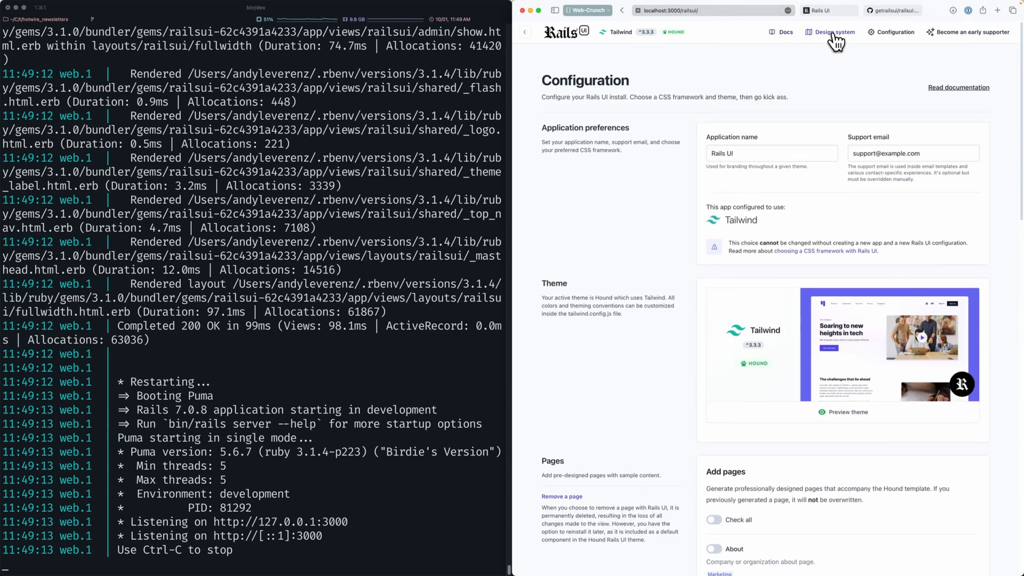
- Browse the design system's Tables and Pagination examples, then return to Configuration
click(833, 32)
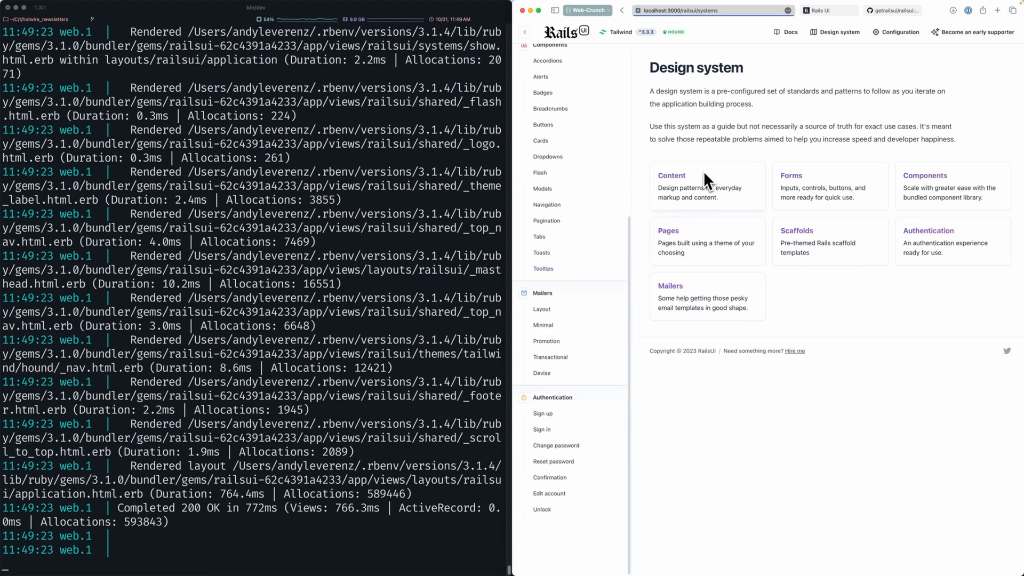
mouse_move(562, 45)
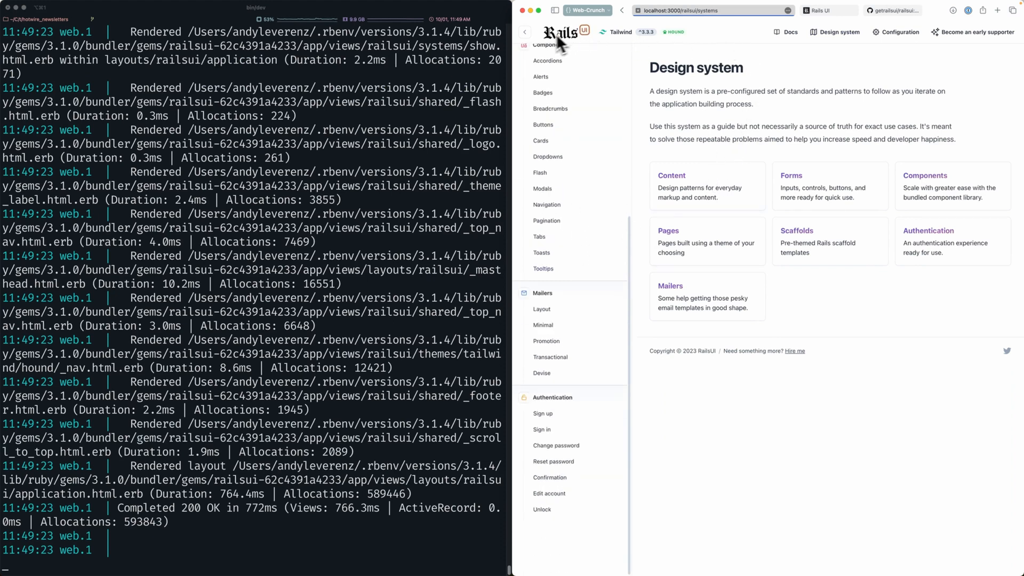
mouse_move(564, 91)
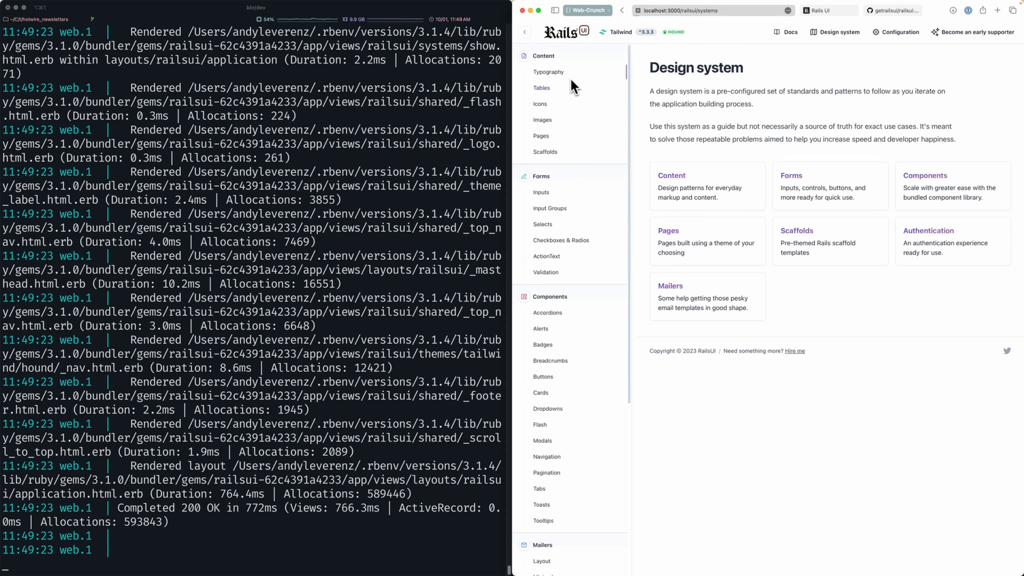
click(541, 88)
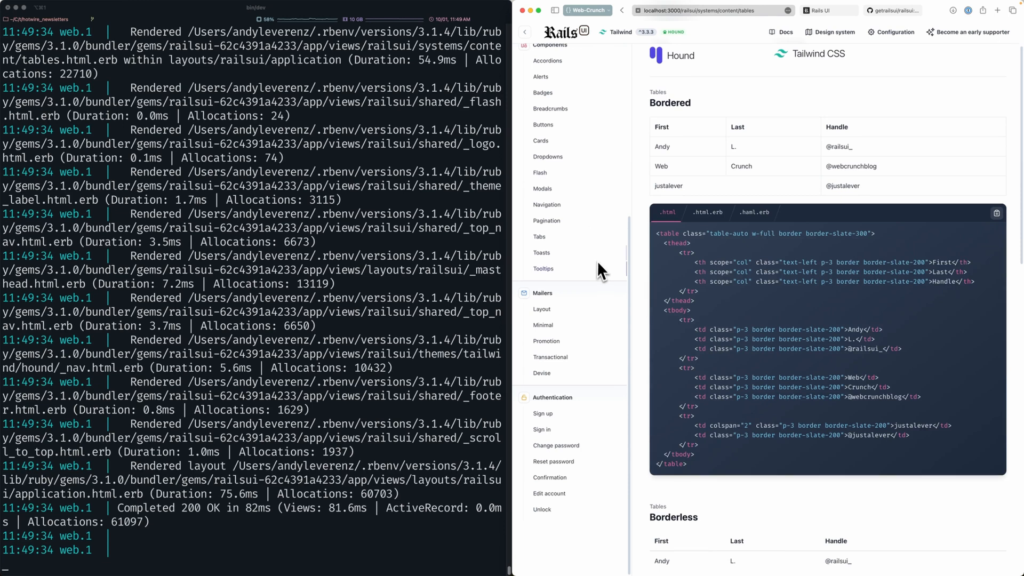
click(546, 220)
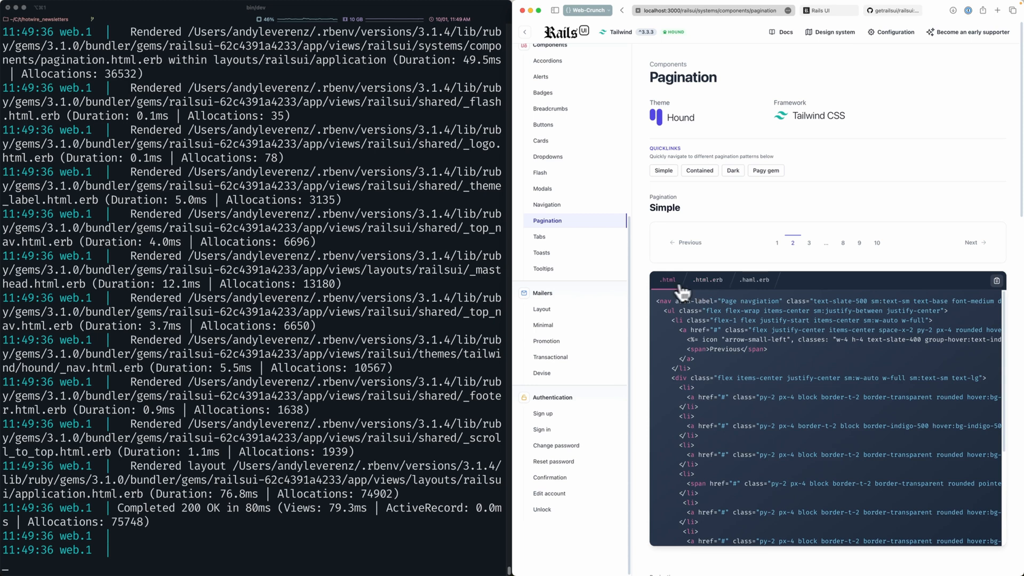
click(754, 280)
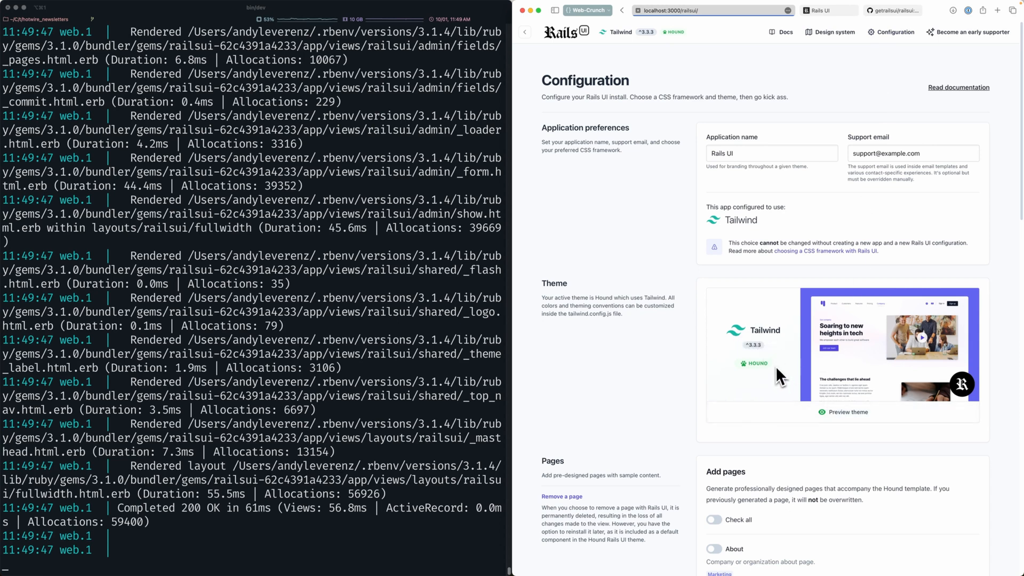
mouse_move(766, 355)
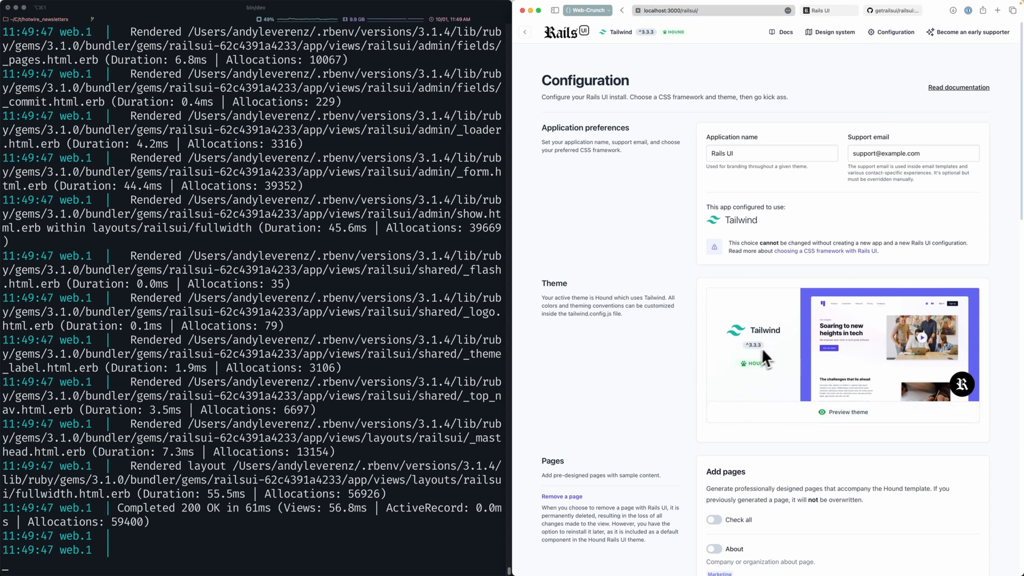
mouse_move(734, 168)
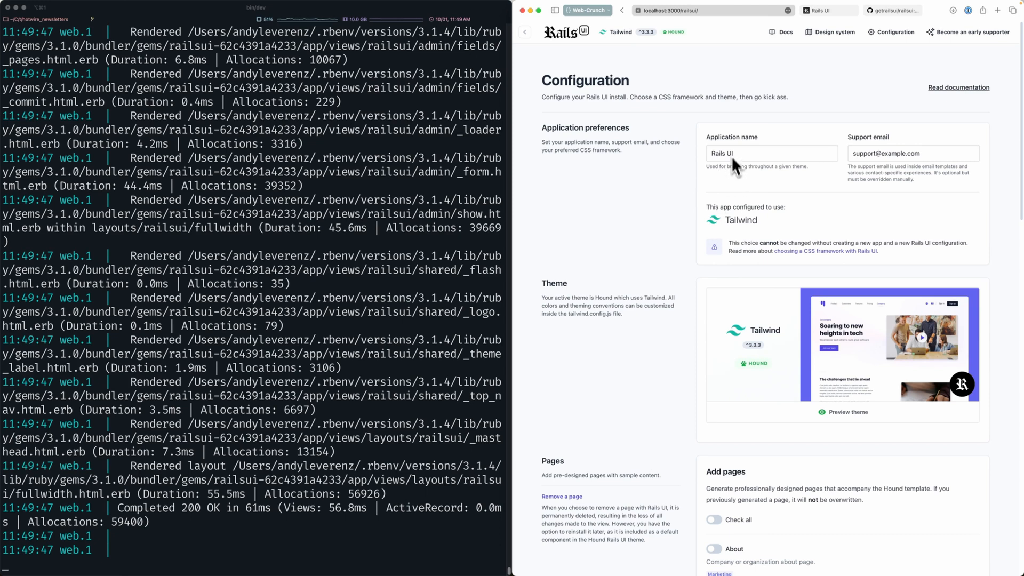
mouse_move(698, 32)
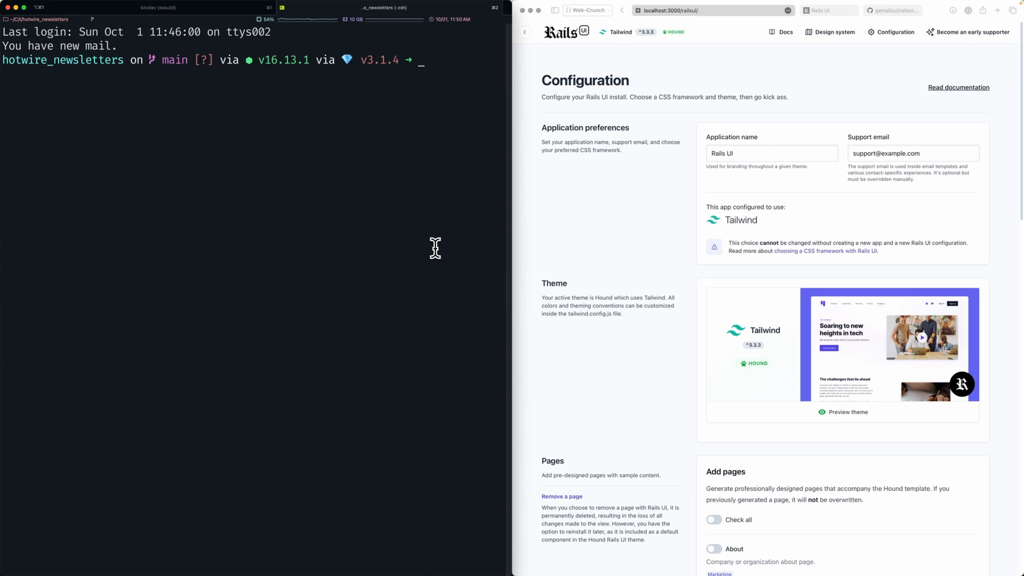
- Generate a Subscriber scaffold with an email field using 'rails g scaffold'
text(rails g)
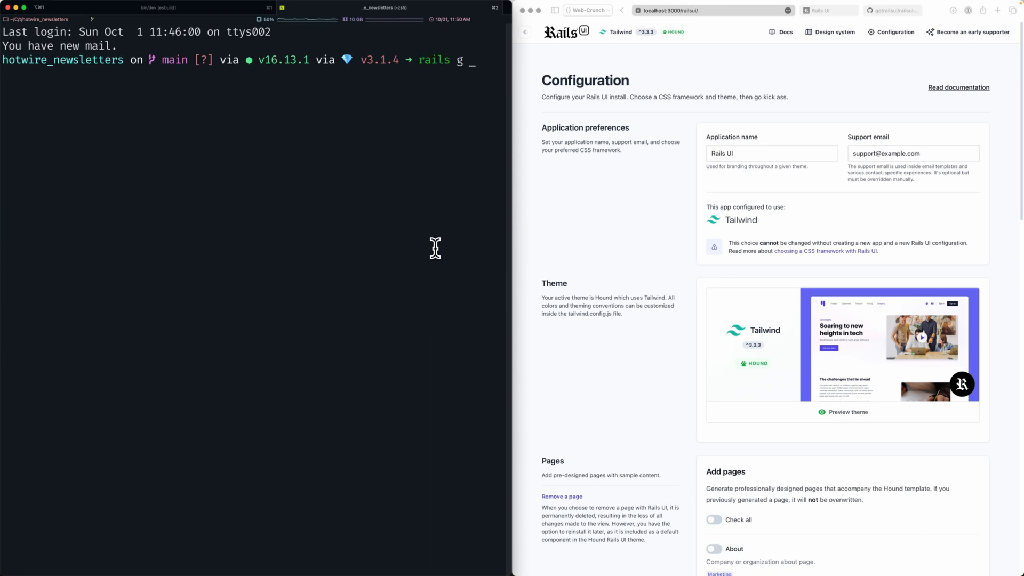
text(scrub)
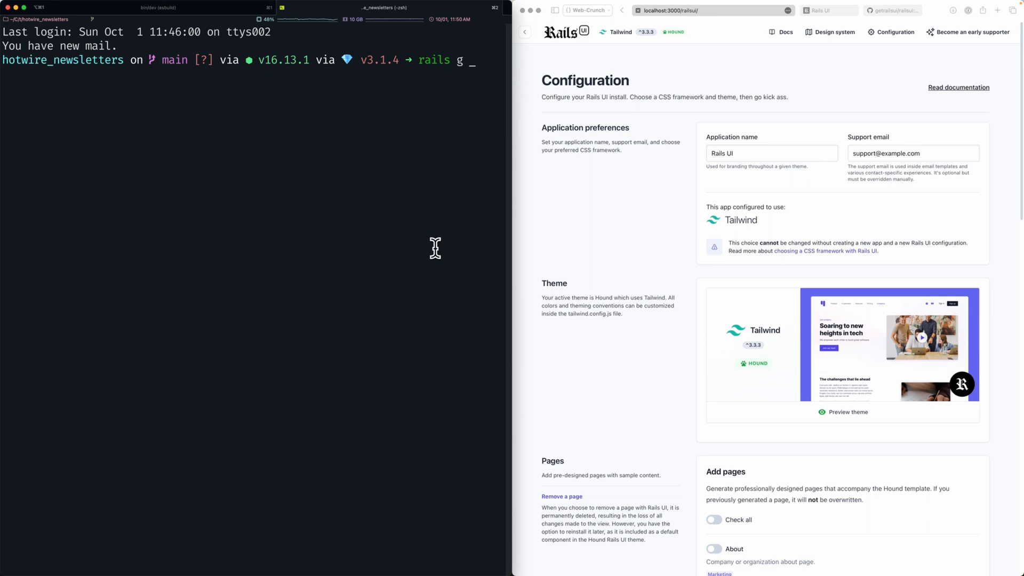
text(Subs)
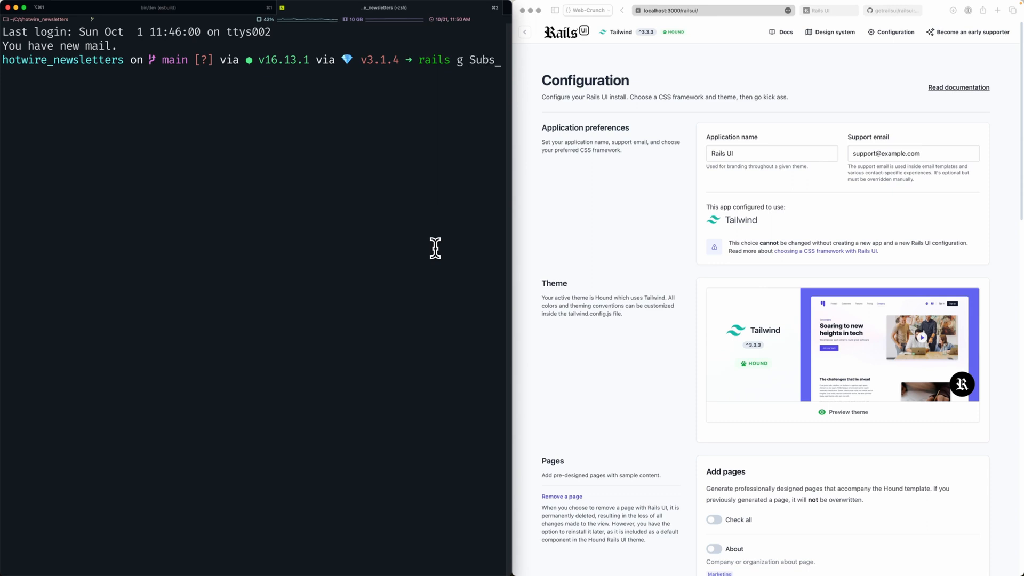
text(criber)
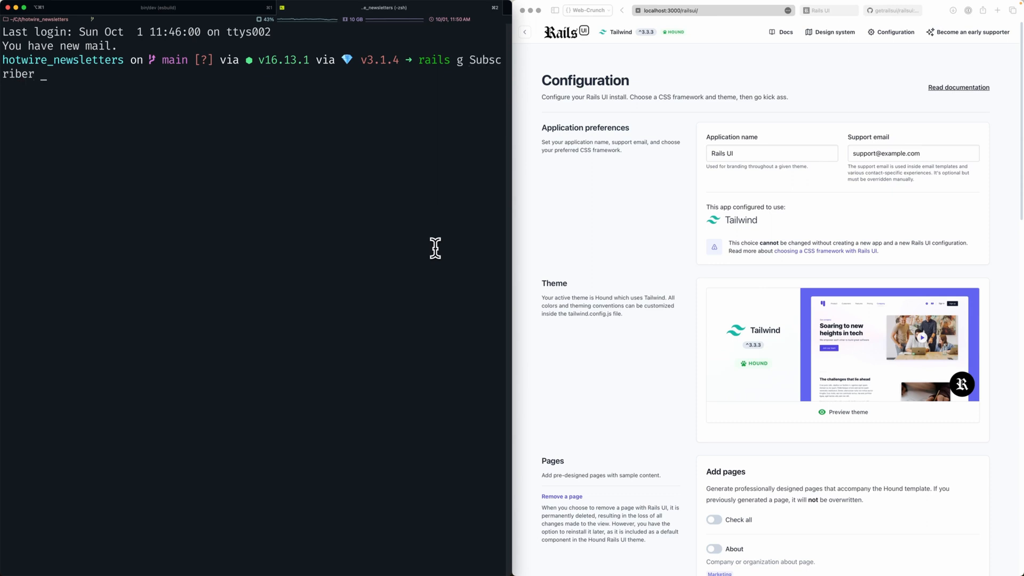
text(email)
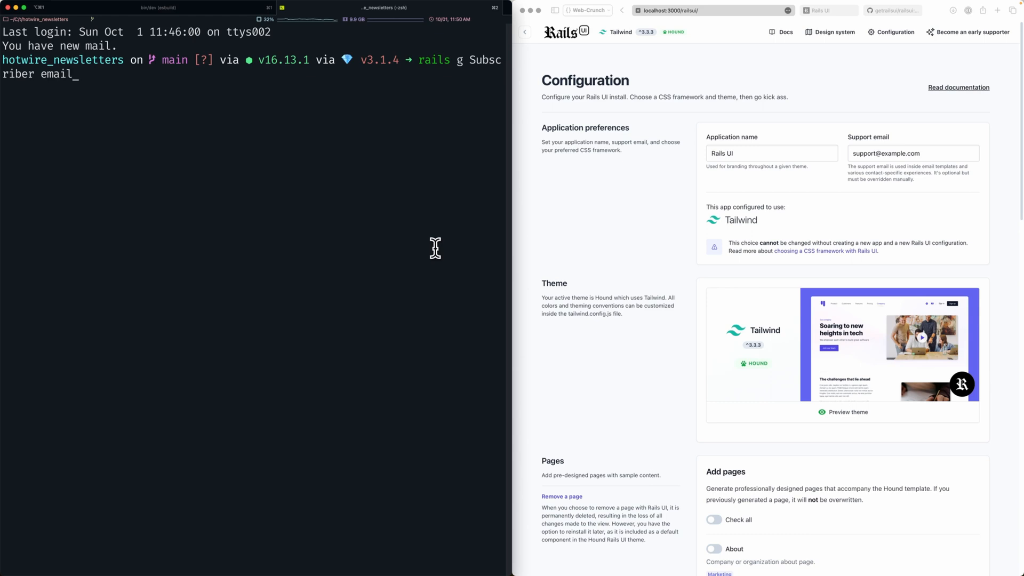
text(:string)
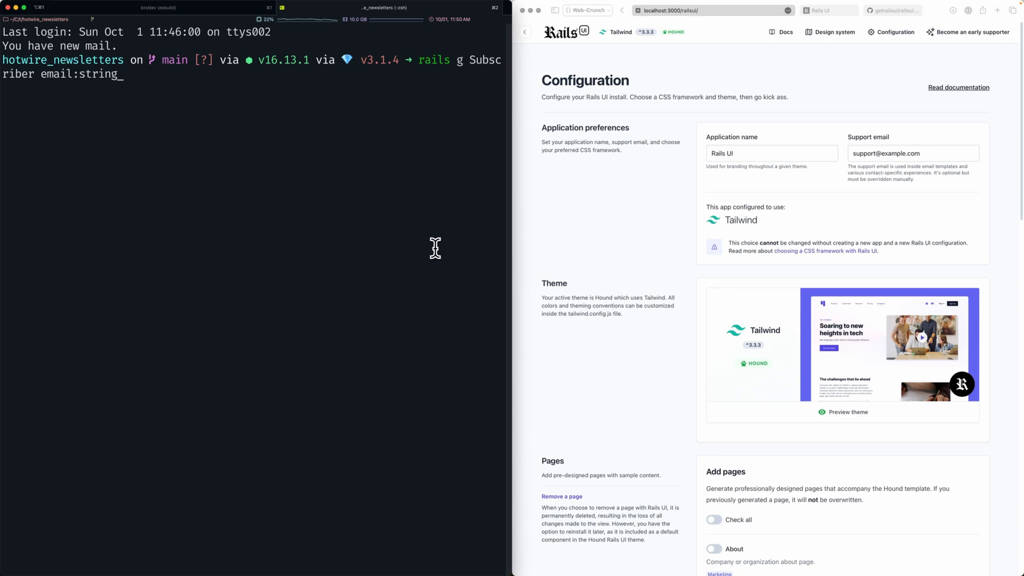
key(Backspace)
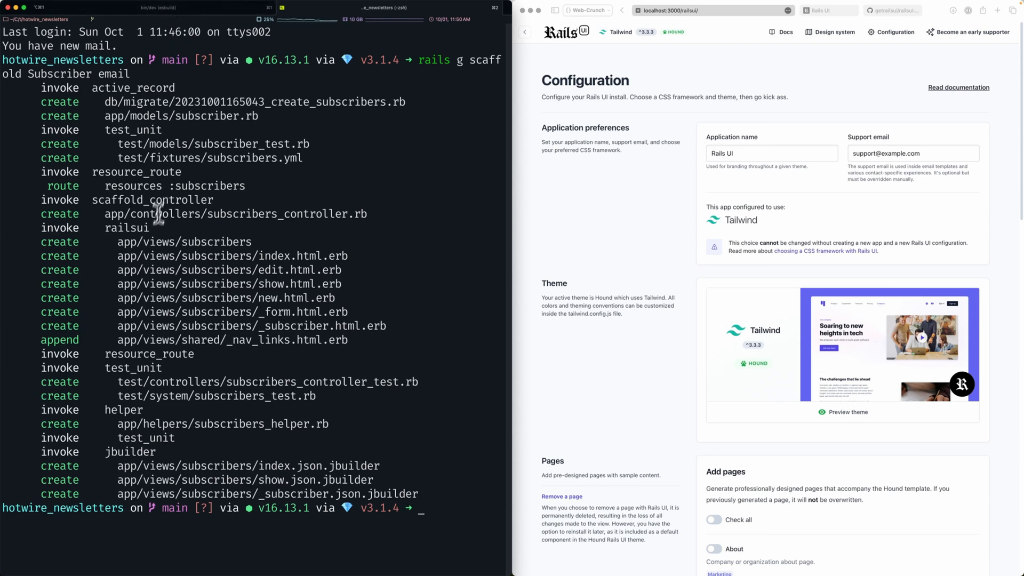
mouse_move(182, 437)
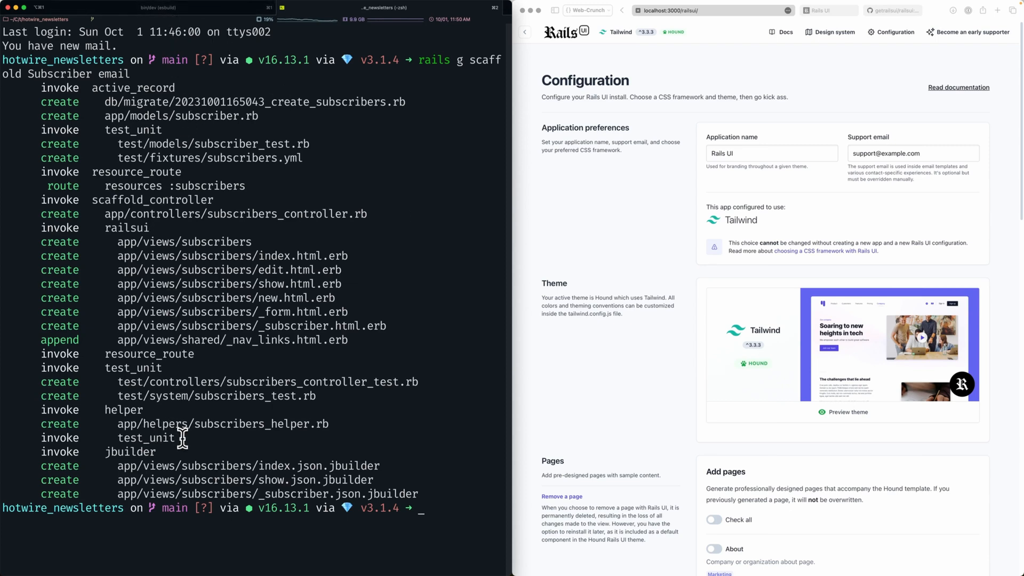
- Run 'rails db:migrate' and open the project in VS Code with 'code .'
double_click(127, 451)
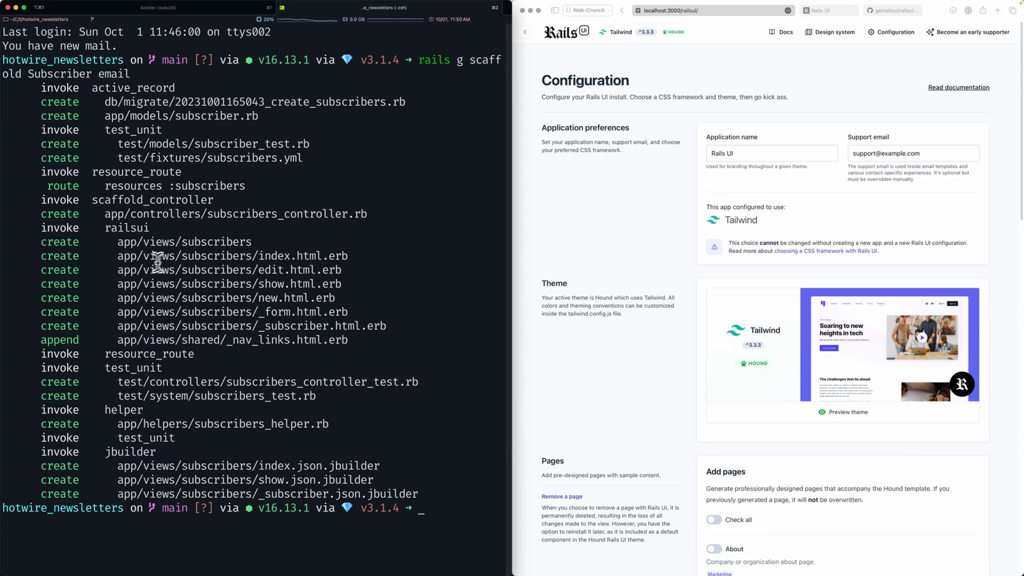
mouse_move(205, 241)
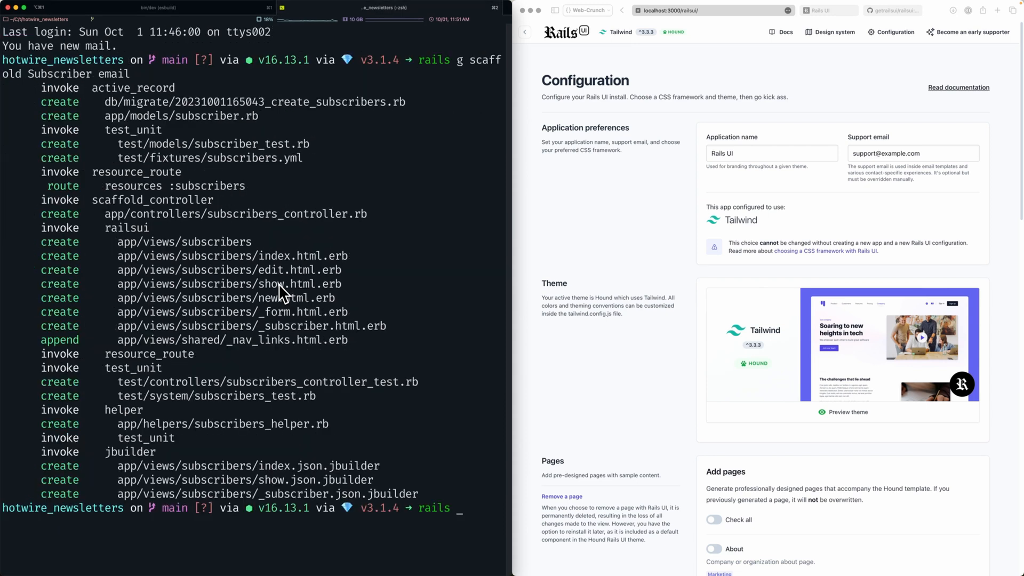
text(db:m)
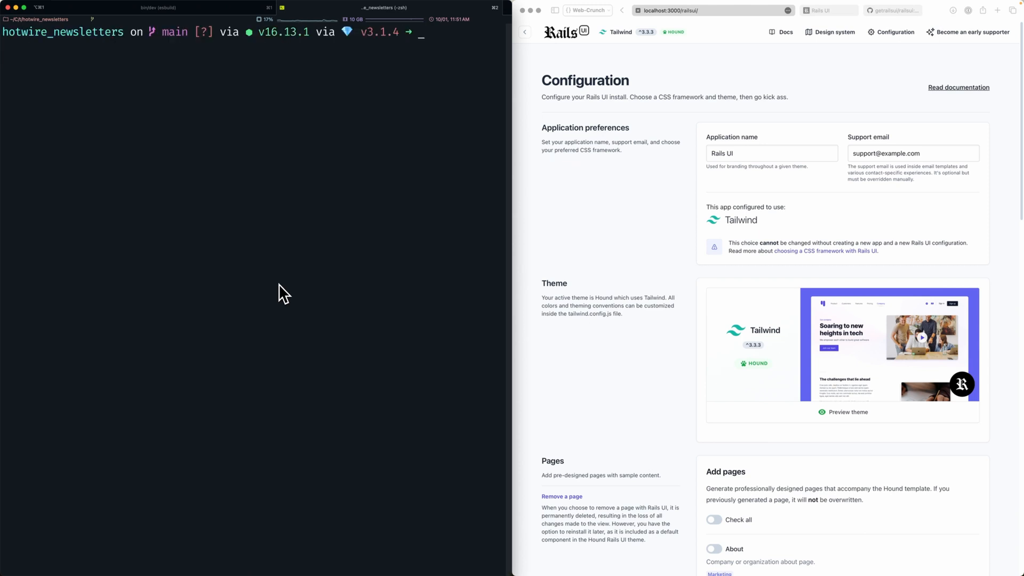
text(code)
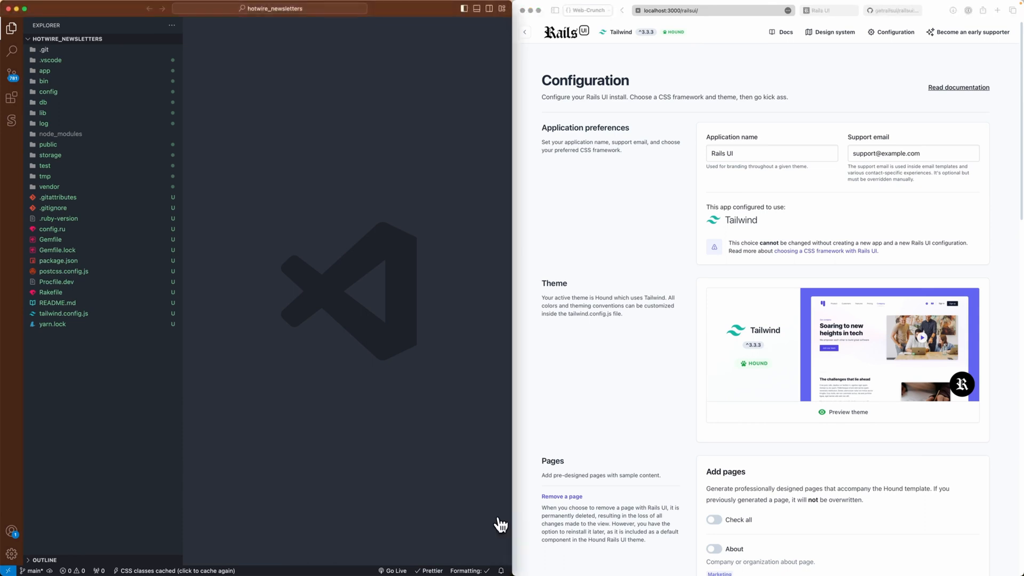
mouse_move(281, 360)
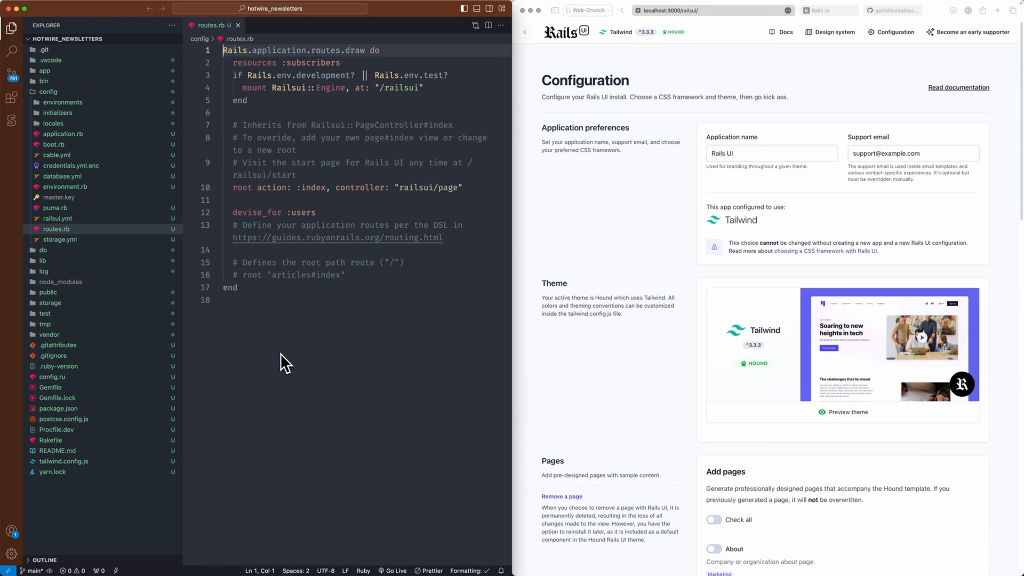
- Edit config/routes.rb so the root route points to pages#home
click(249, 275)
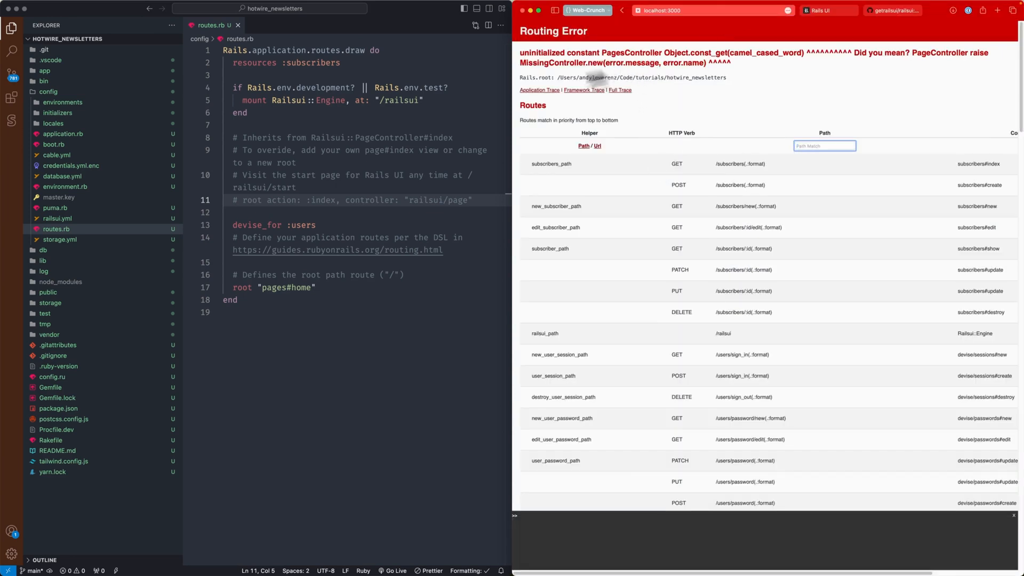
mouse_move(293, 205)
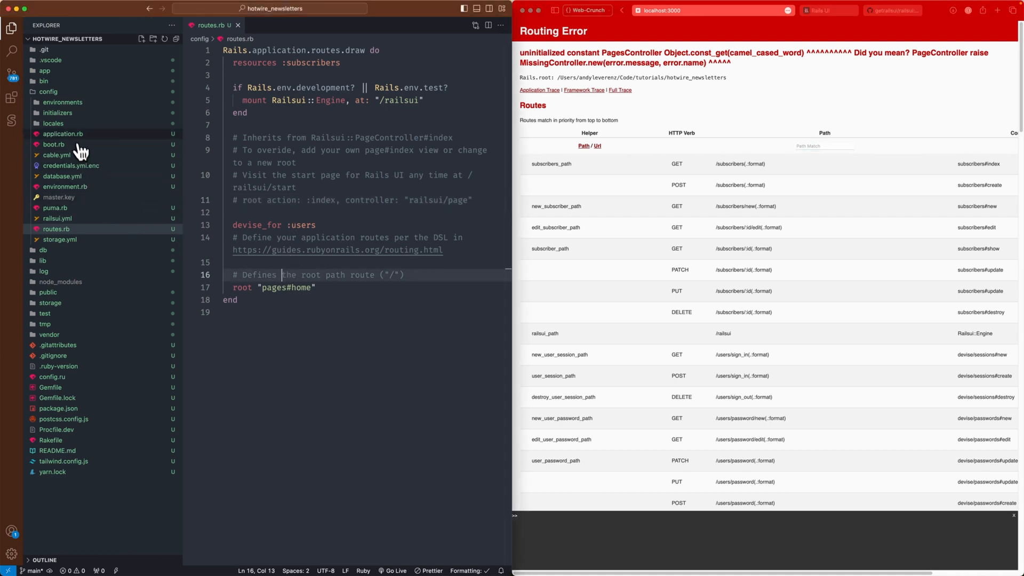
- Open page_controller.rb and add a dashboard action rendering with the admin layout
click(48, 91)
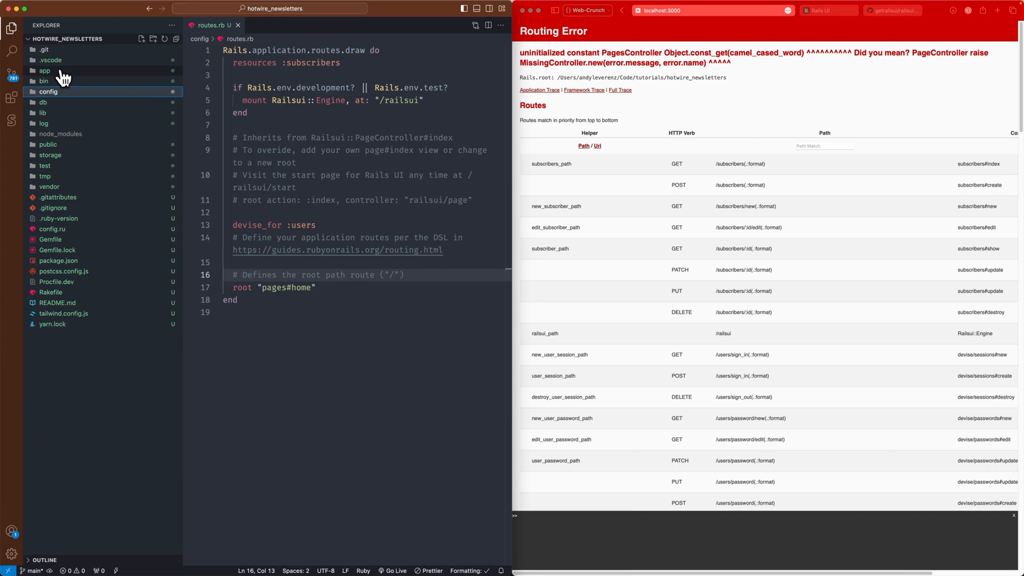
click(45, 70)
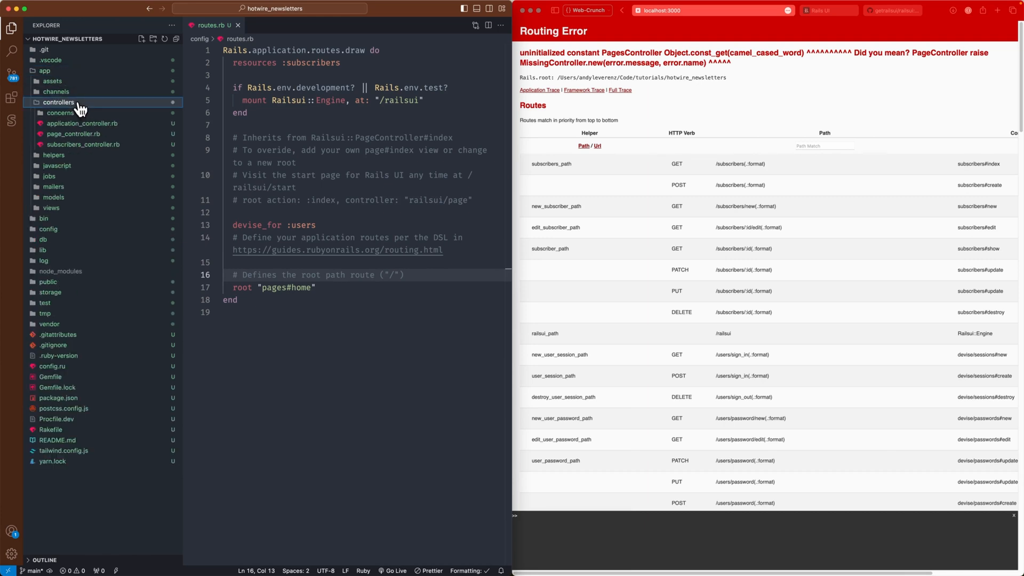
click(74, 134)
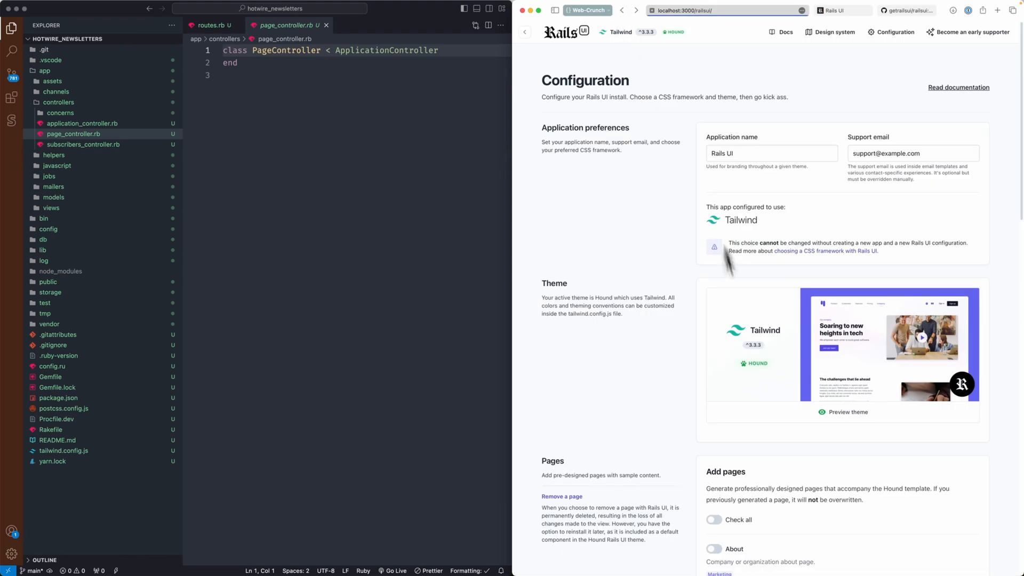
scroll(down, 3)
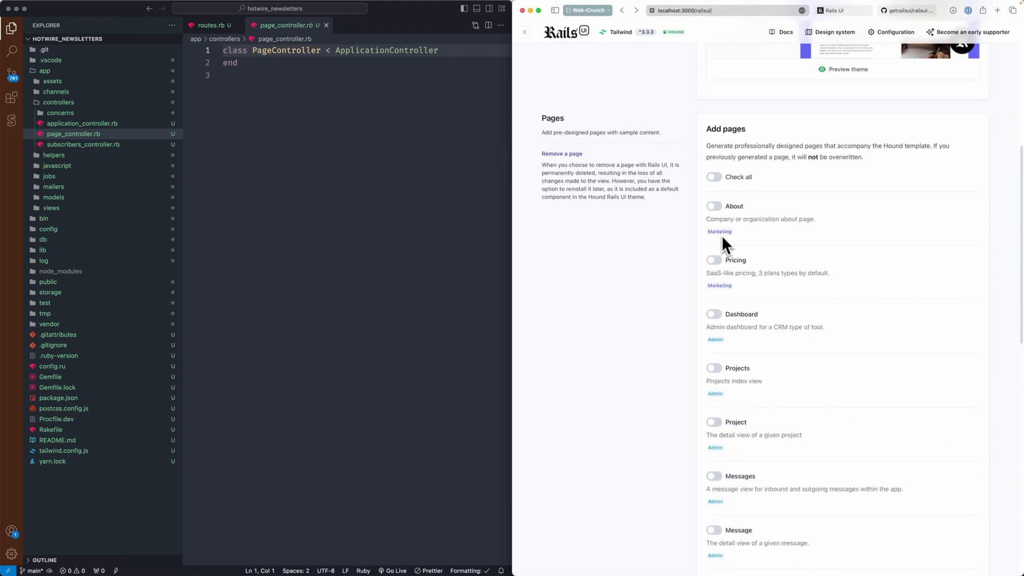
scroll(down, 3)
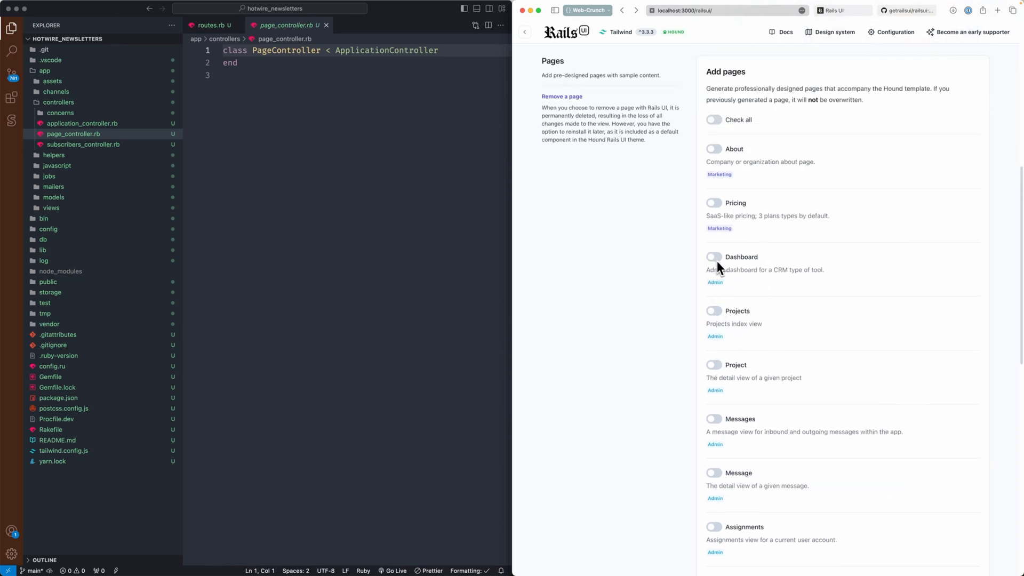
scroll(down, 3)
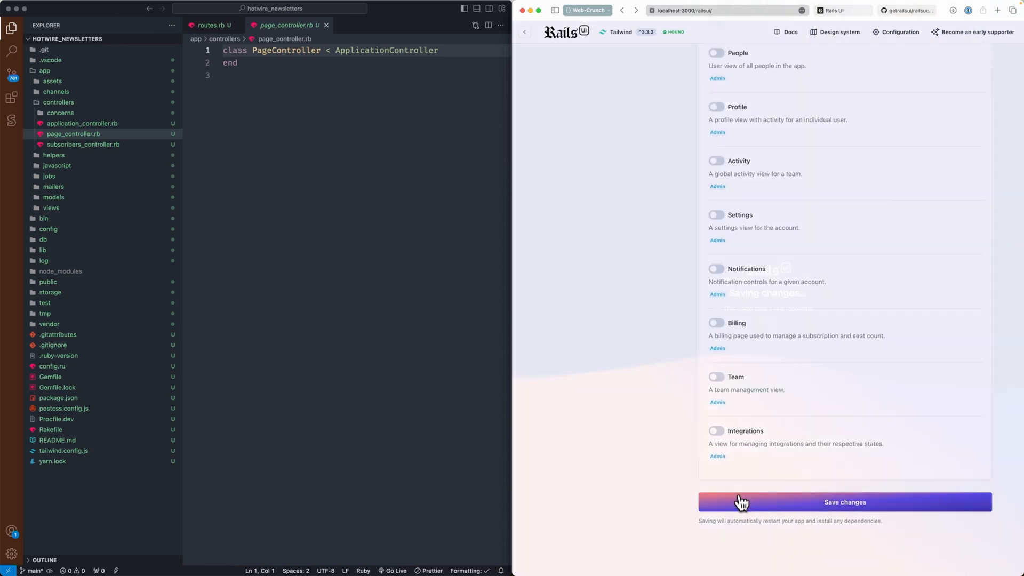
click(843, 501)
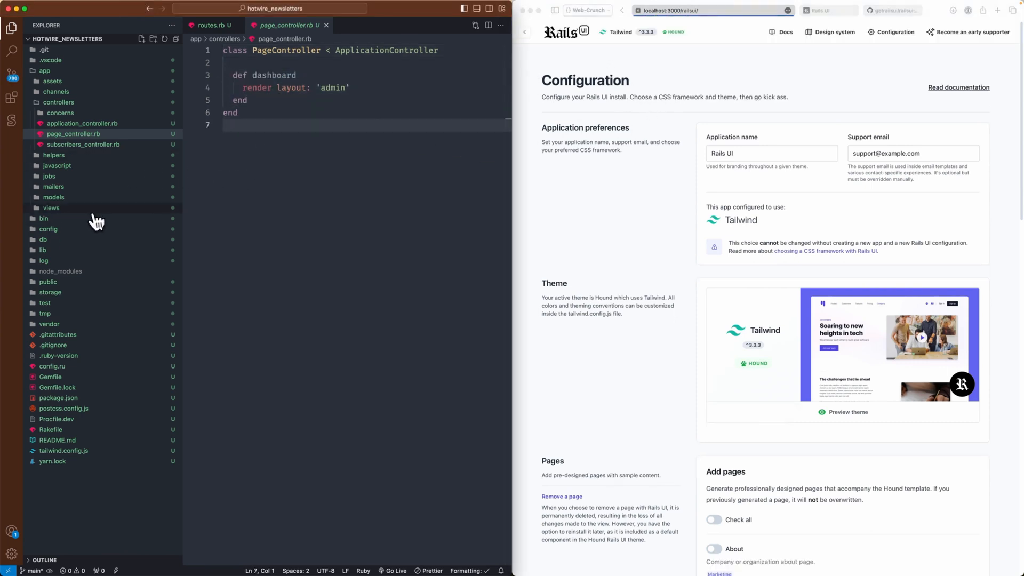
- Reveal the generated page/dashboard.html.erb view and load the admin dashboard in Safari
click(51, 208)
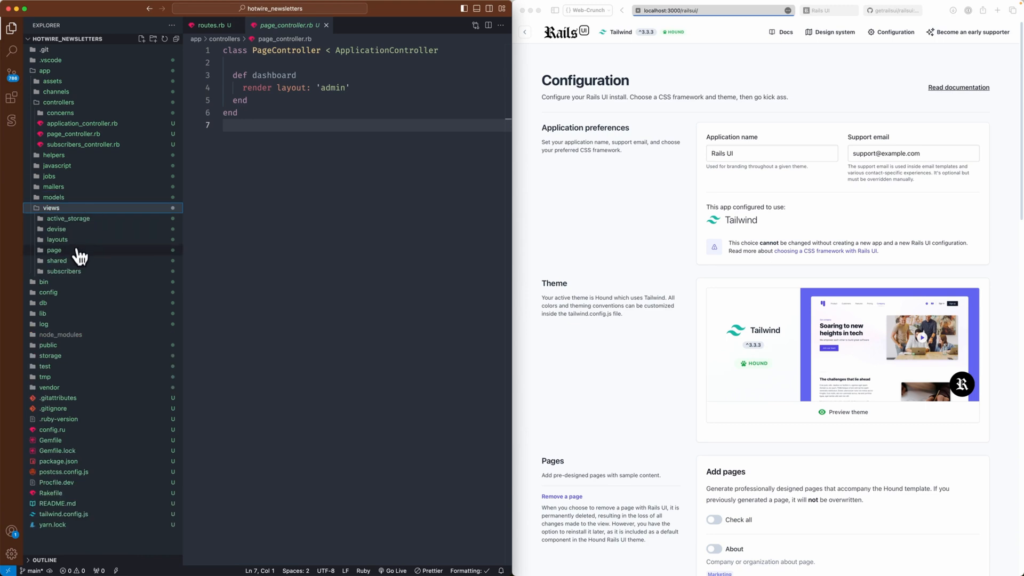
click(53, 250)
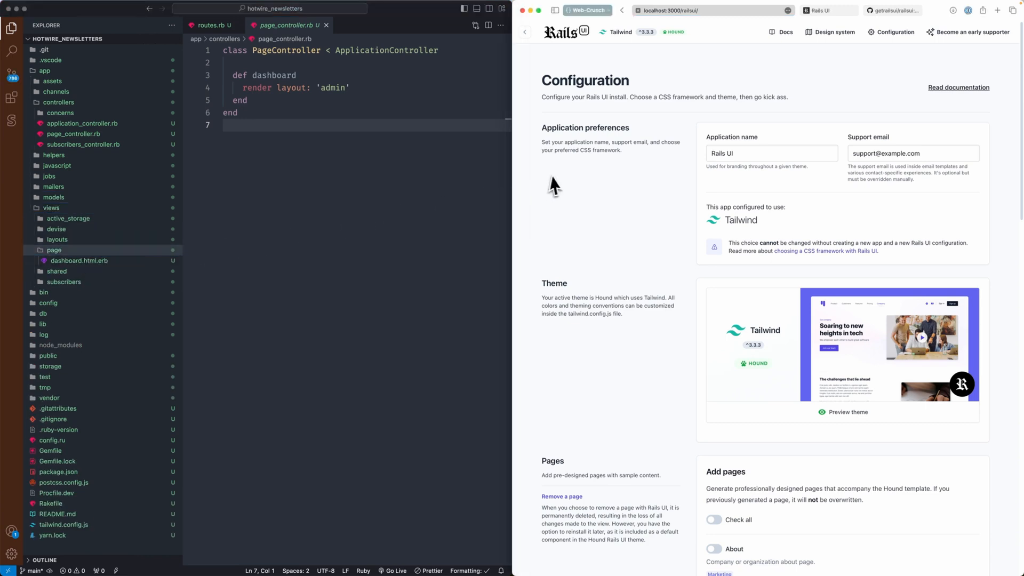
scroll(down, 3)
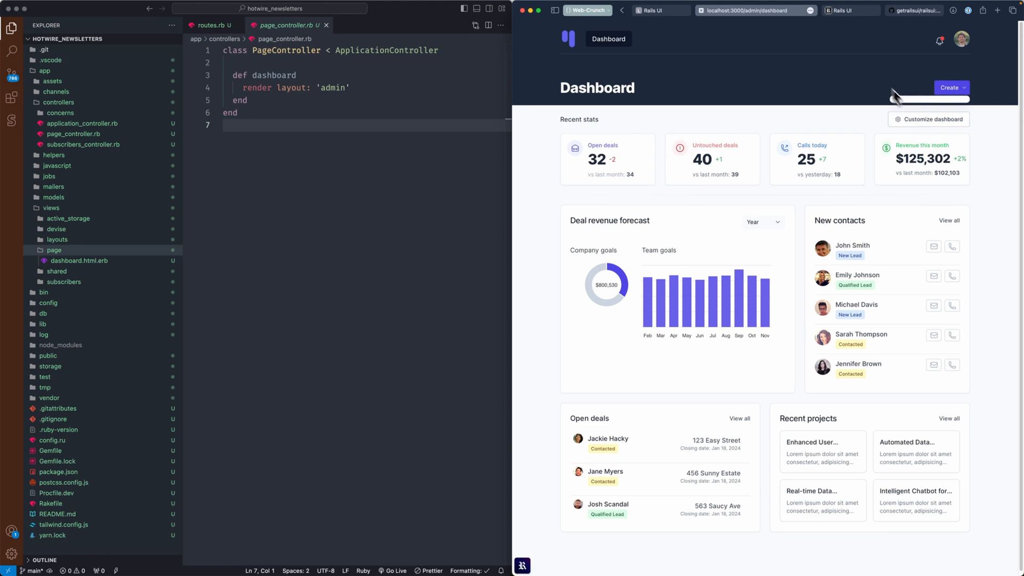
mouse_move(929, 119)
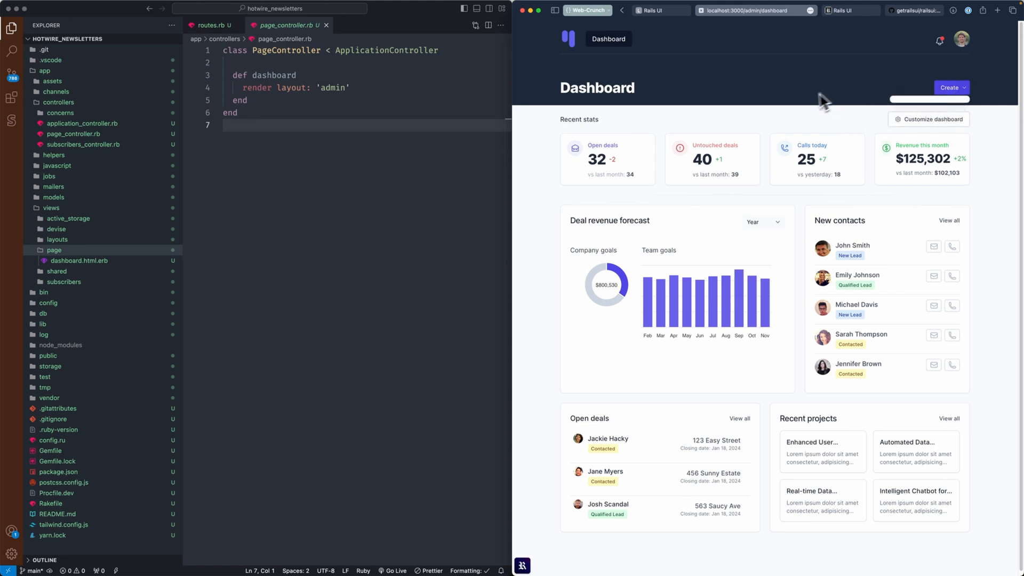
click(959, 39)
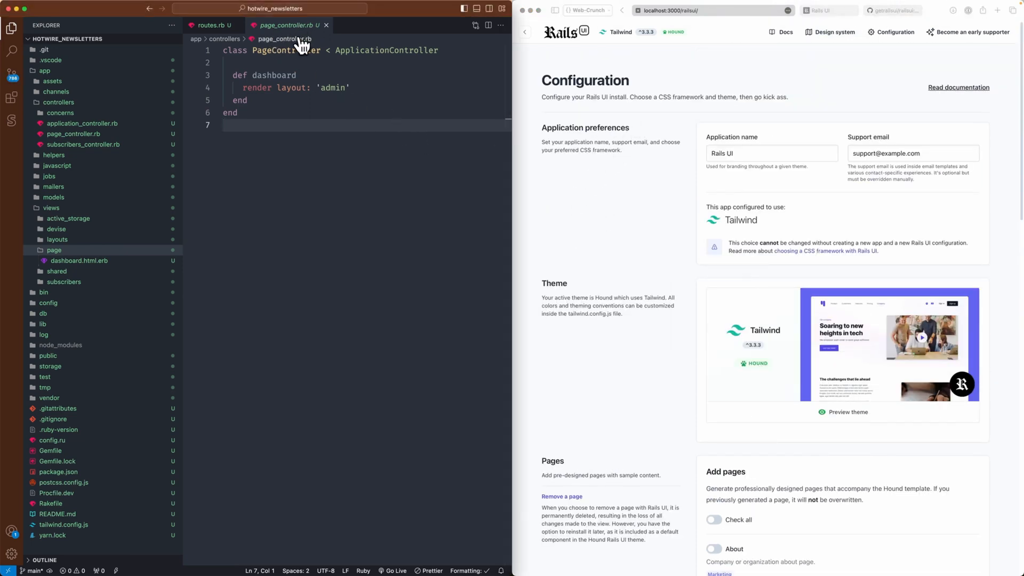
- Create pages_controller.rb defining class PagesController < ApplicationController
click(209, 25)
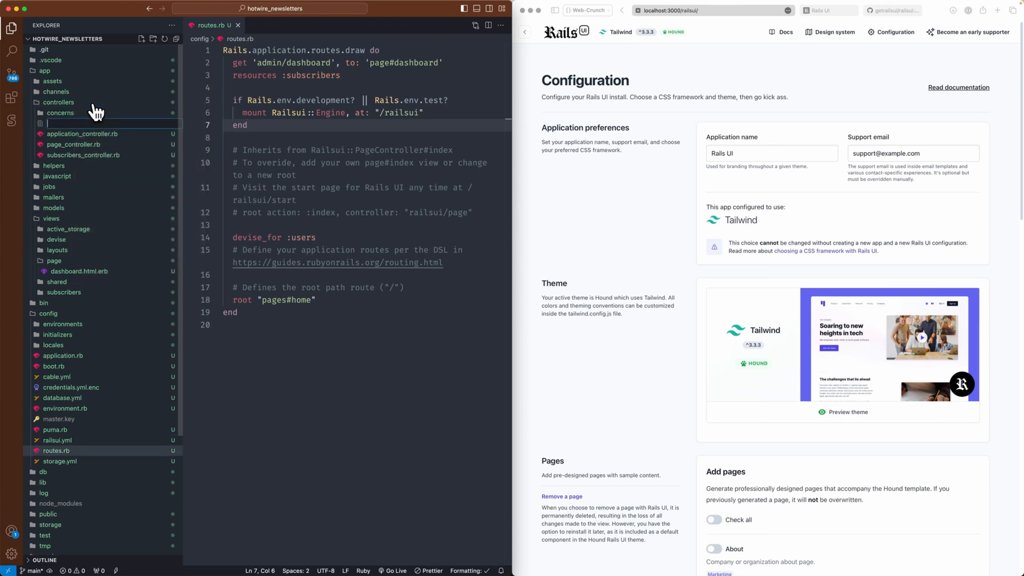
text(pages_controller.rb)
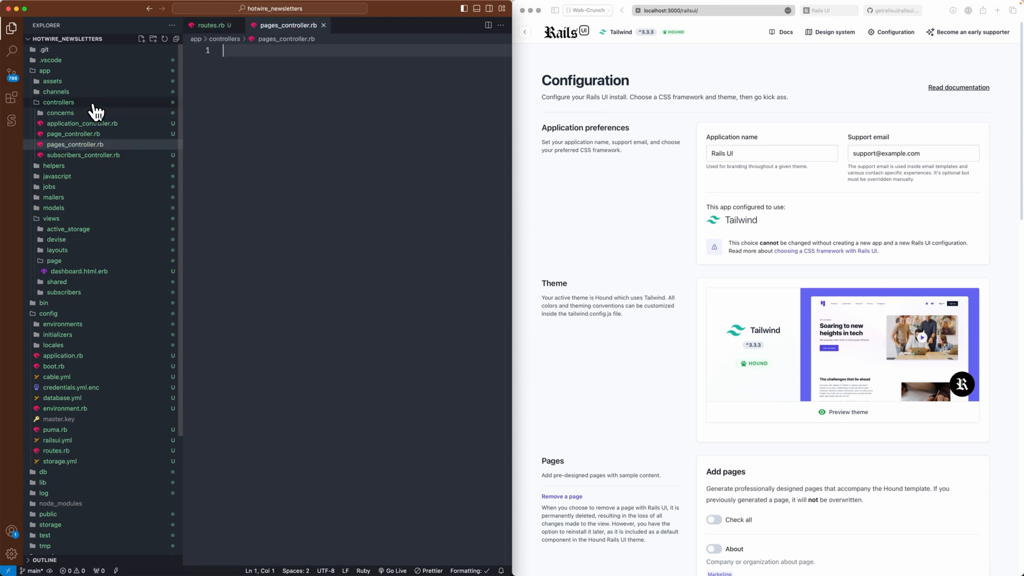
text(class)
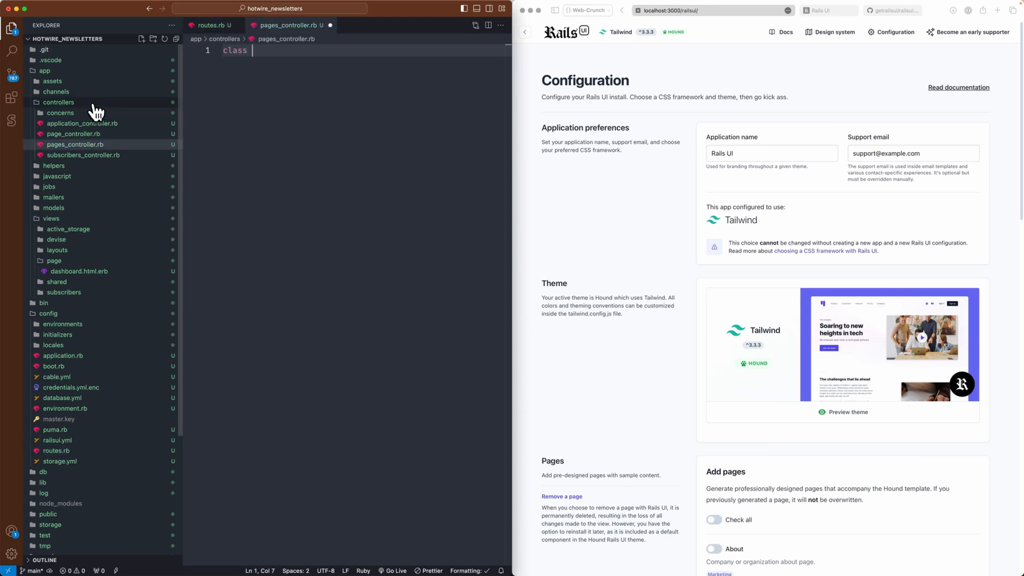
text(Pages)
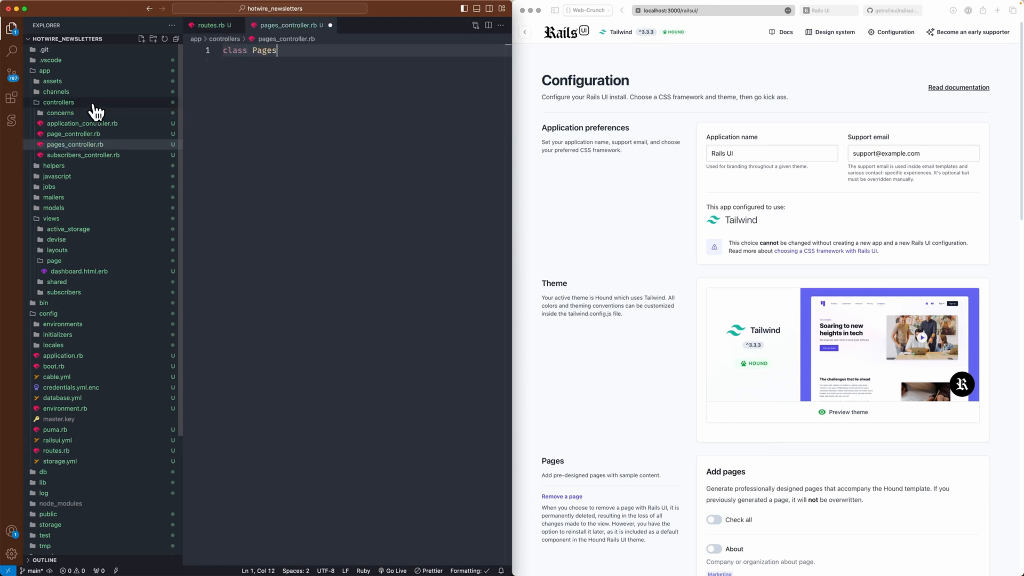
text(Controller < Appli)
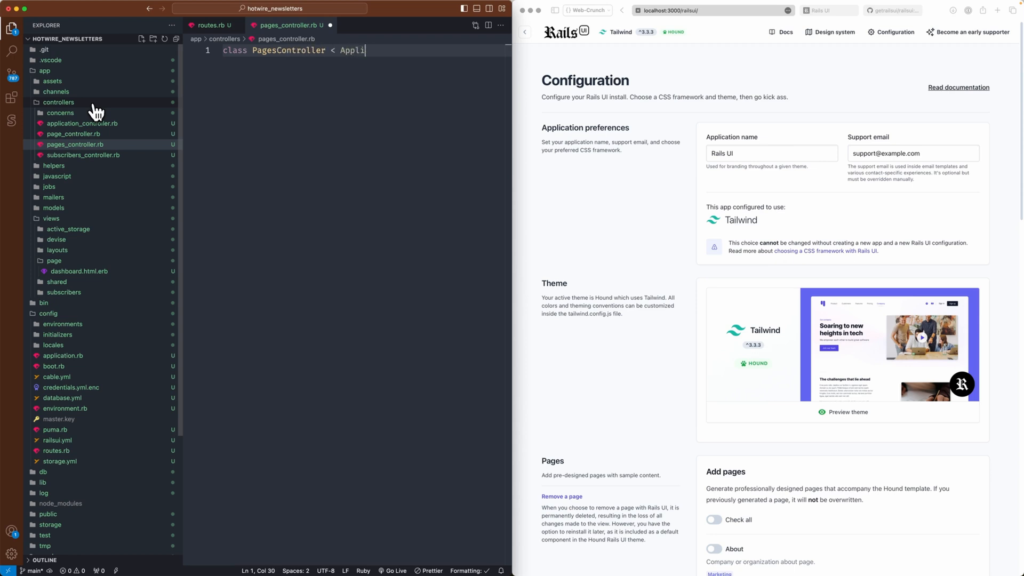
text(cationController)
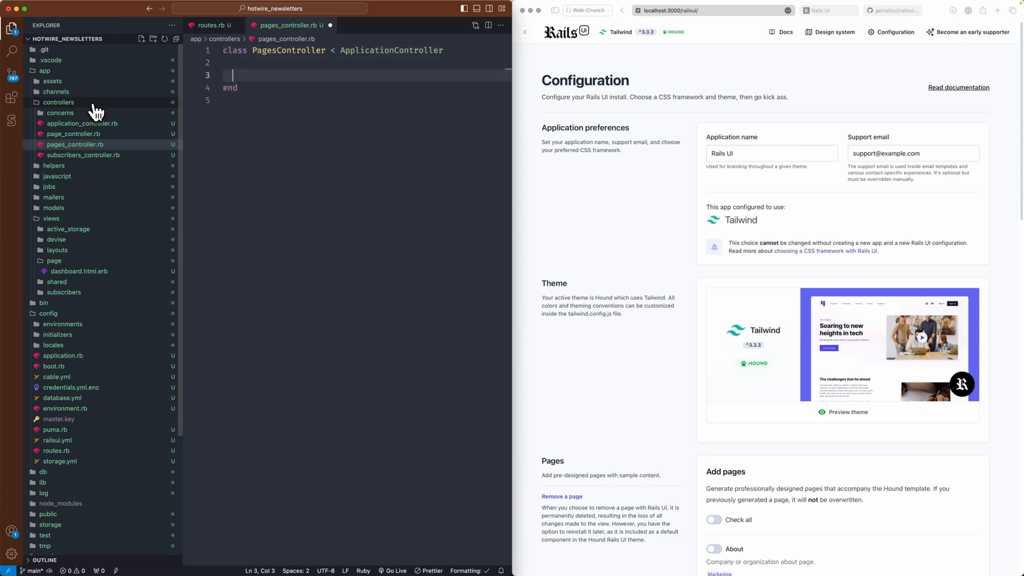
- Add an empty home action and reload localhost:3000 to see the missing-template error
text(def home)
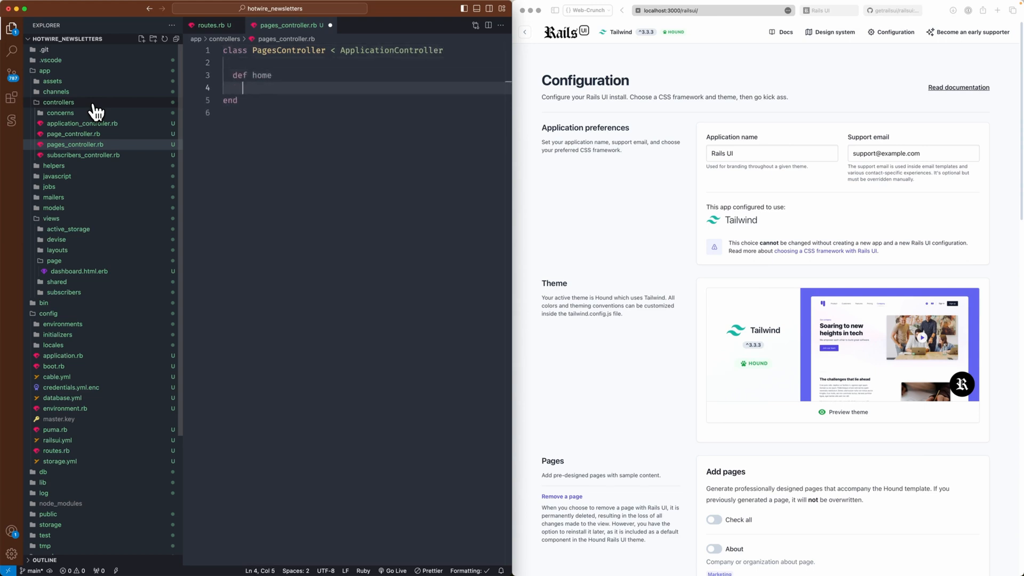
text(end)
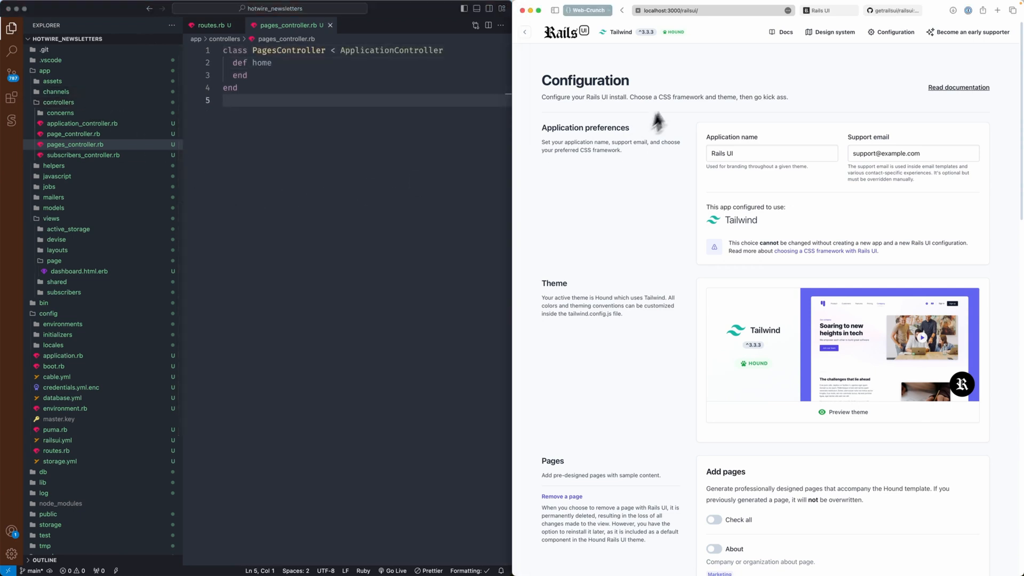
click(687, 10)
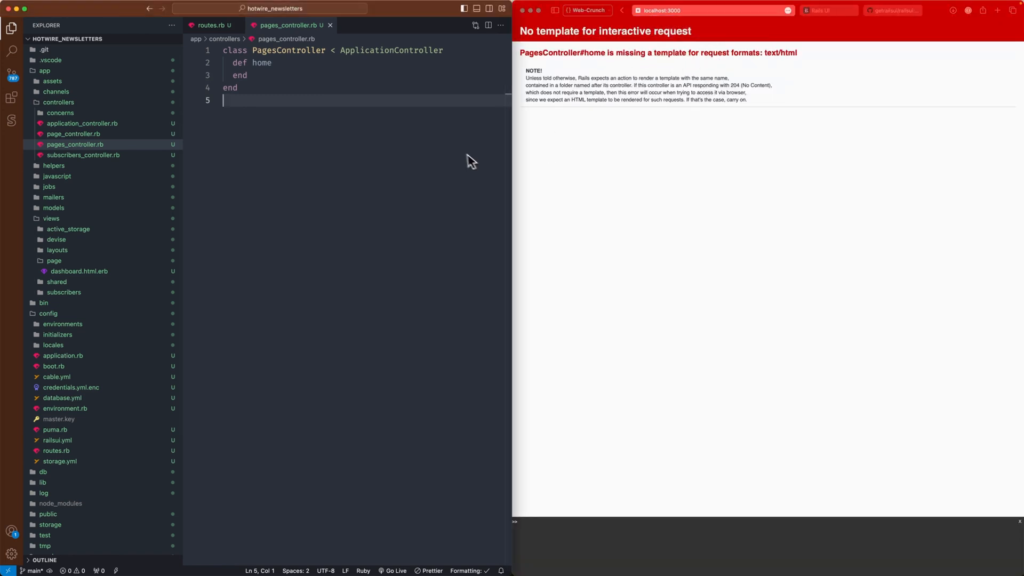
- Add views/pages/home.html.erb containing the placeholder "This is my home view"
click(53, 260)
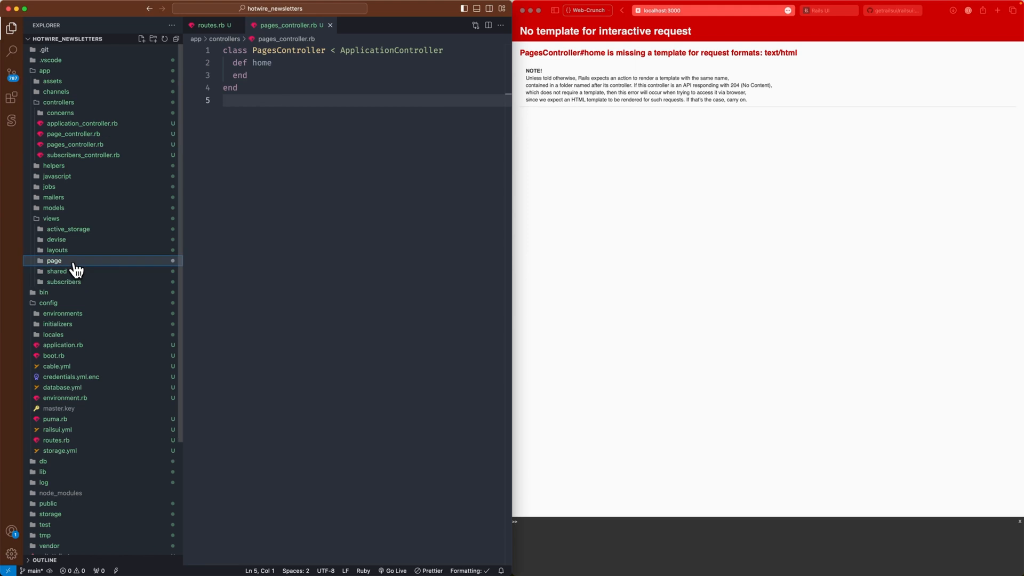
right_click(54, 260)
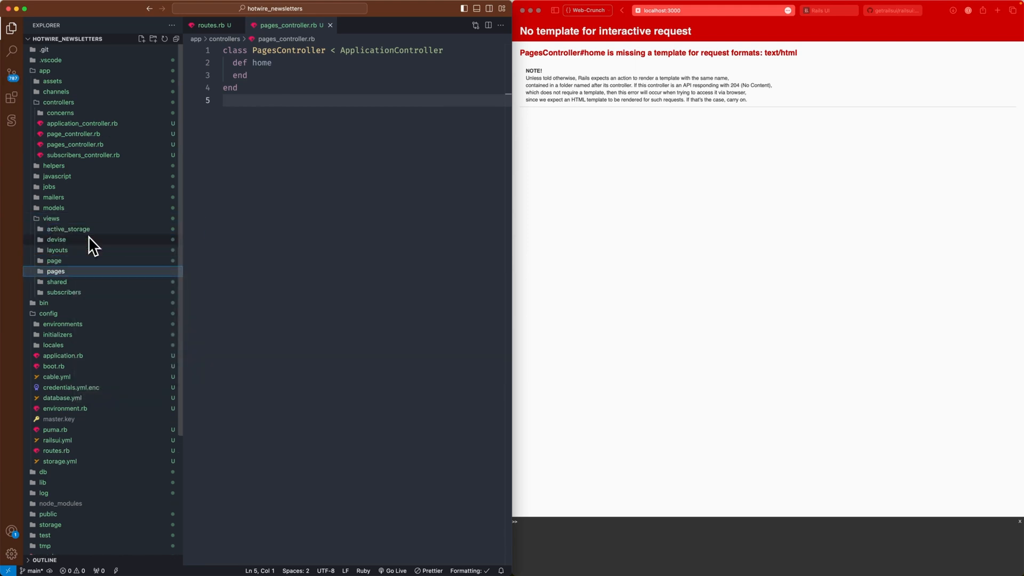
right_click(55, 271)
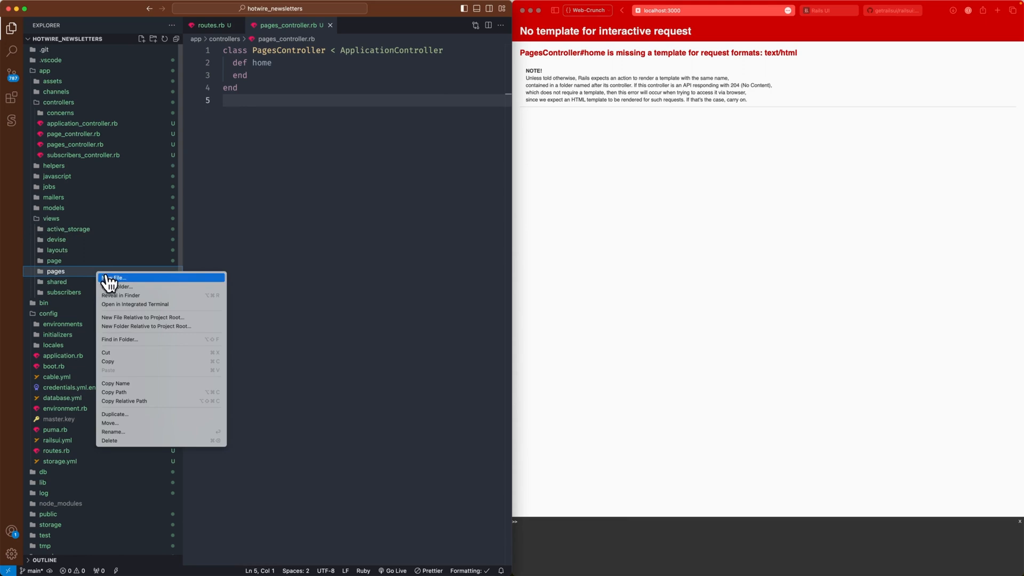
click(114, 277)
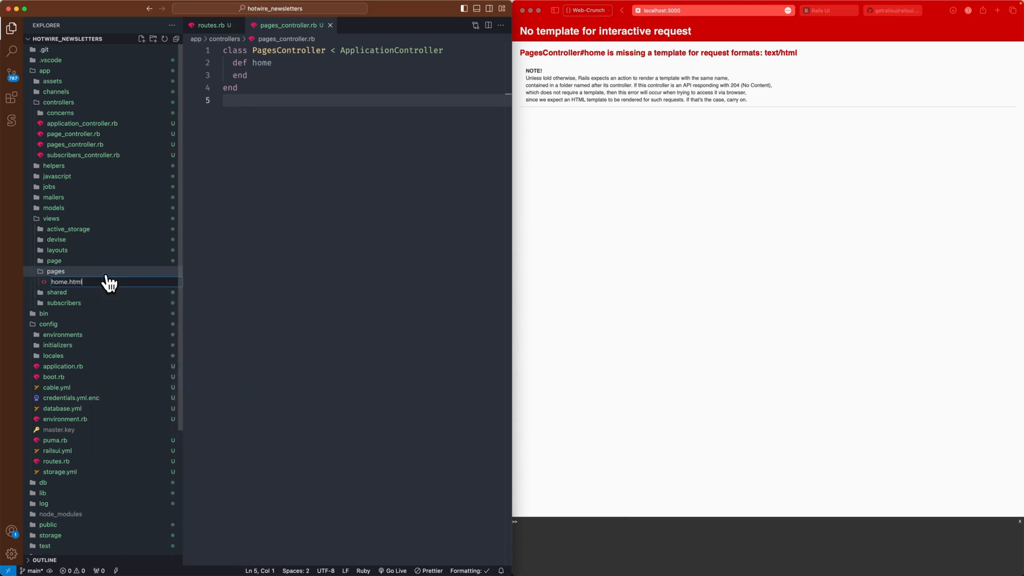
key(Enter)
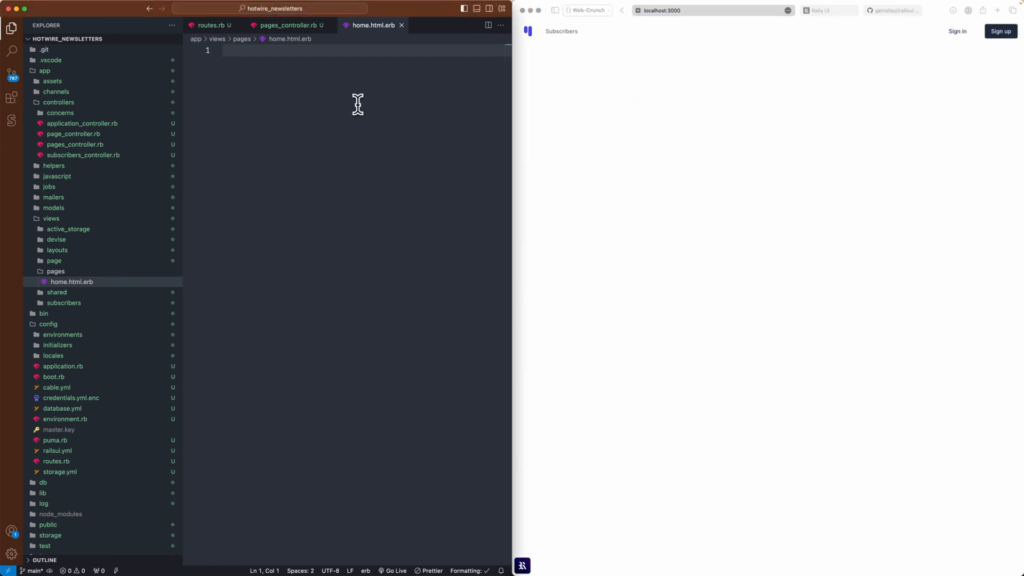
text(This is m)
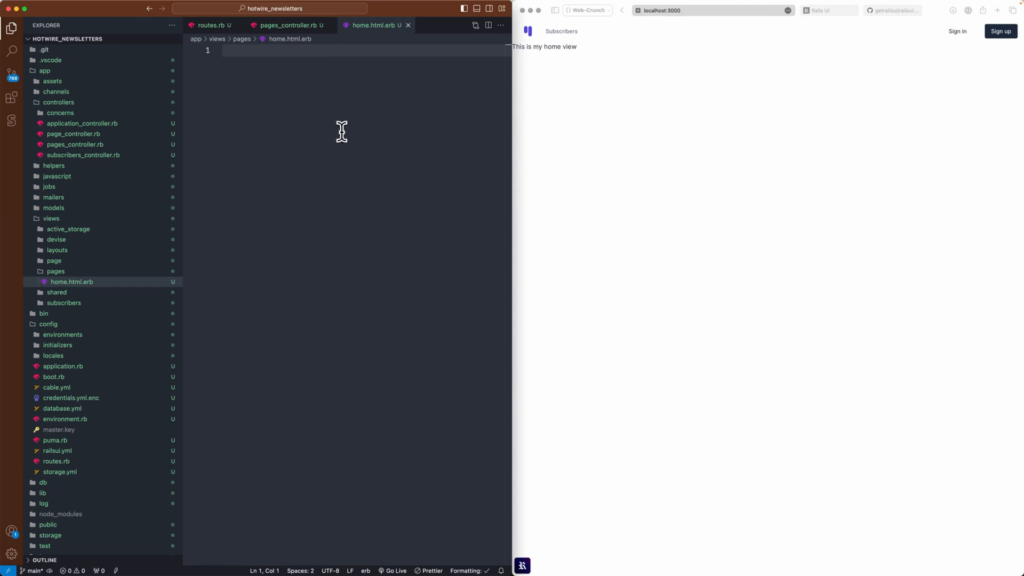
mouse_move(341, 113)
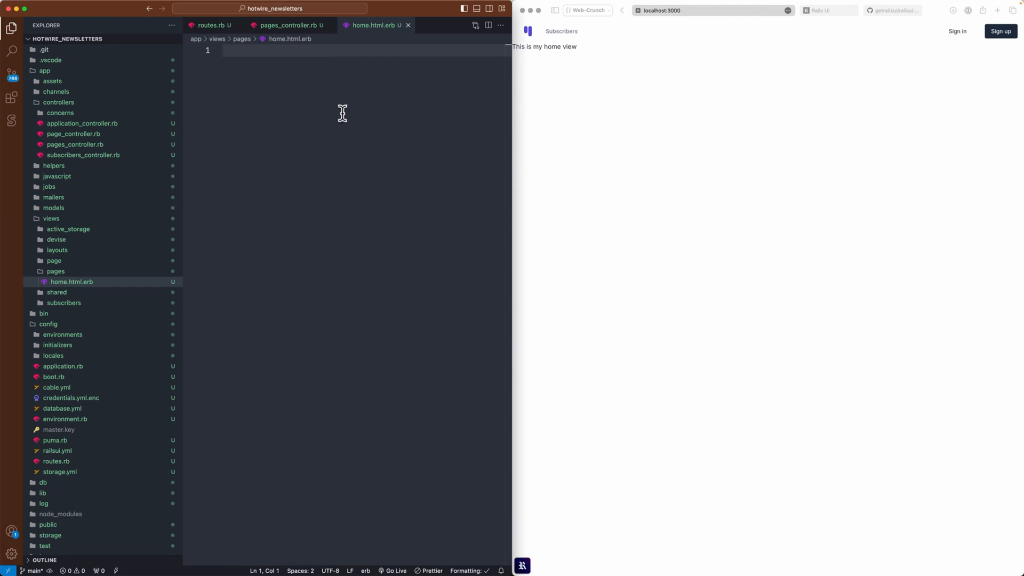
click(289, 25)
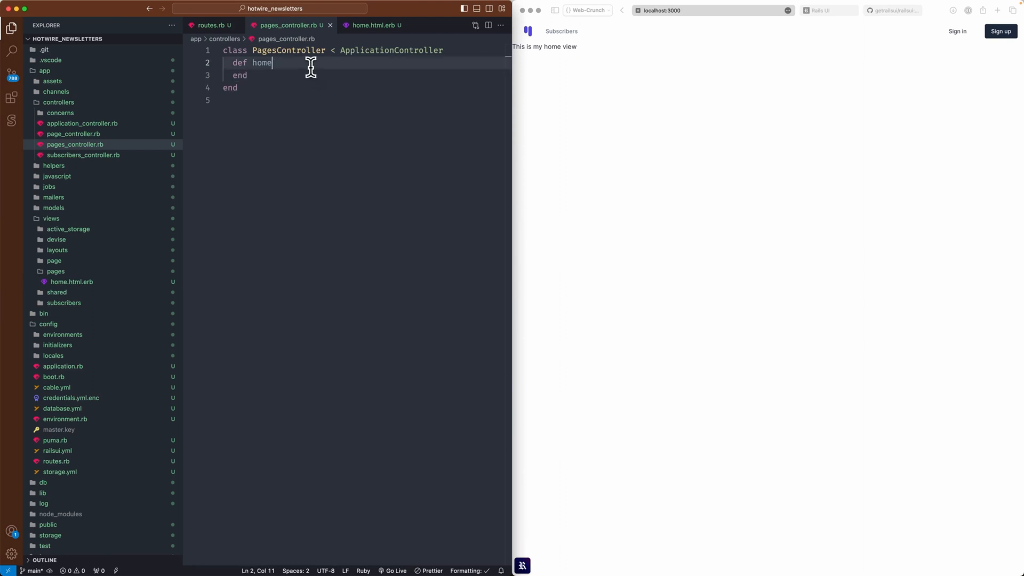
text(@hide)
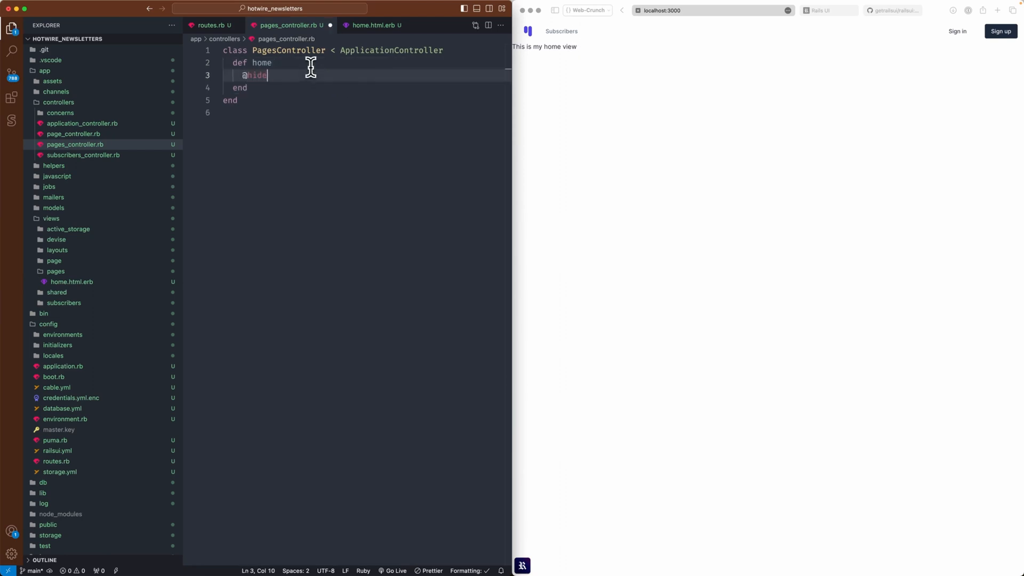
text(_nav = tru)
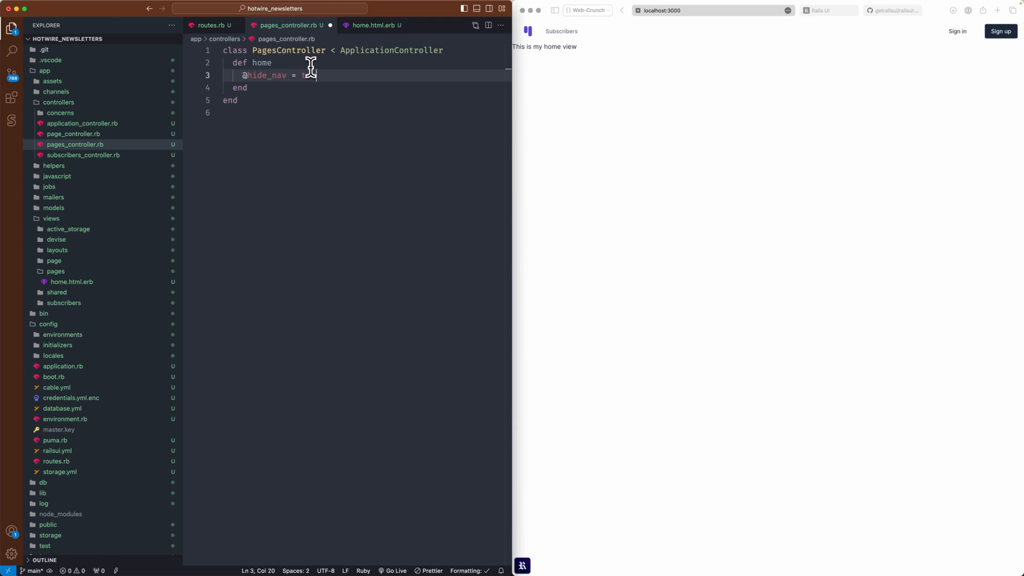
text(true)
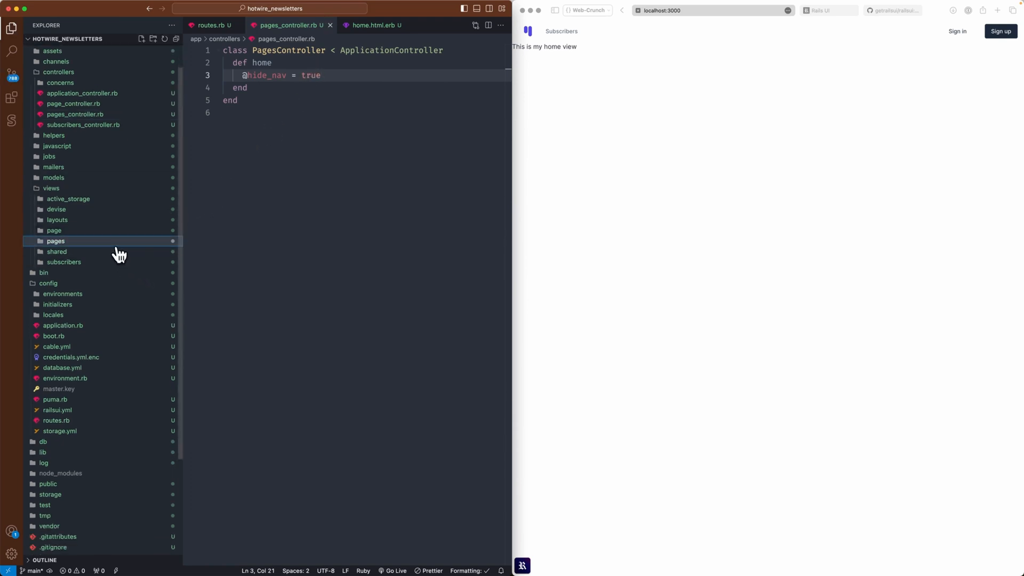
click(79, 251)
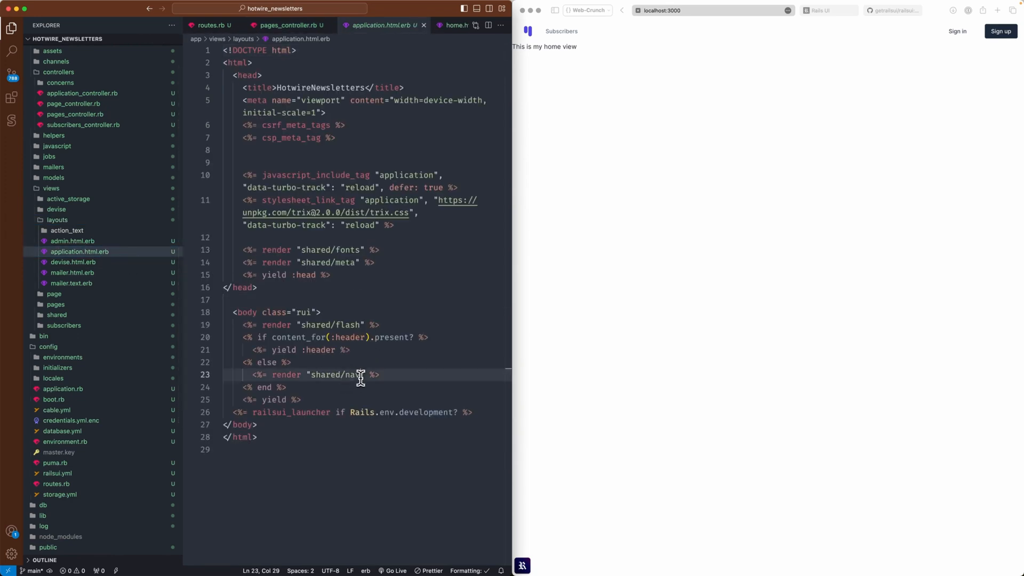
text(unles)
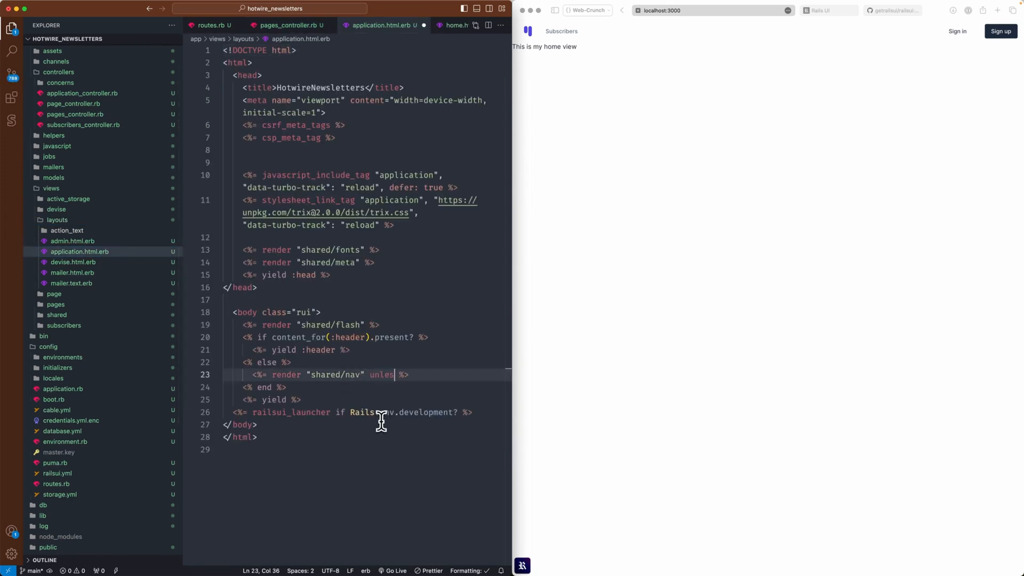
text(@hide_nav?)
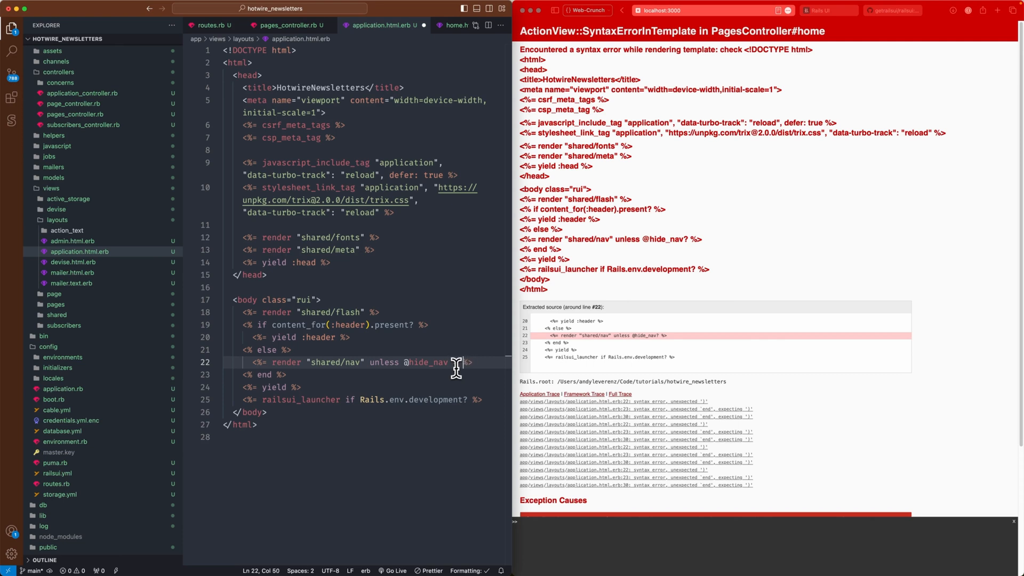
text(== true)
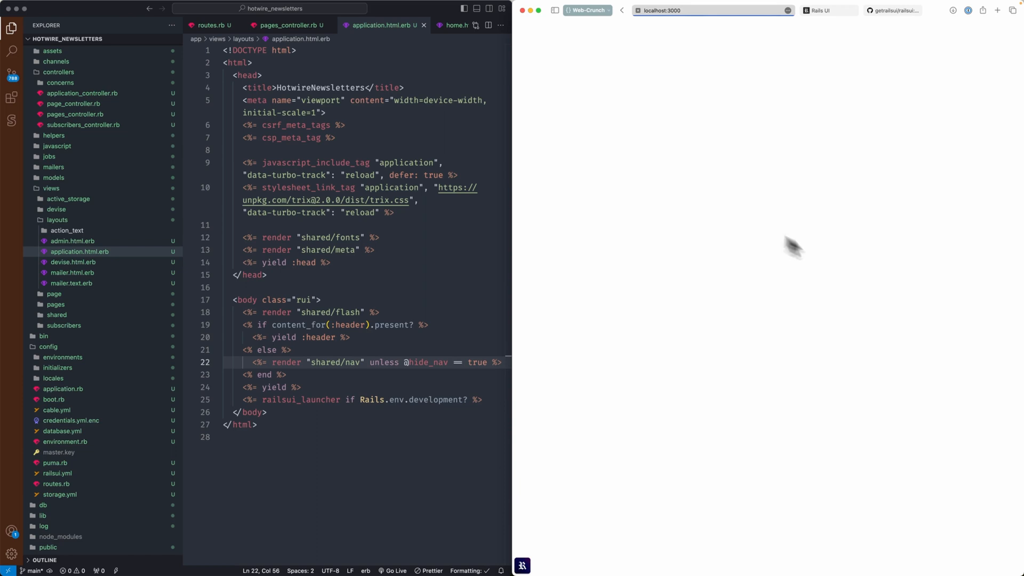
click(292, 25)
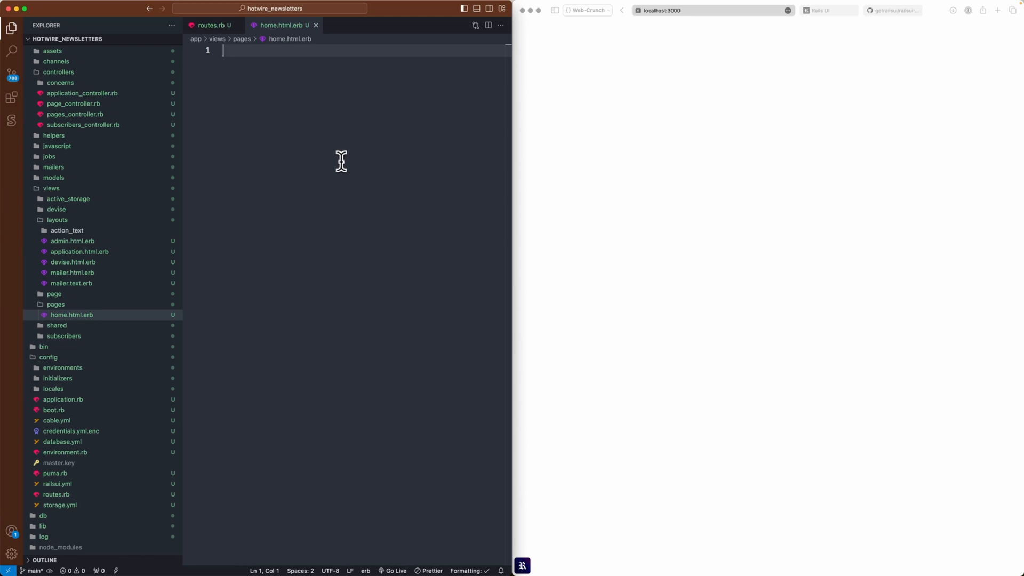
- Add a full-screen flex-centered wrapper div with bg-slate-50 and a top border
text(<div></div>)
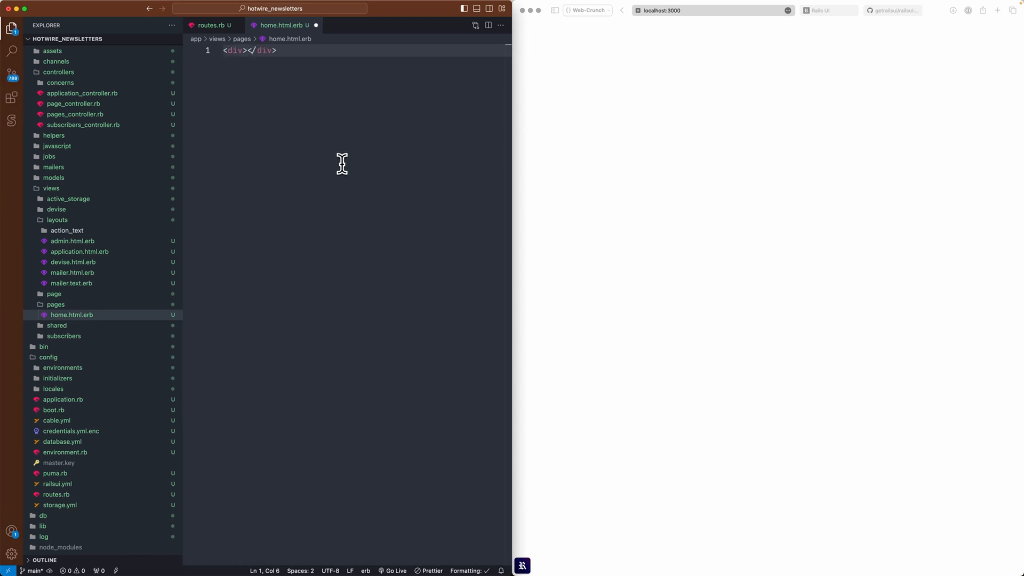
text(class=")
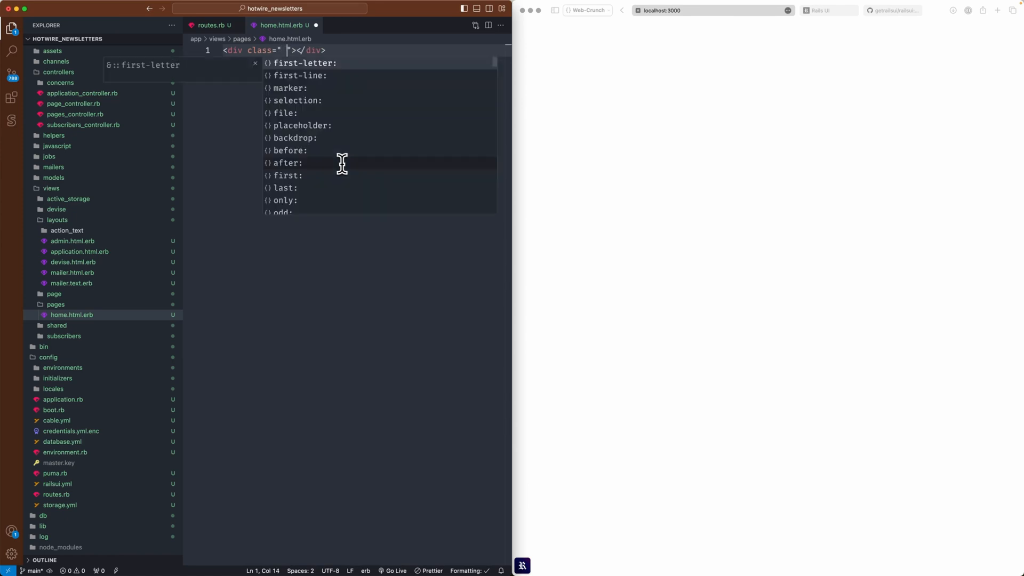
text(flex flex-col)
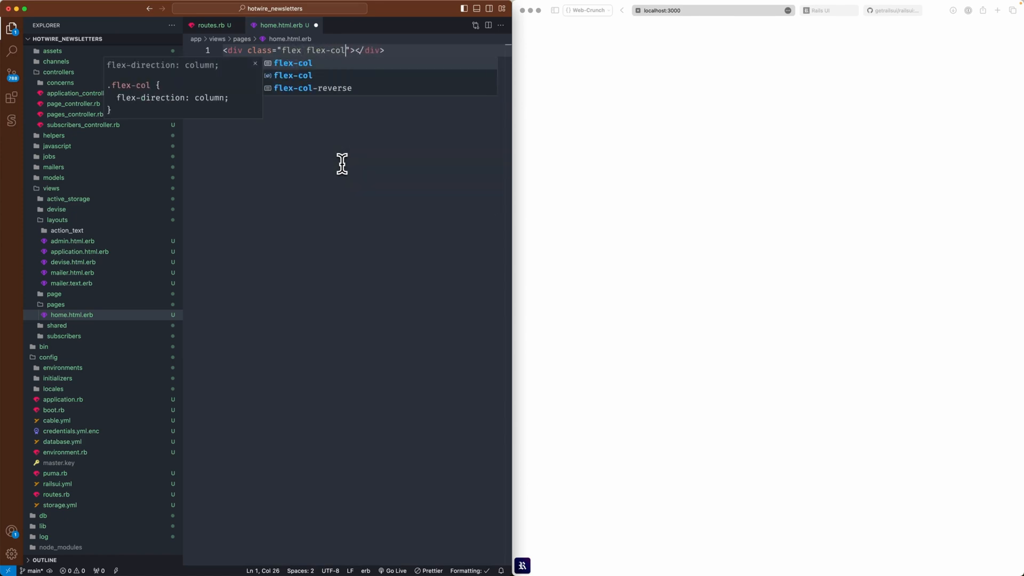
text(justify-center)
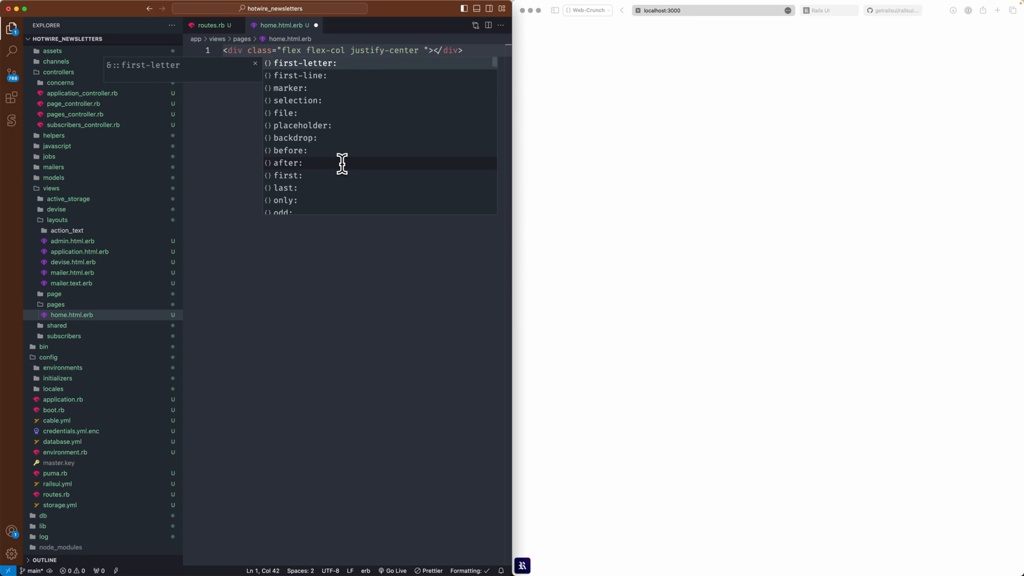
text(items-center h-screen)
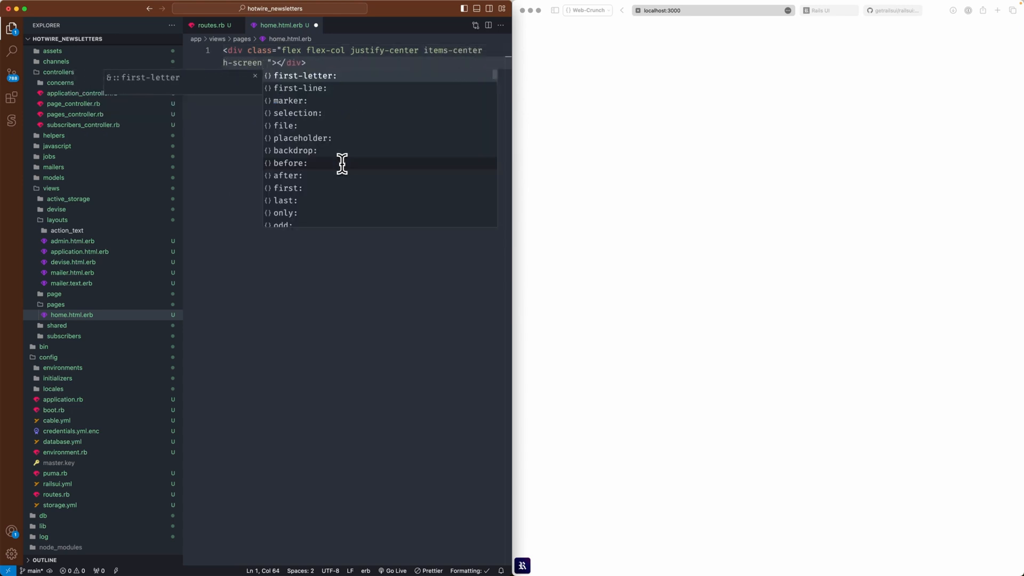
text(w-full b)
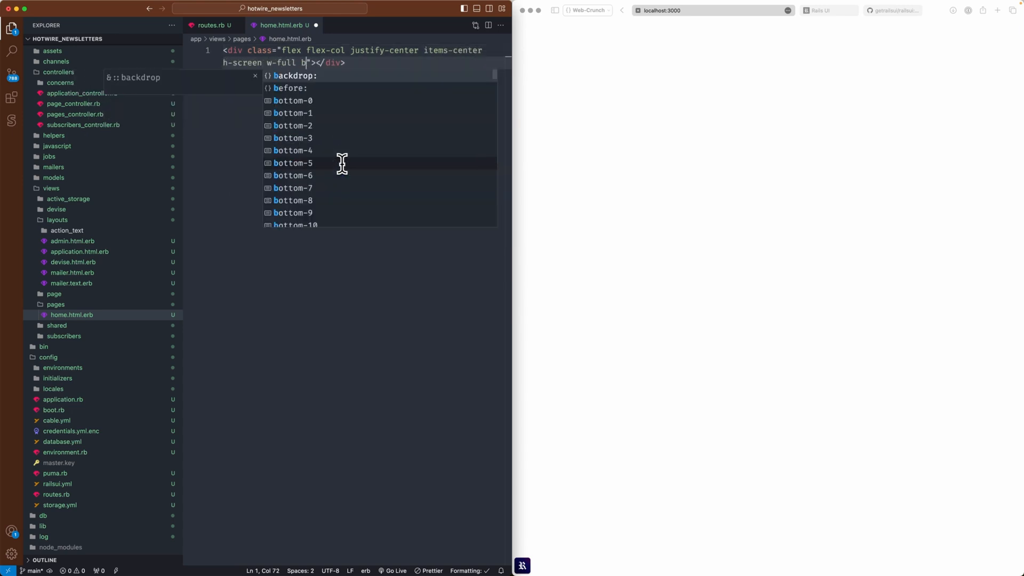
text(g-slate-50 border-t)
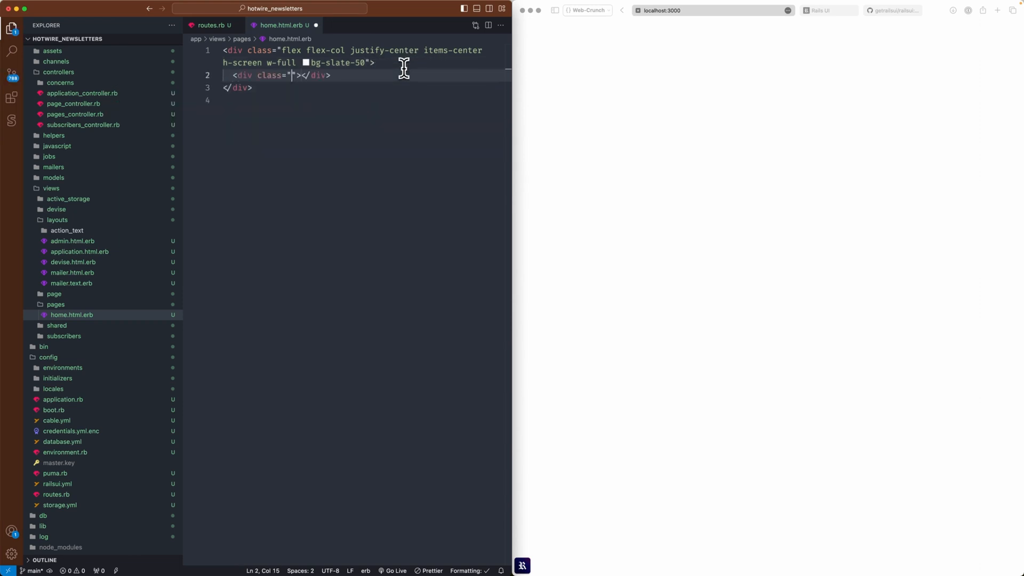
- Add a w-[460px] white rounded card with a "Subscribe to our newsletter" heading
text(w-[460px] mx-auto rounded-xl)
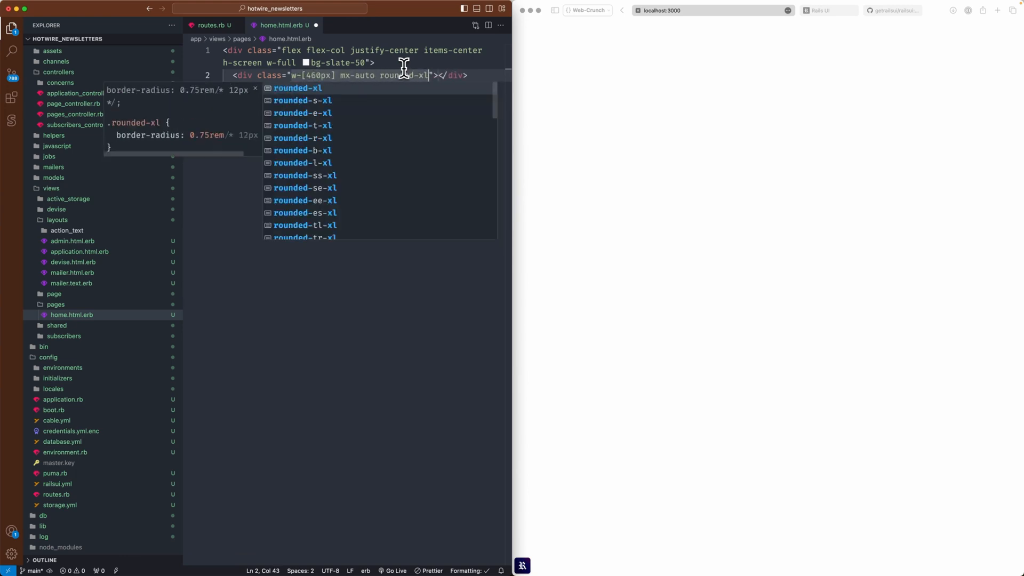
text(bg-white p-8 shadow border border-slate-300)
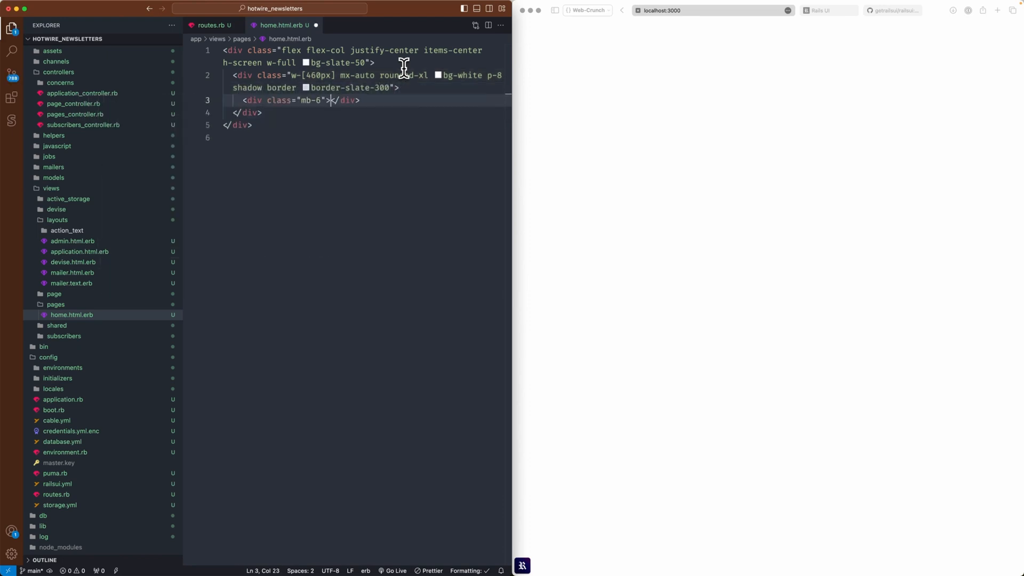
text(<h3></h3>)
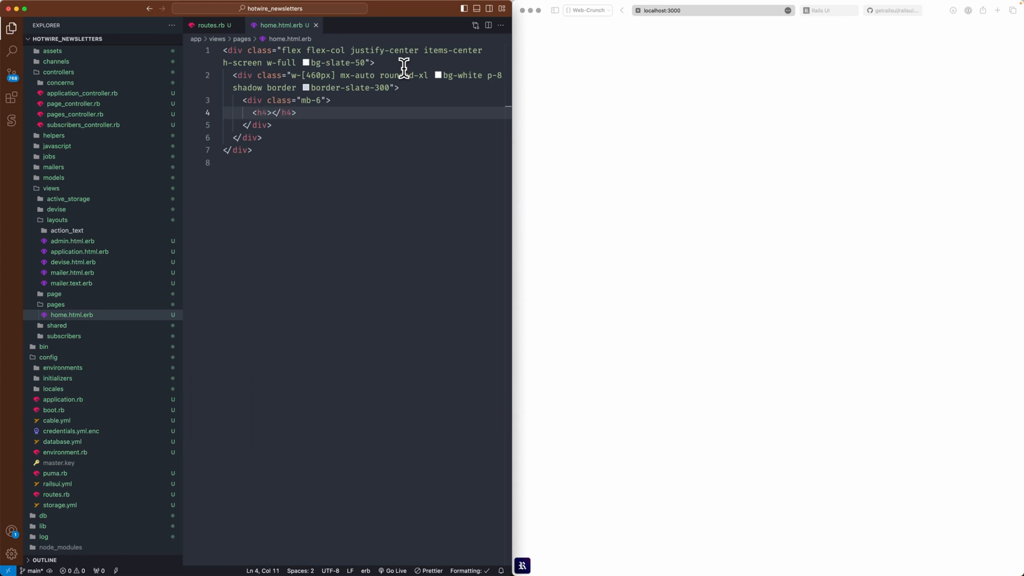
text(Subscribe to our new)
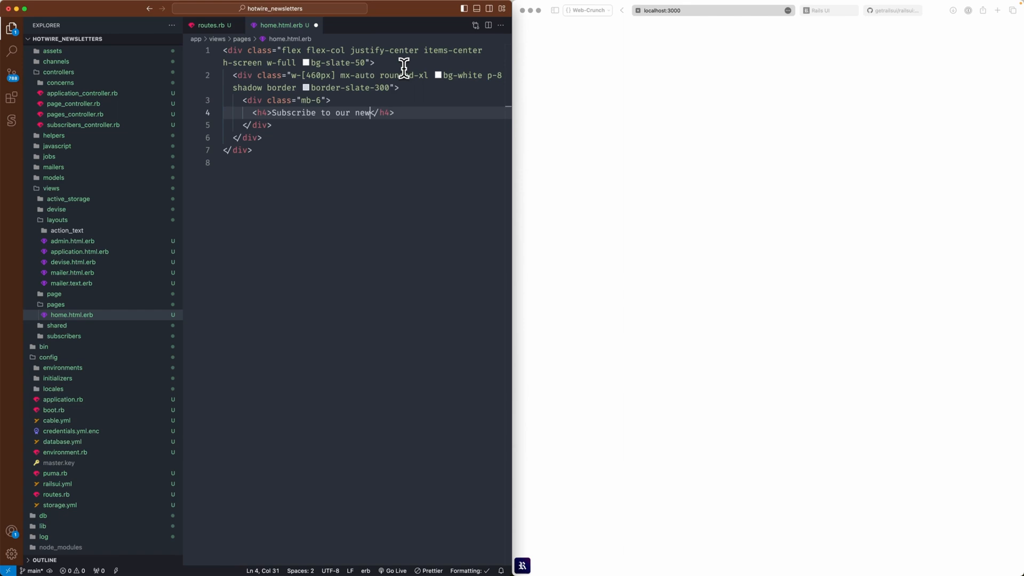
text(sletter)
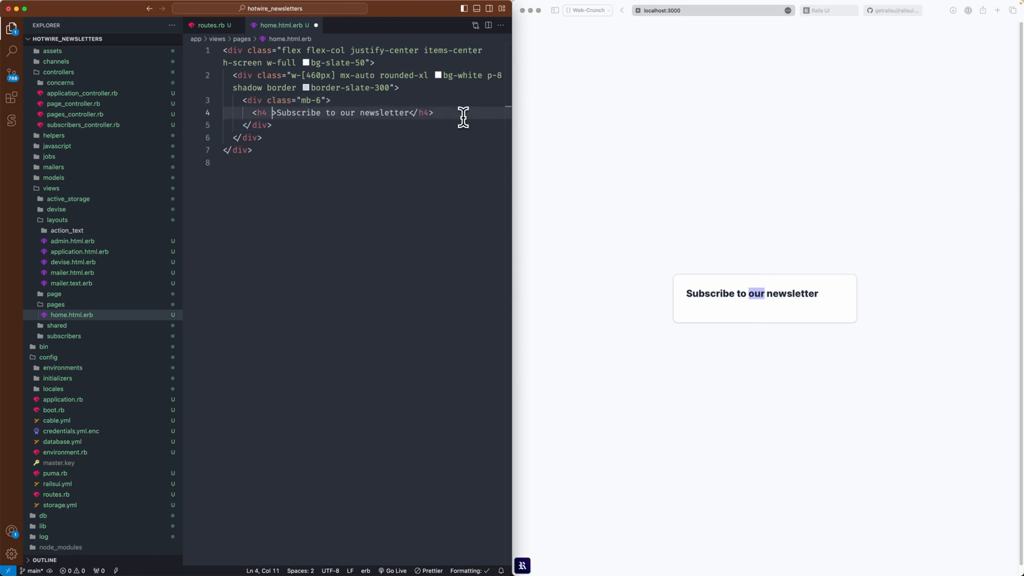
- Give the heading tracking-tight and start a paragraph with classes my-6 text-slate-700
text(class="tracking-)
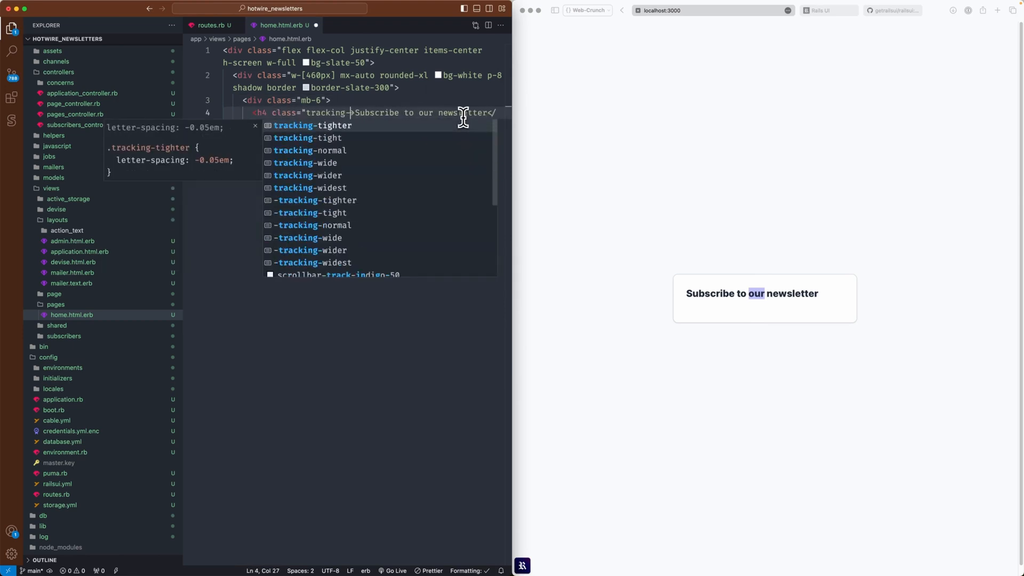
click(307, 137)
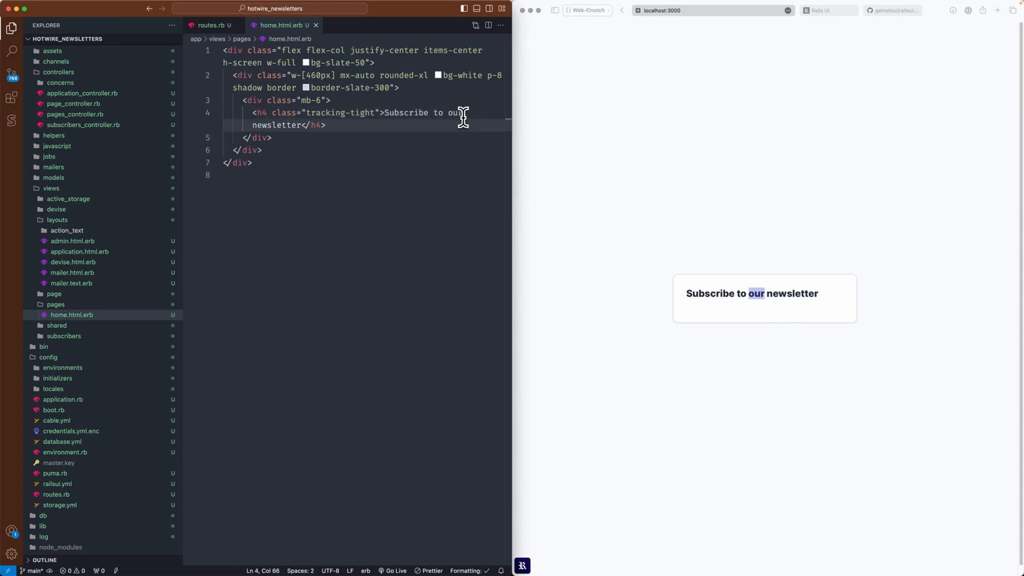
text(<p></p>)
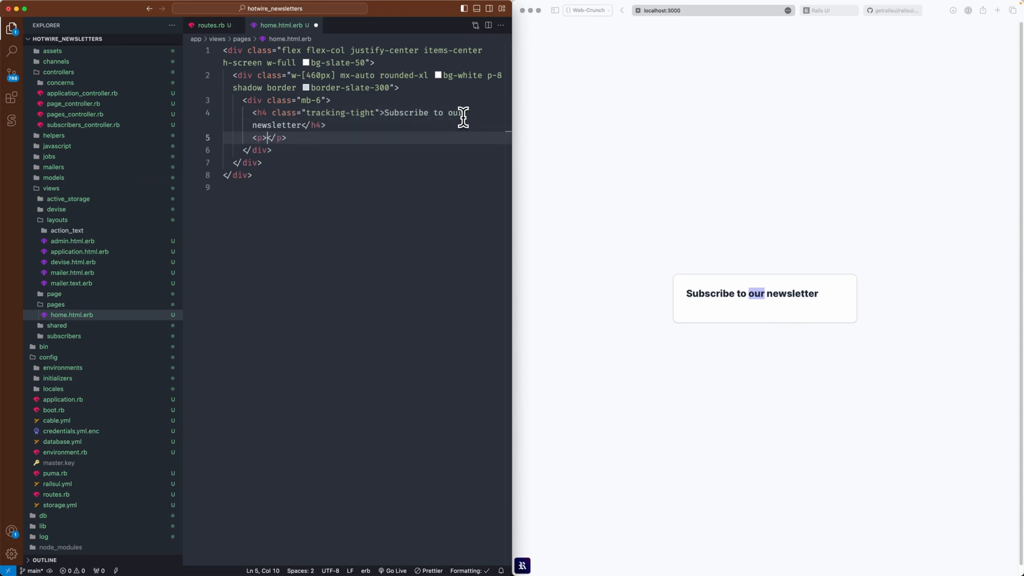
text(class="")
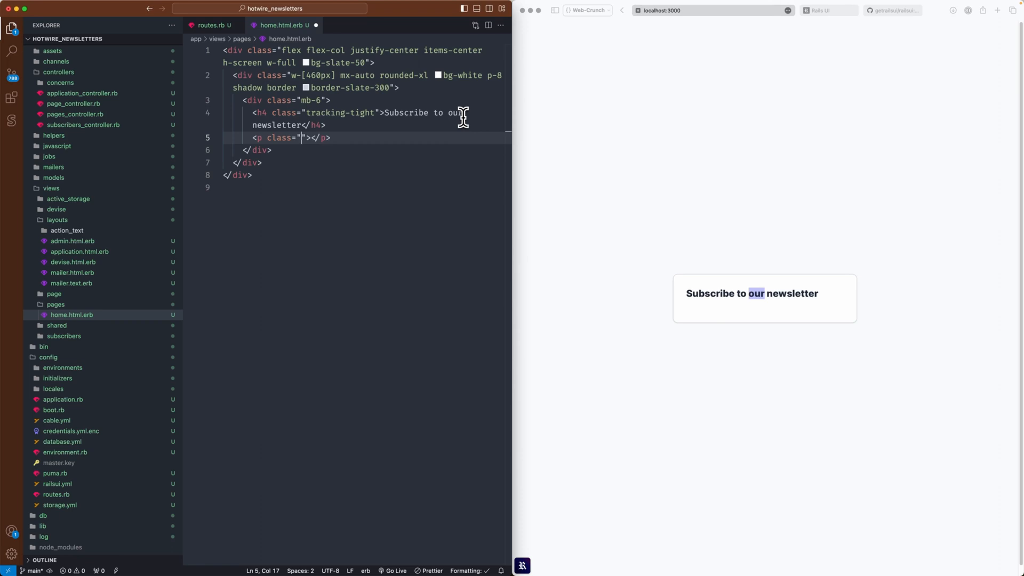
text(my-6)
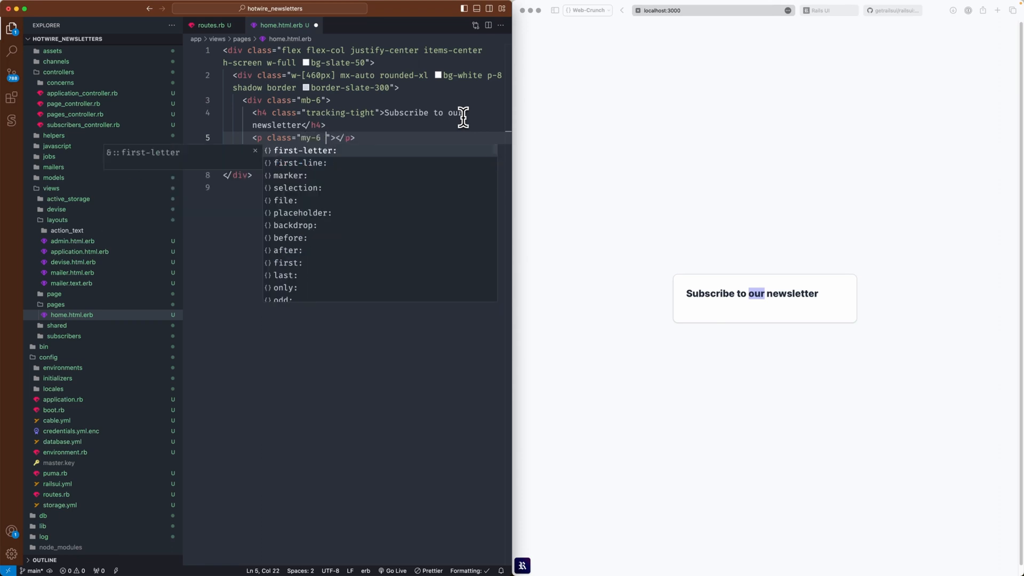
text(text-slate-)
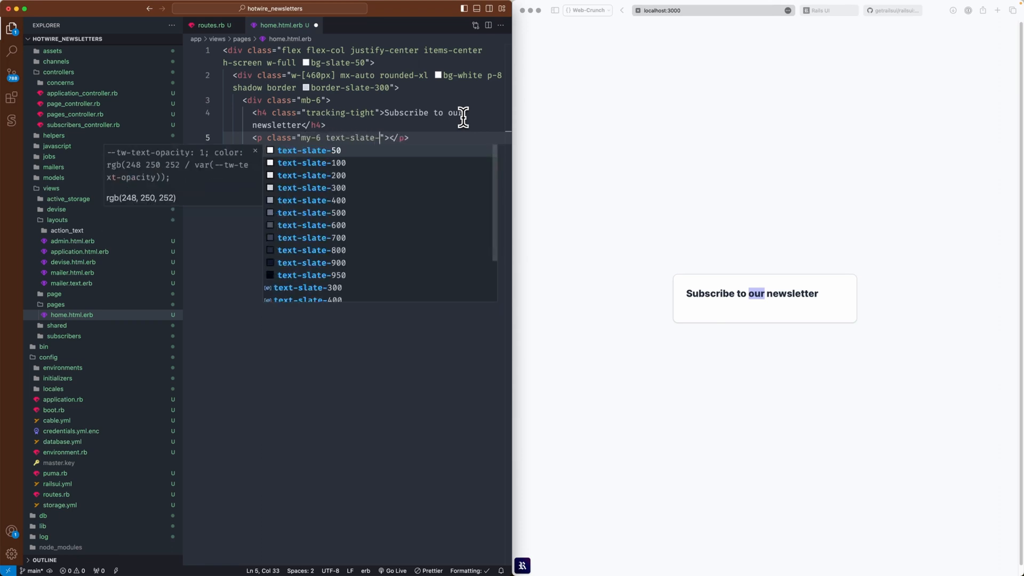
text(8)
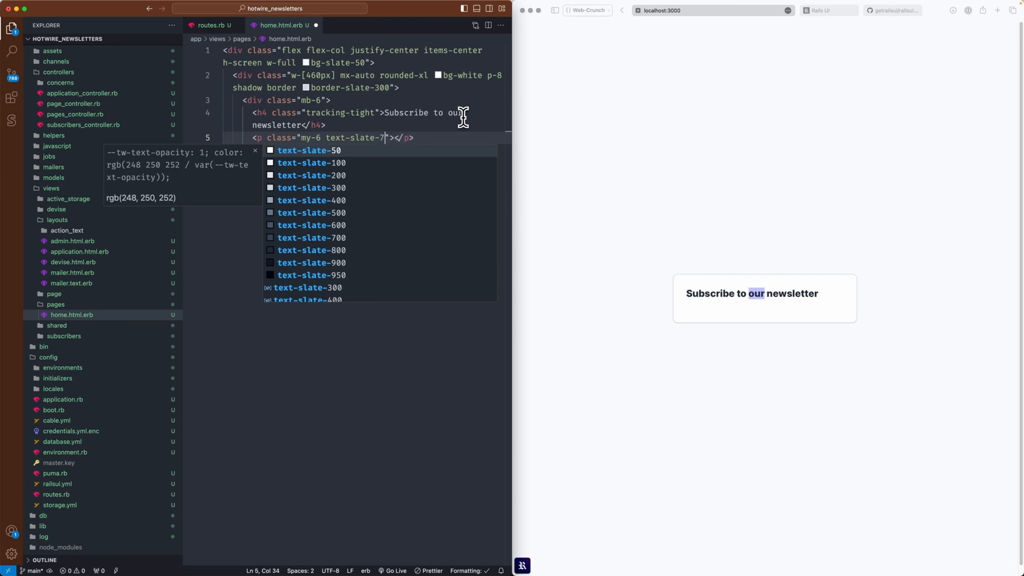
click(311, 237)
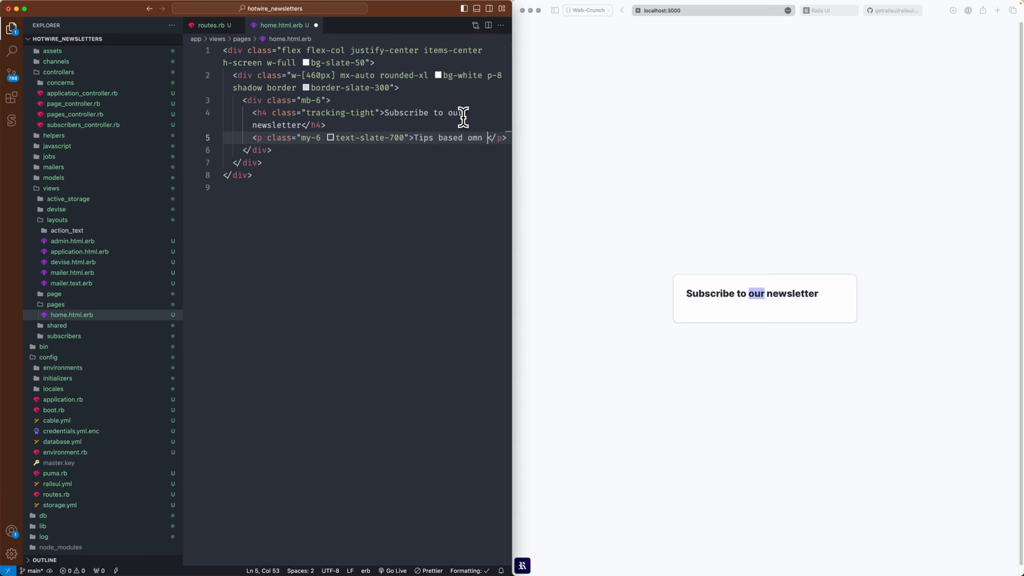
- Fill the paragraph with "Tips based on proven scientific research."
text(on proven scientific)
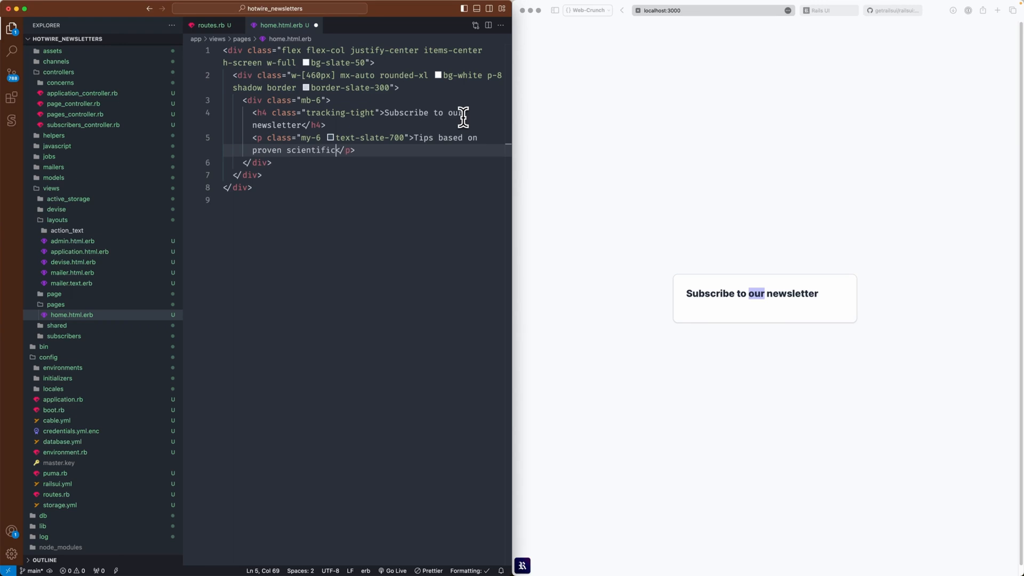
text(reas)
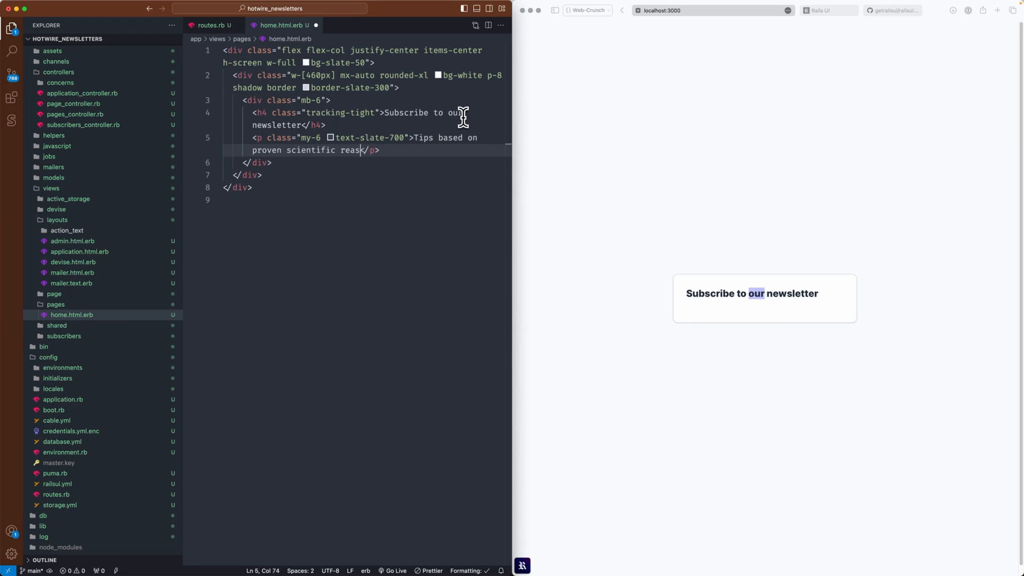
text(earch.)
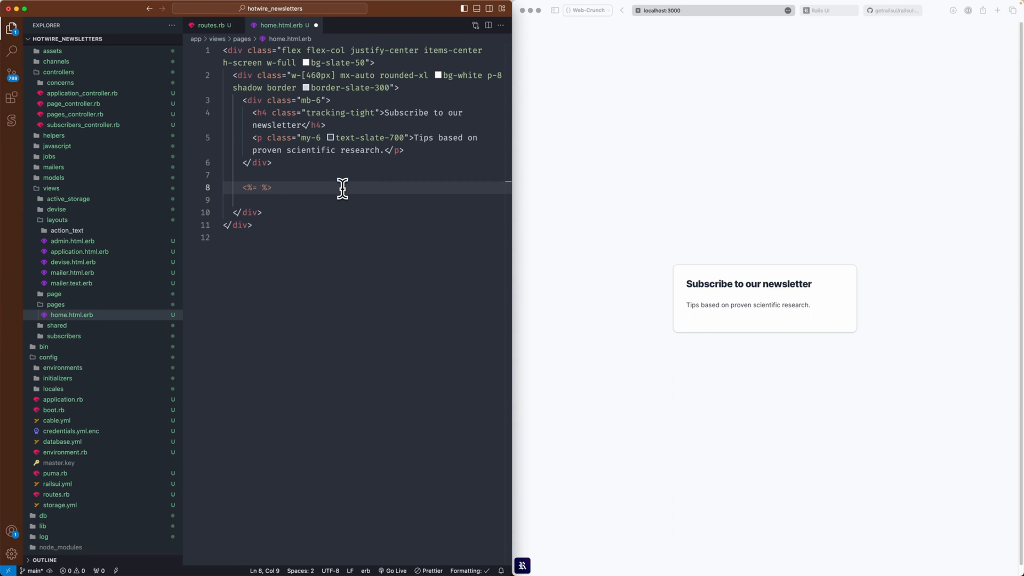
- Write turbo_frame_tag "newsletter", src: new_subscriber_path inside the ERB output tag
text(turbo)
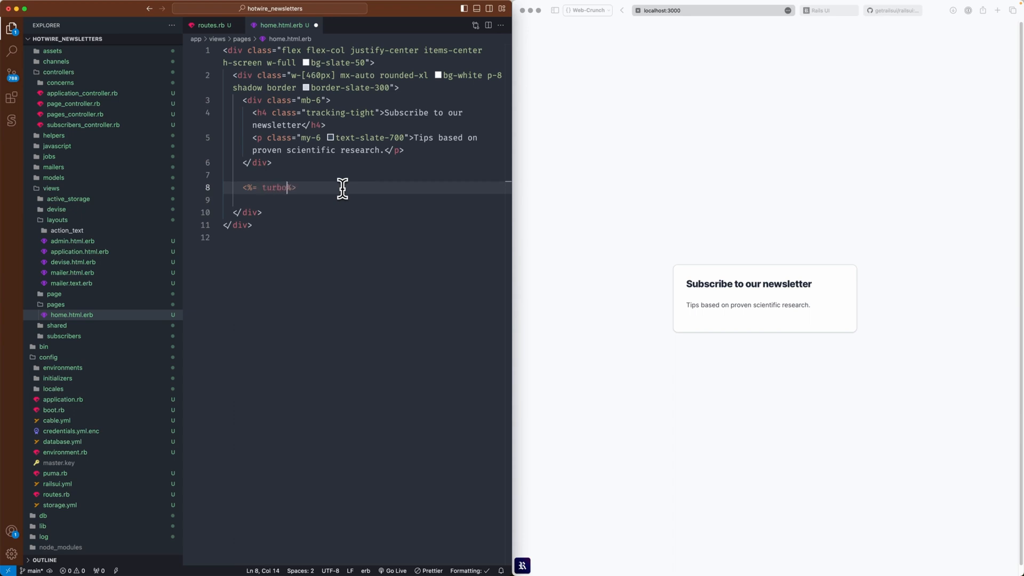
text(_fram_)
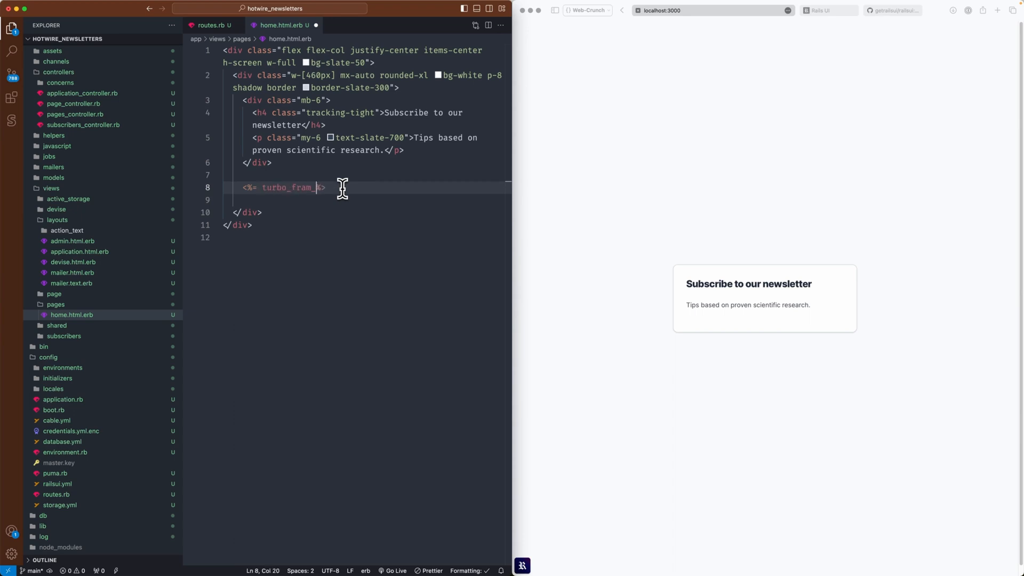
text(e_tag "newslett)
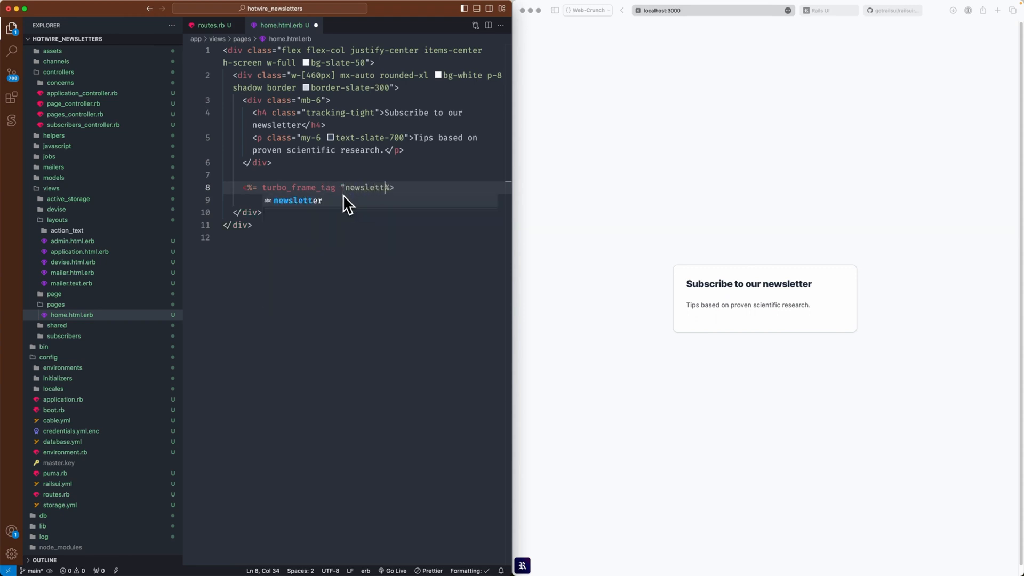
key(Tab)
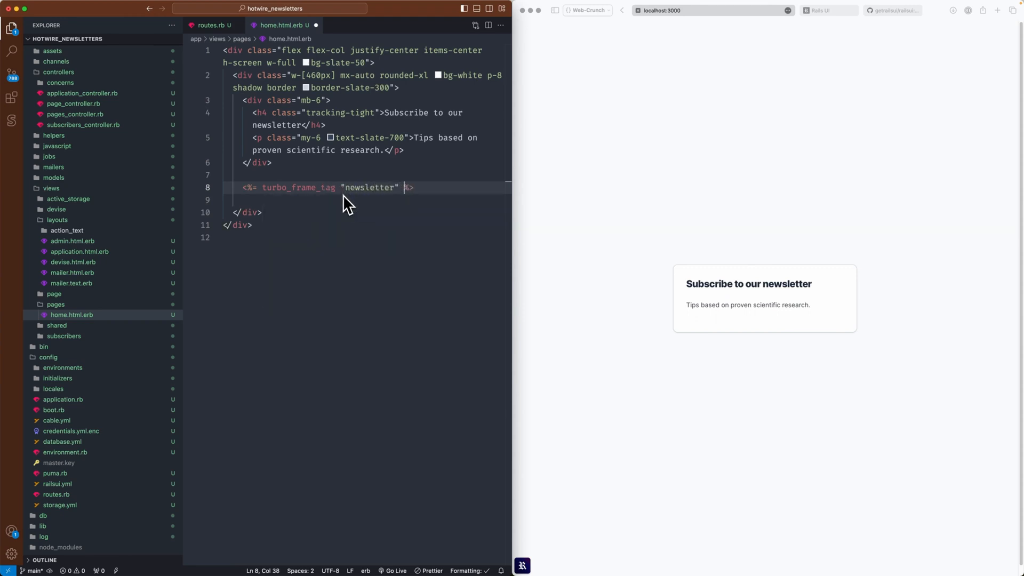
text(, src:)
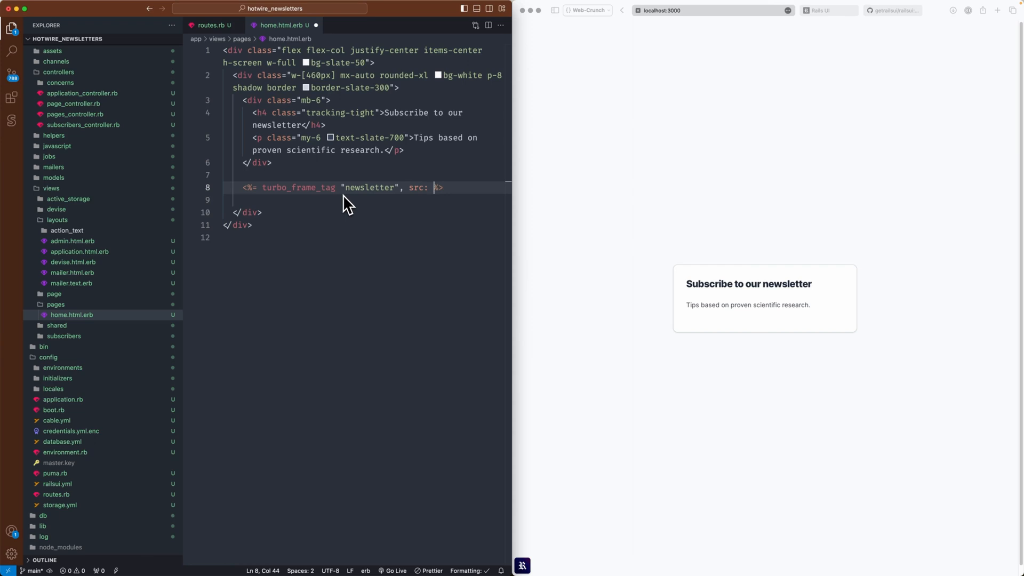
text(m)
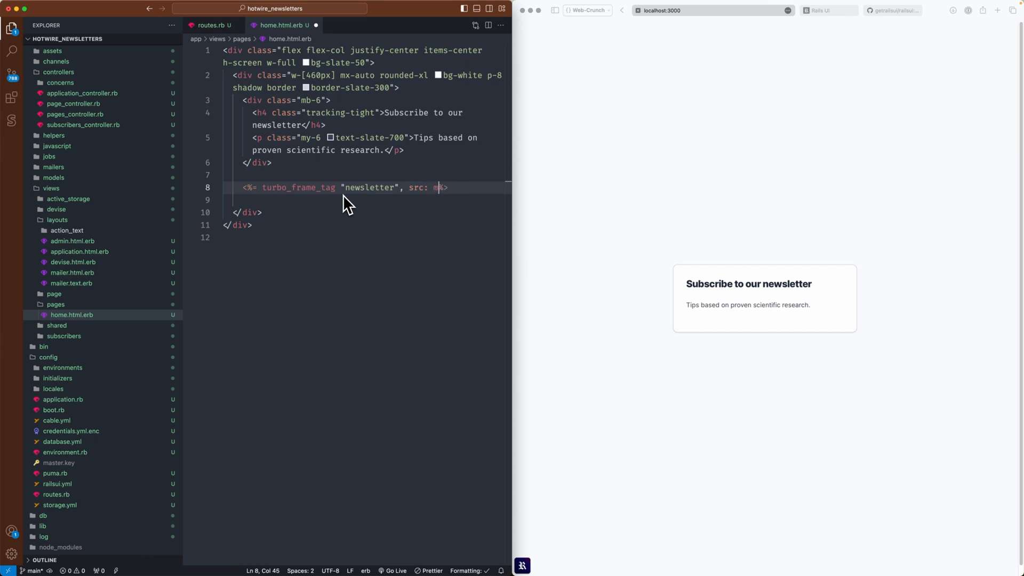
text(ew_subscriber_path)
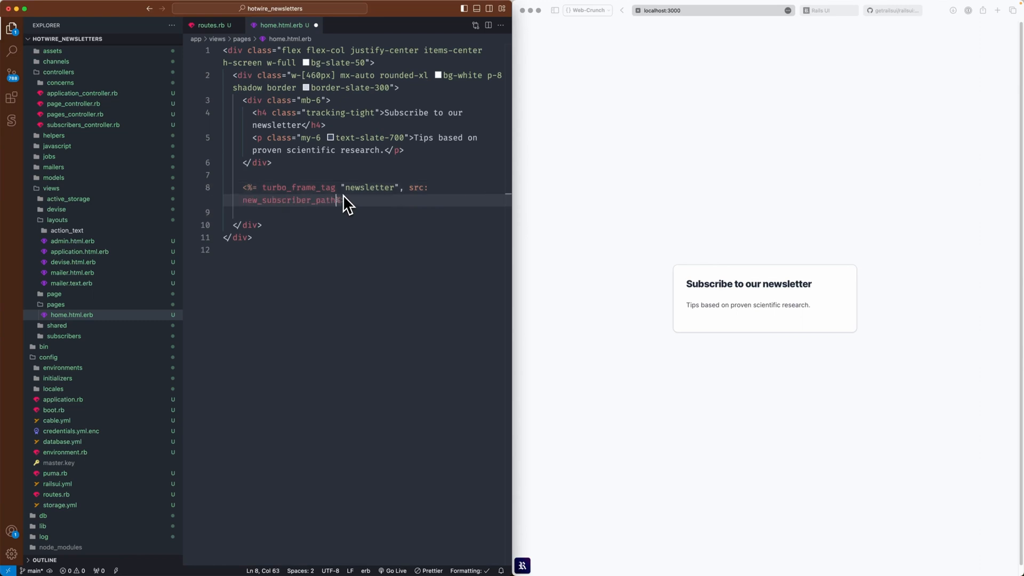
text(%>)
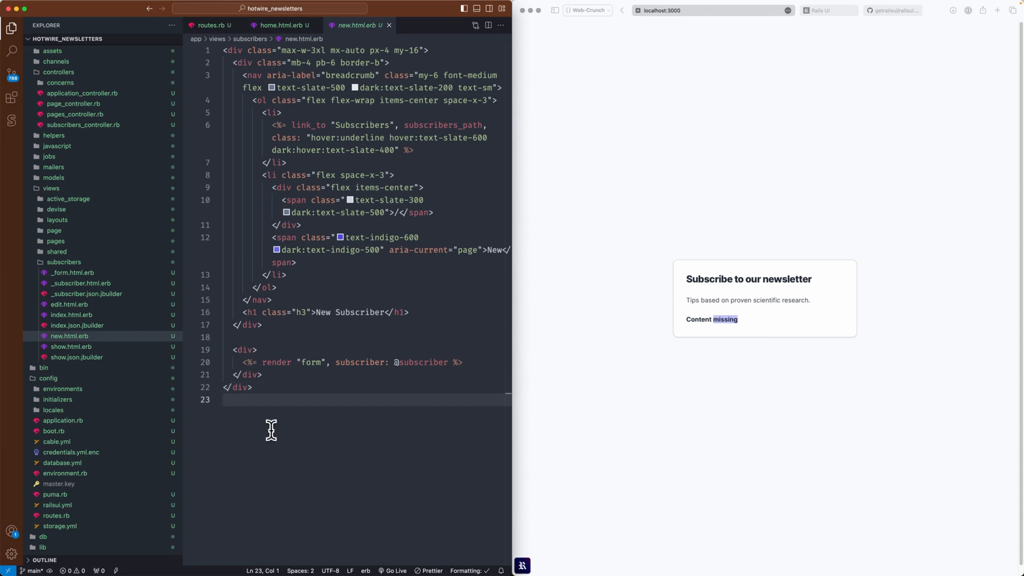
mouse_move(269, 425)
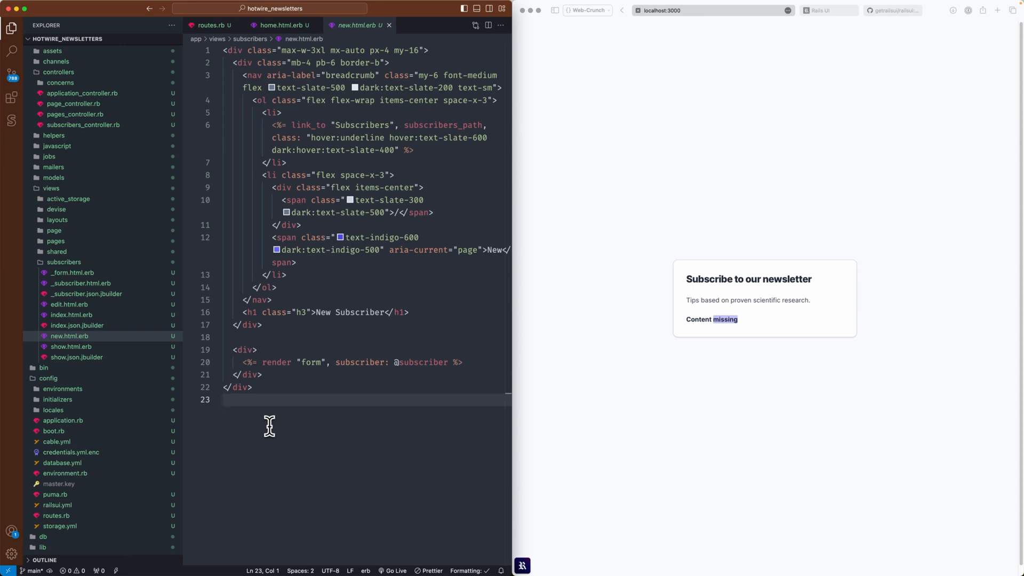
- Replace new.html.erb with a turbo_frame_tag "subscriber" block wrapping only the form render
key(Cmd+a)
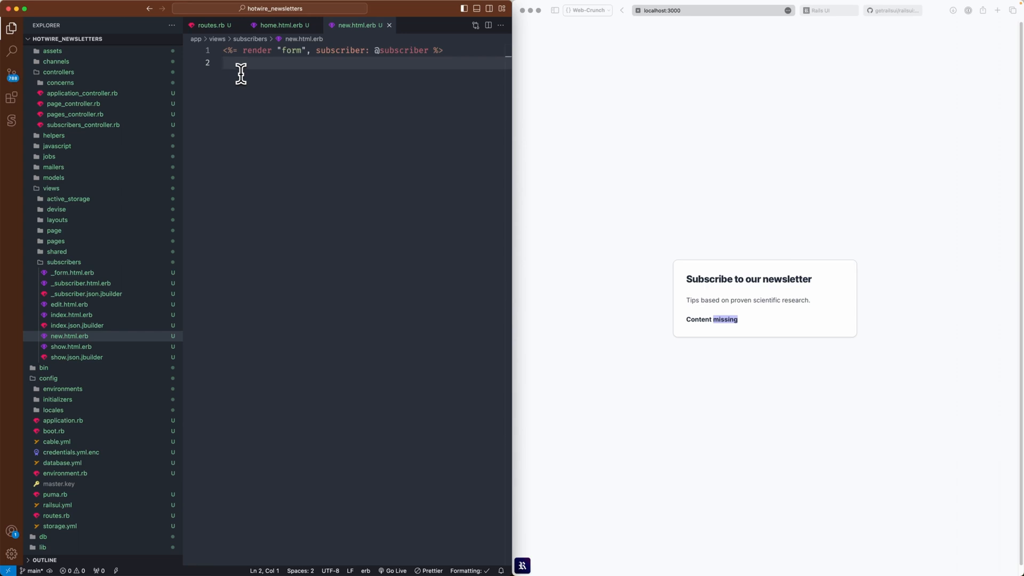
key(Enter)
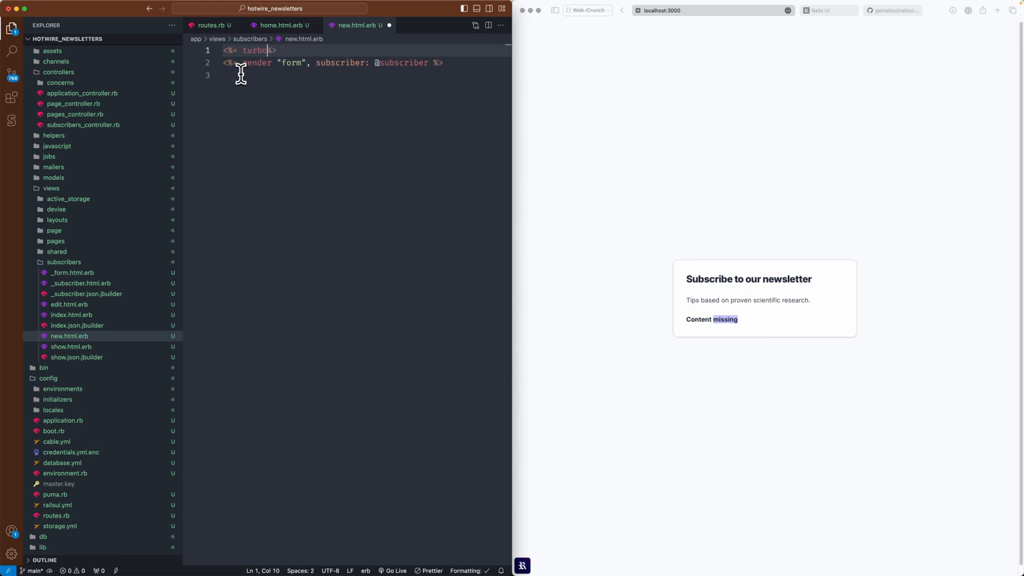
text(_frame_t)
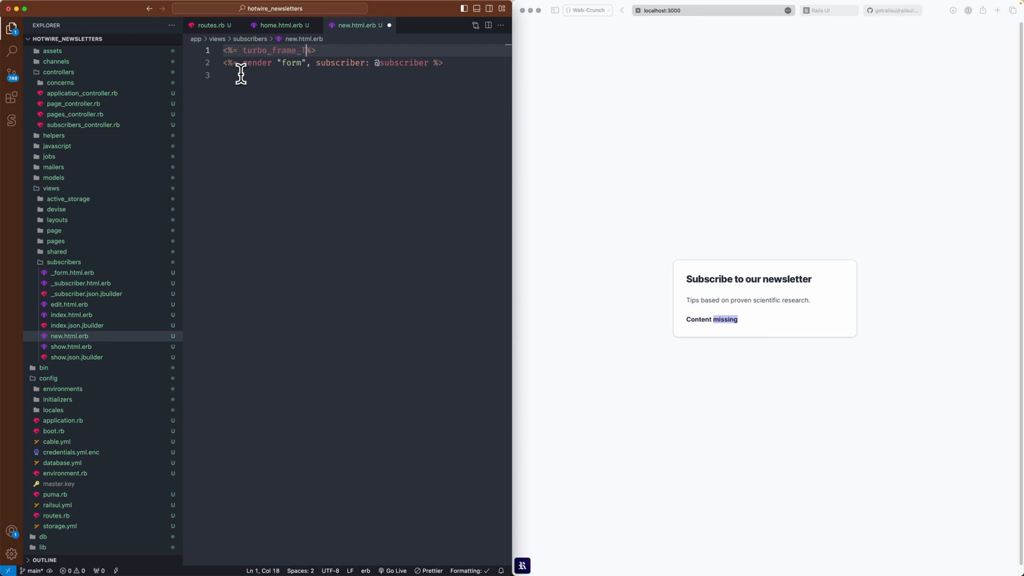
text(subscriber" do)
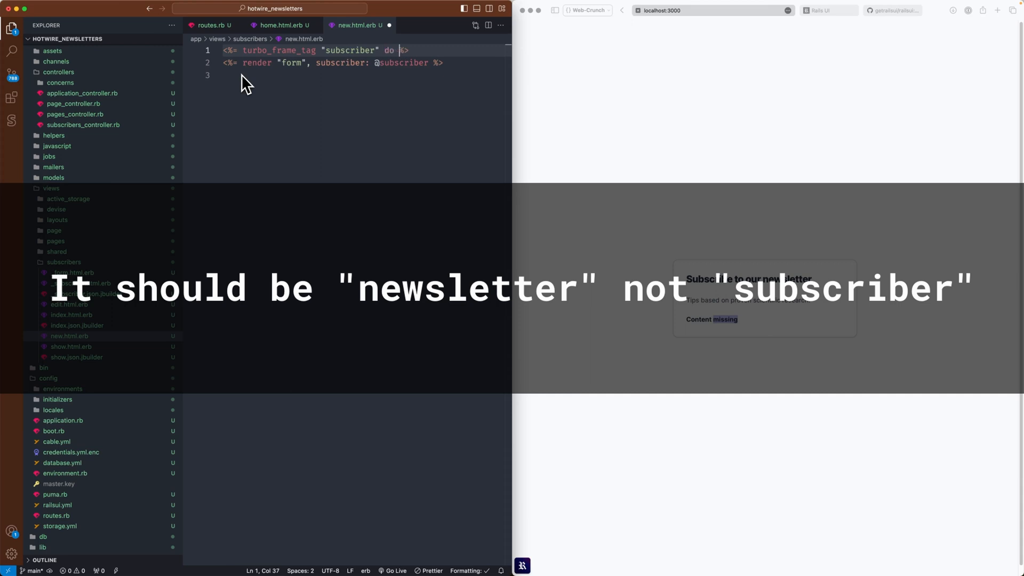
text(<% end %>)
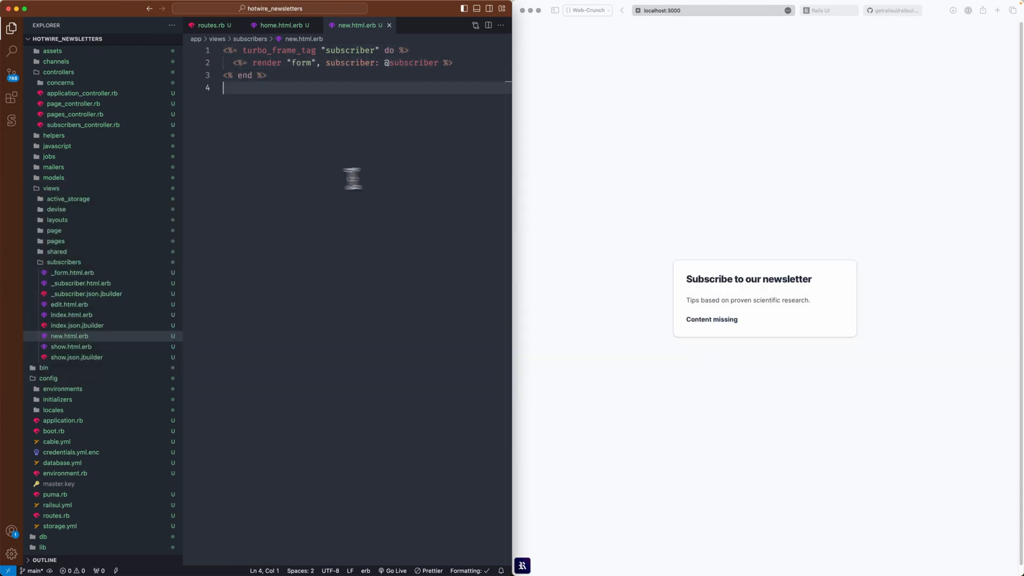
click(72, 272)
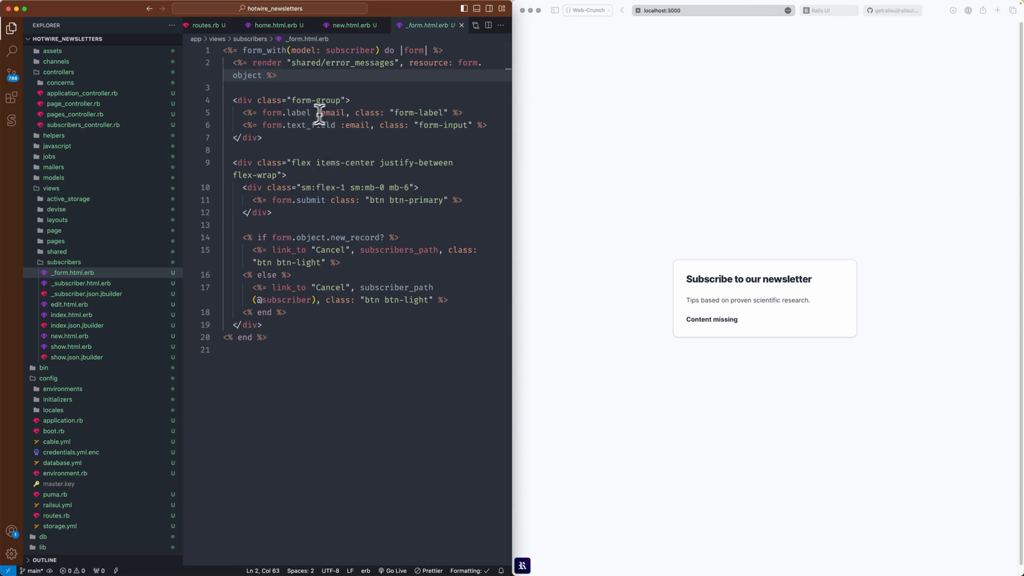
mouse_move(348, 157)
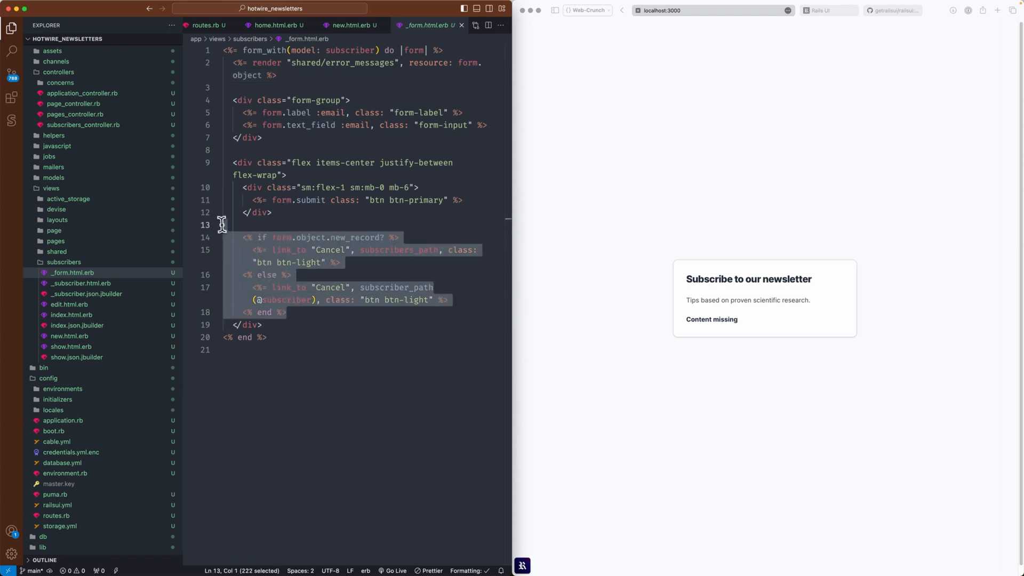
- Delete the Cancel link block and give the email field placeholder "My email address is"
key(Delete)
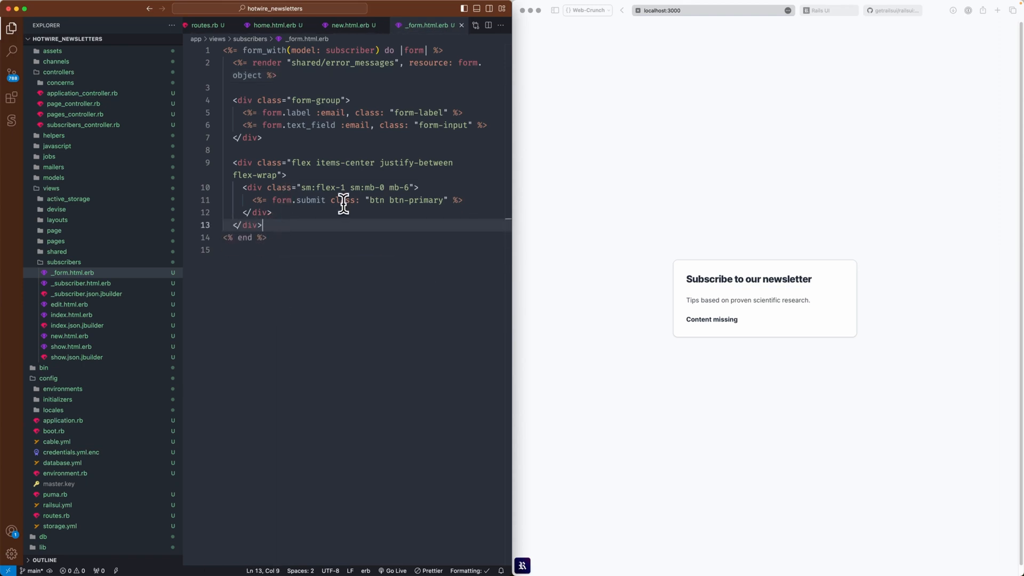
mouse_move(462, 206)
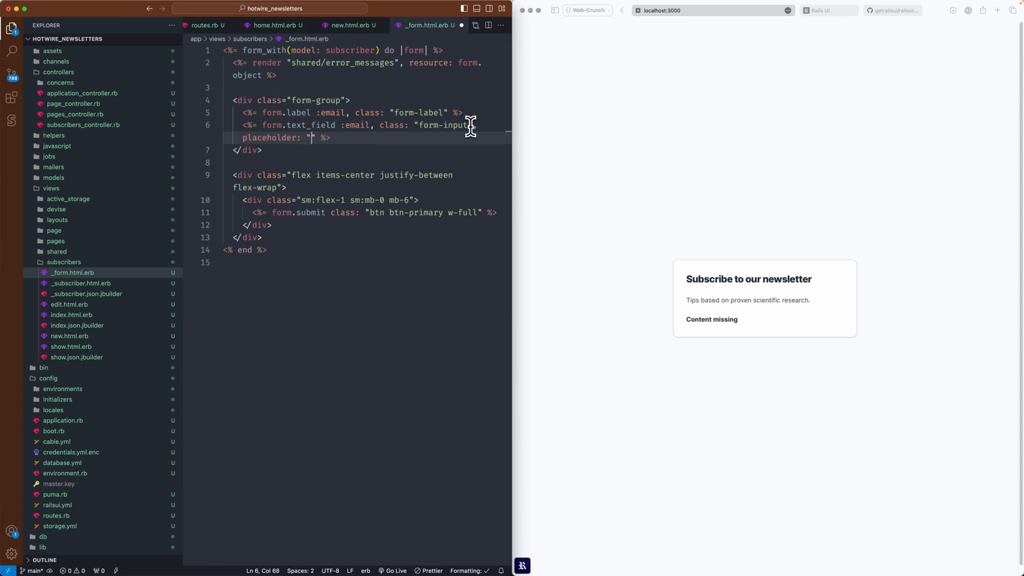
text(My email)
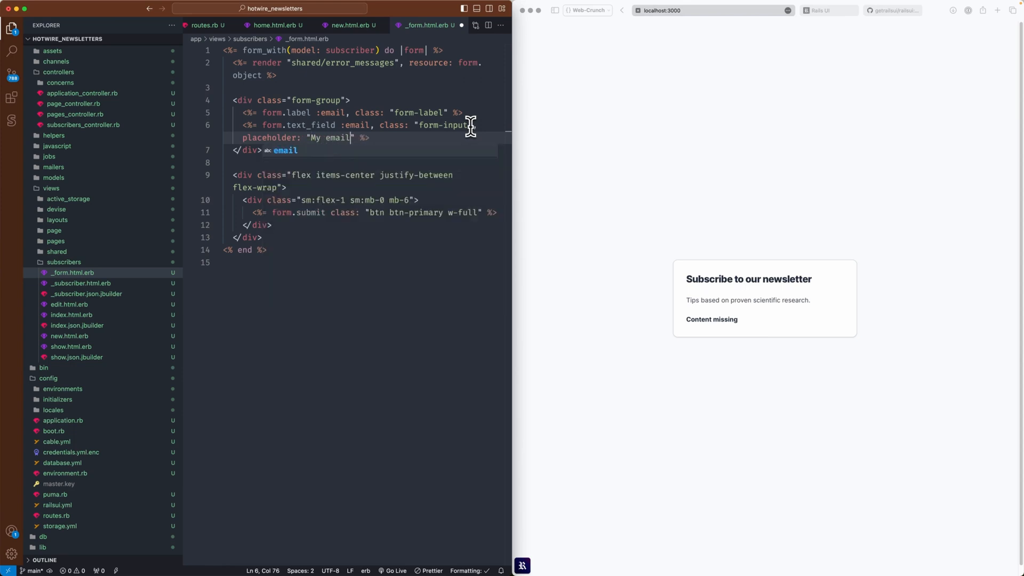
text(address iss)
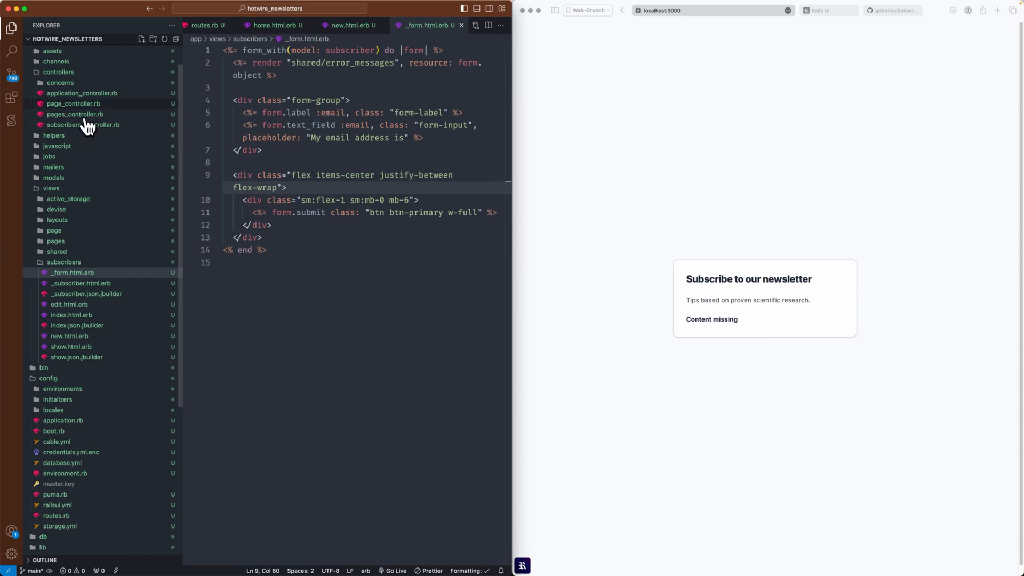
- Strip SubscribersController to new, create and subscriber_params permitting only email
click(74, 103)
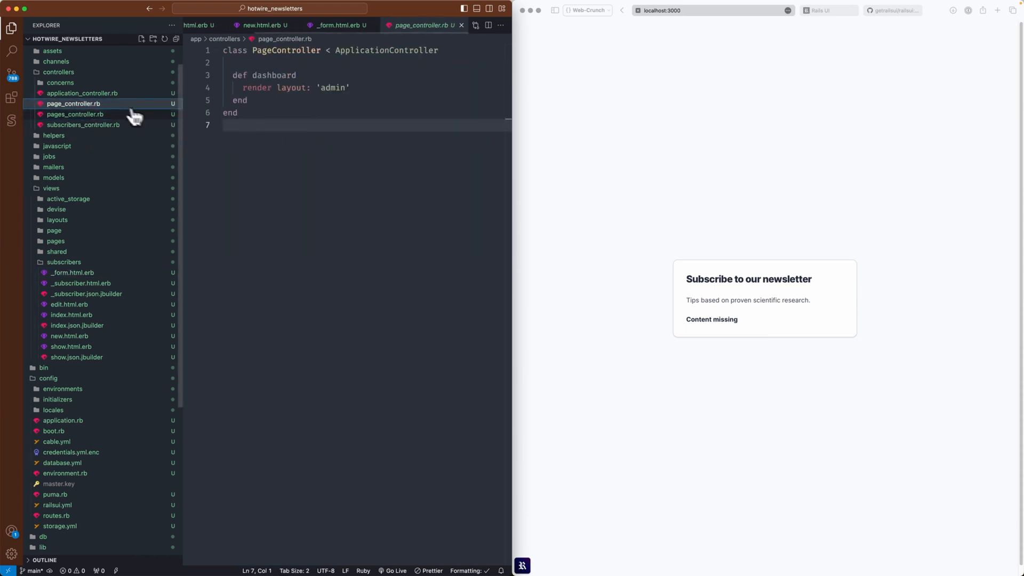
click(82, 125)
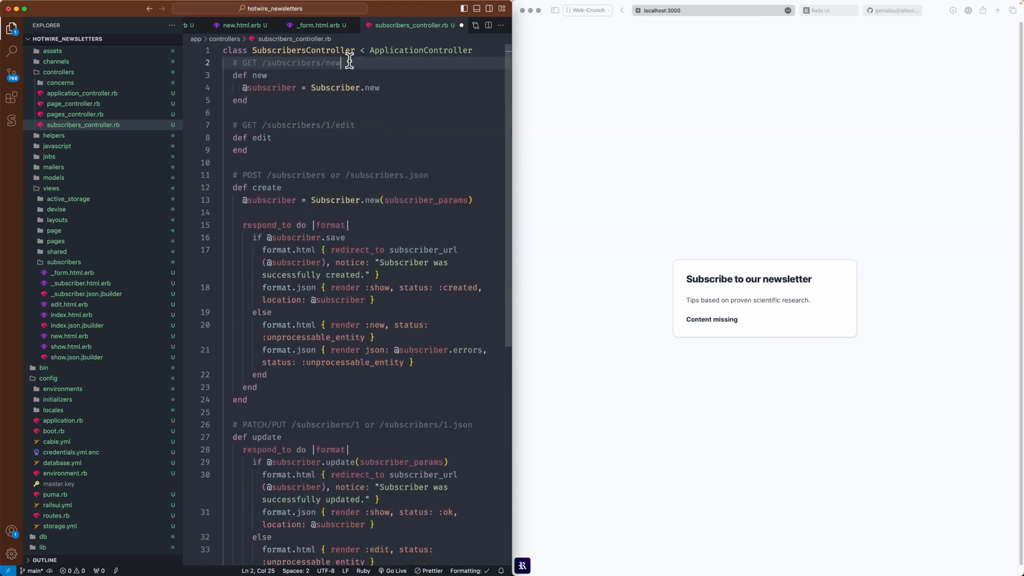
key(Backspace)
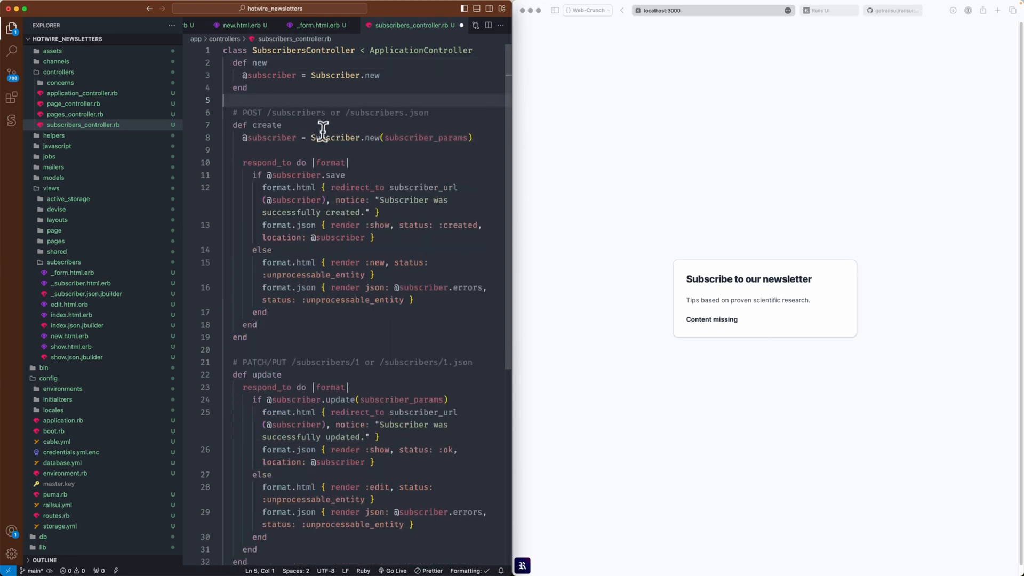
scroll(down, 3)
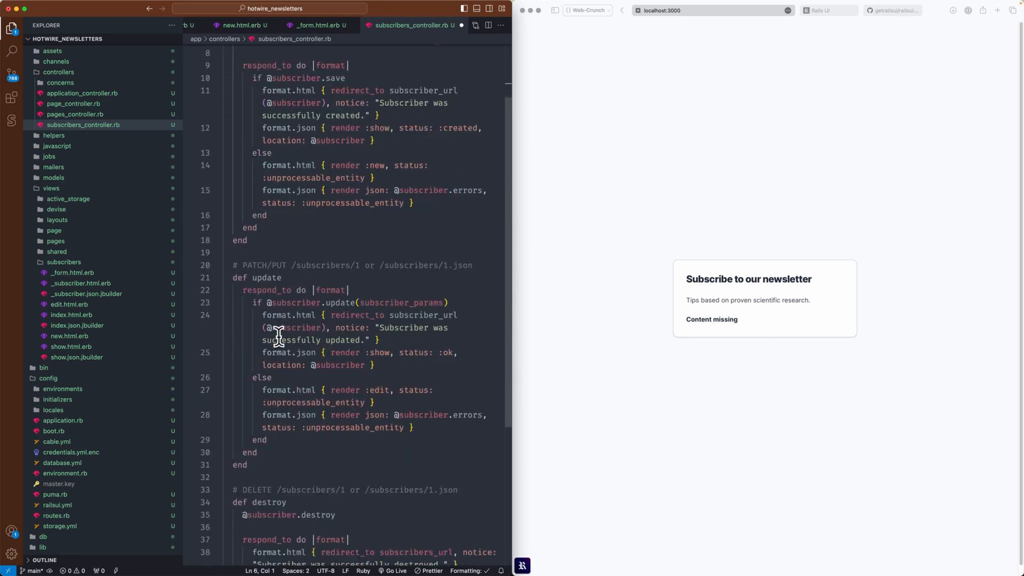
scroll(down, 3)
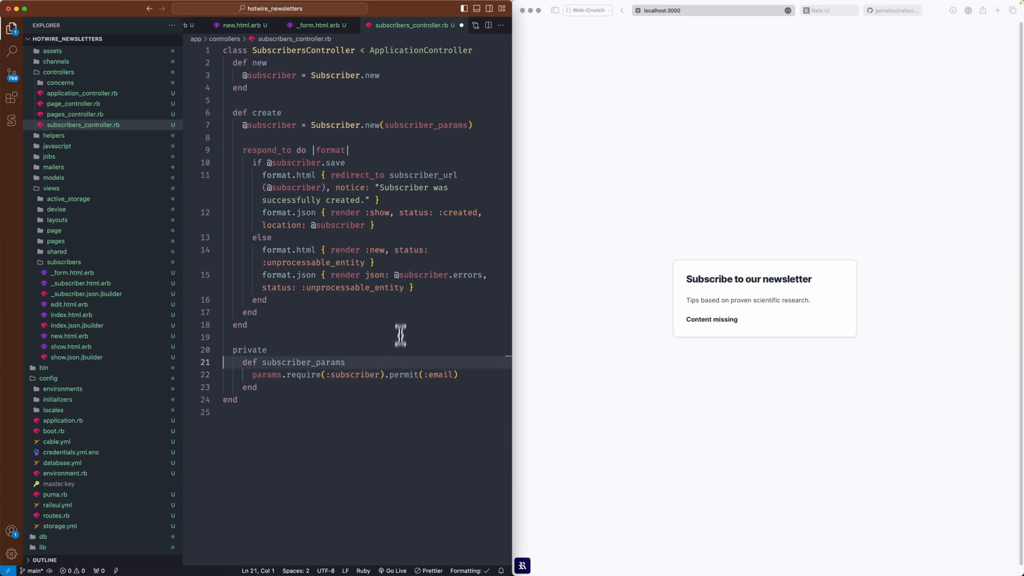
- In routes.rb change to resources :subscribers, only: [:new, :create]
text(rot)
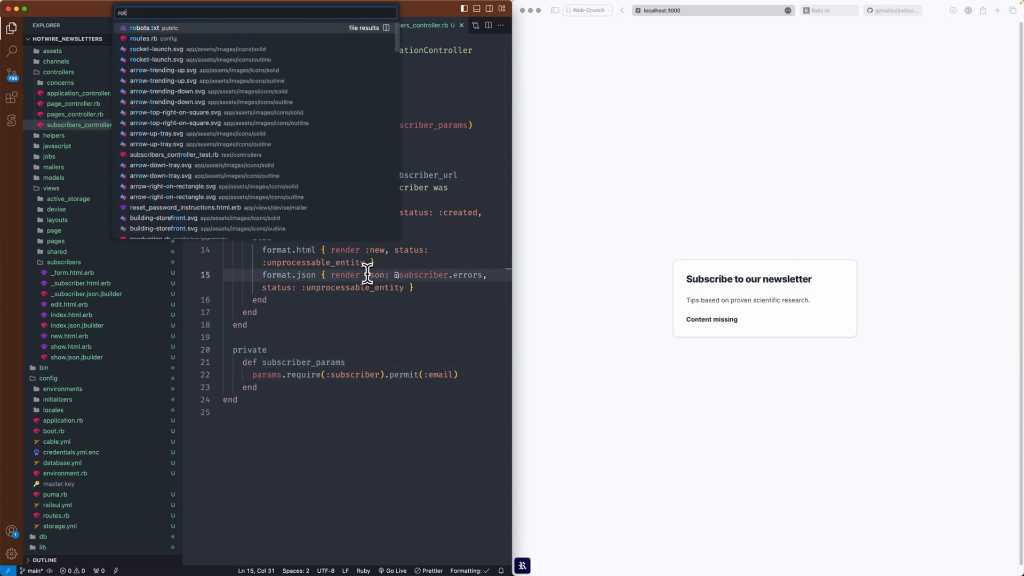
click(143, 39)
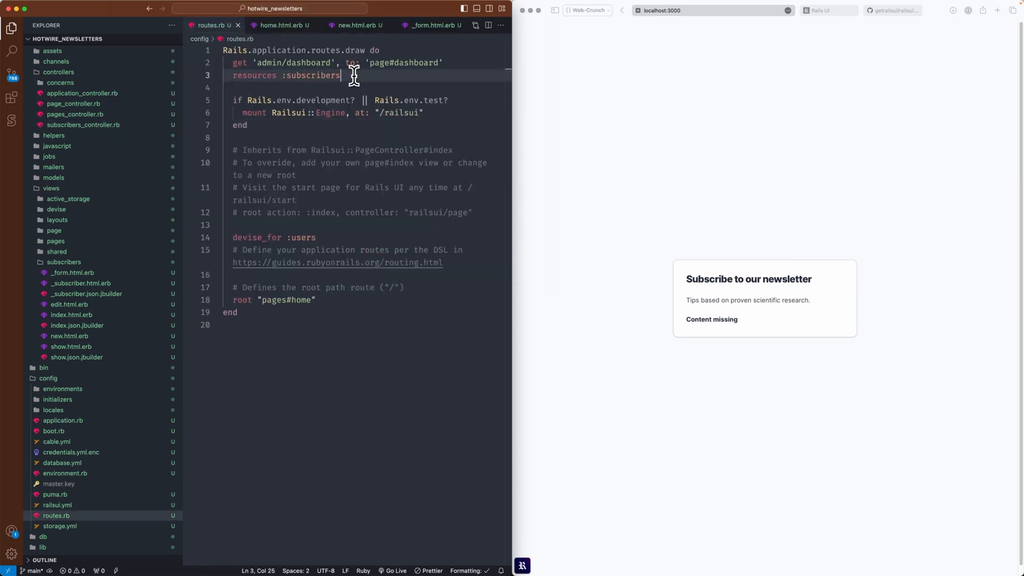
text(,)
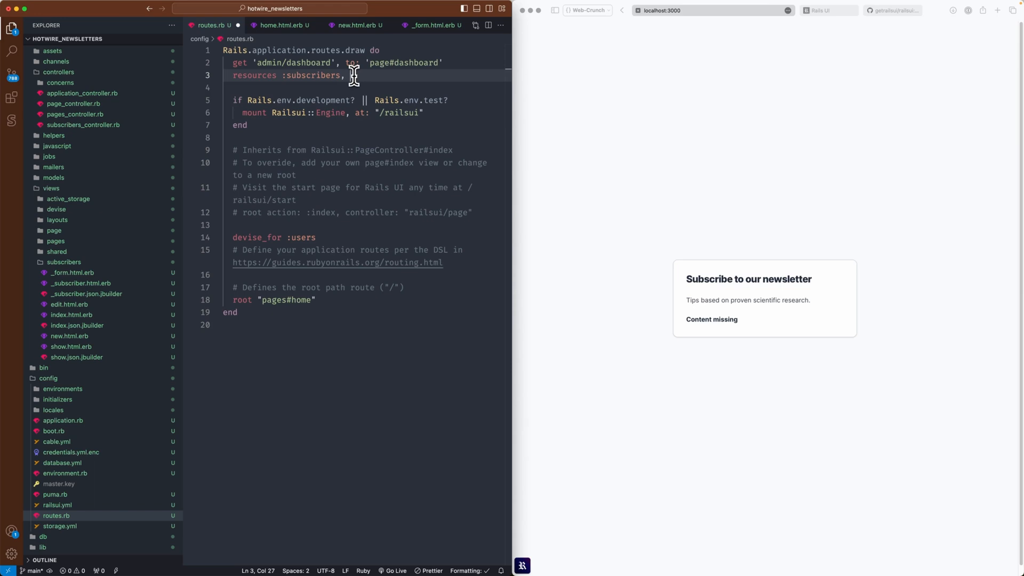
text(only: [:new,)
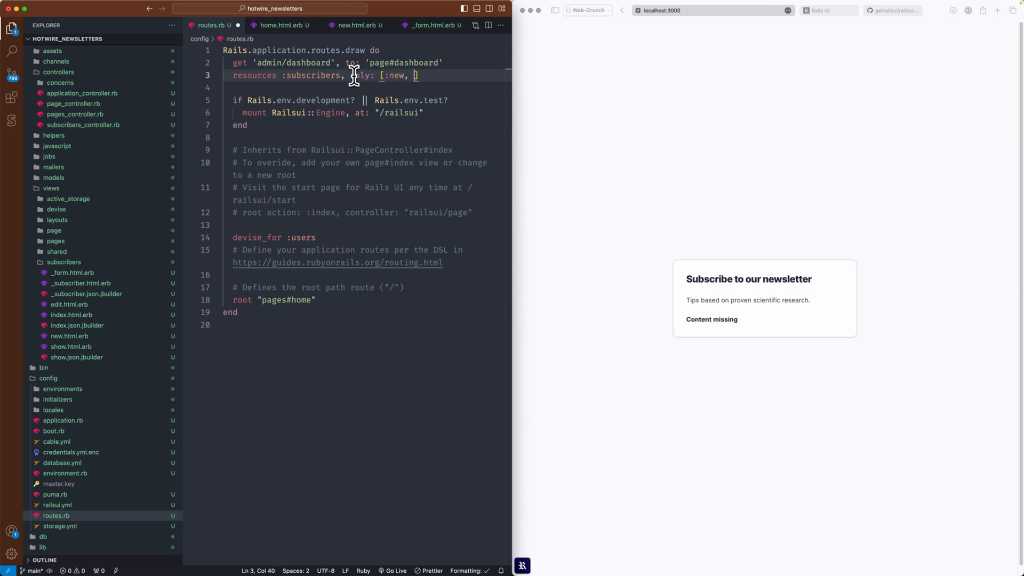
text(:create])
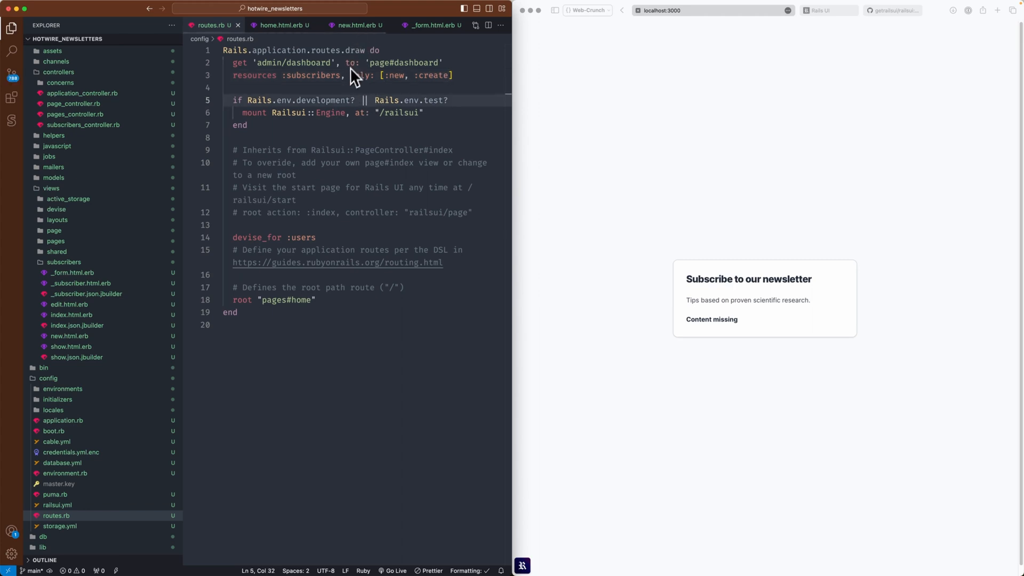
mouse_move(96, 318)
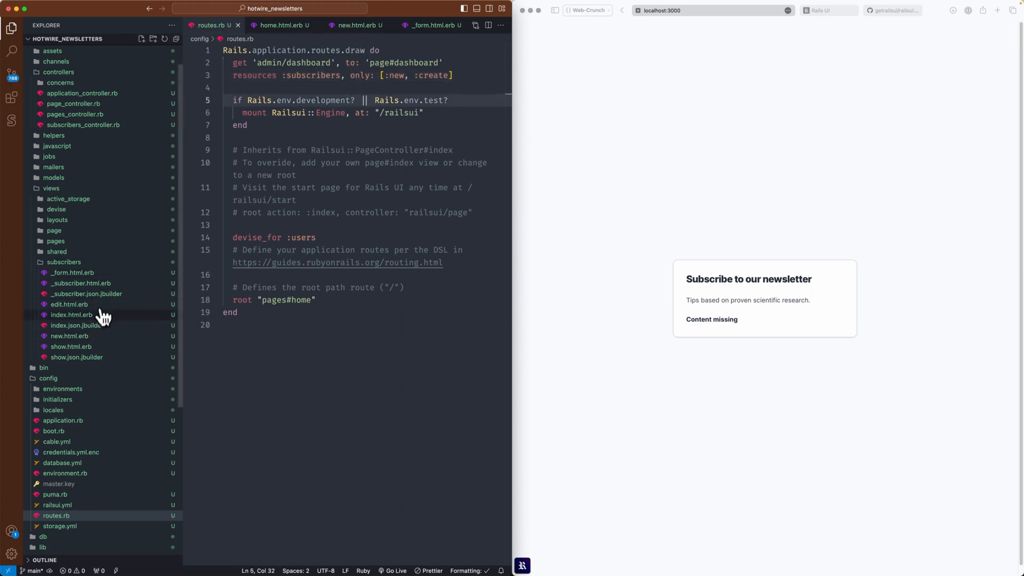
mouse_move(95, 294)
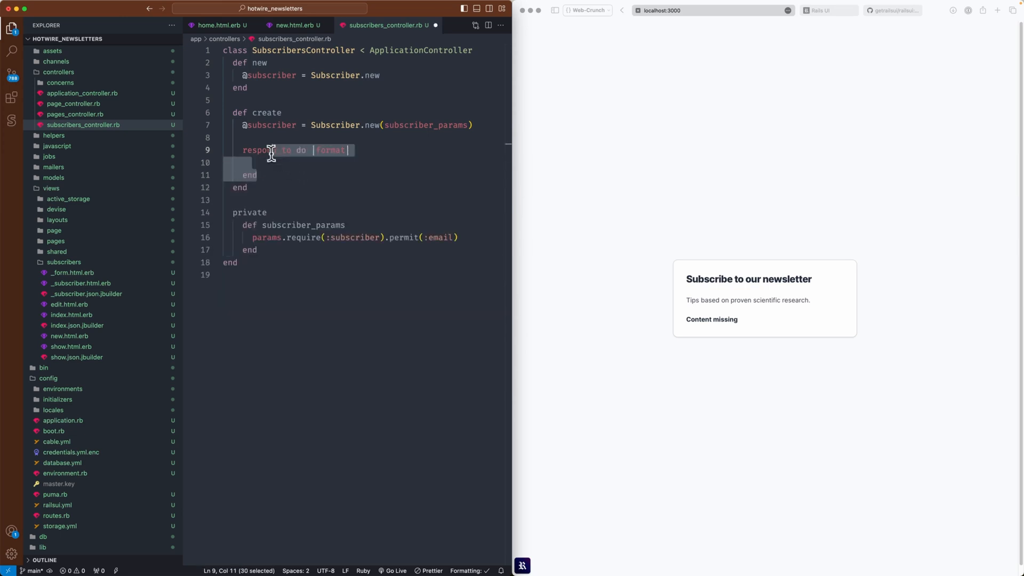
key(Delete)
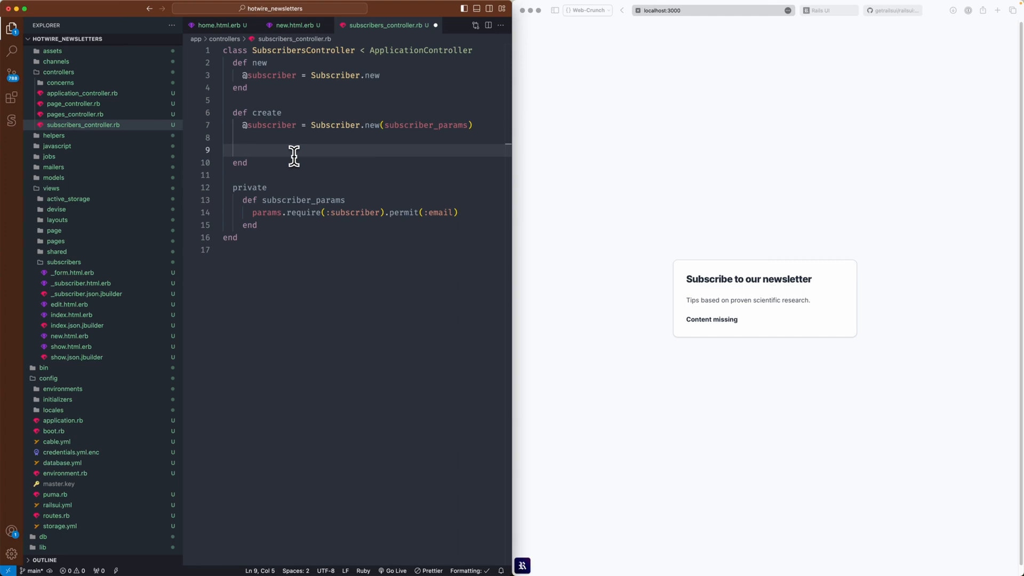
text(unless @subscriber.save)
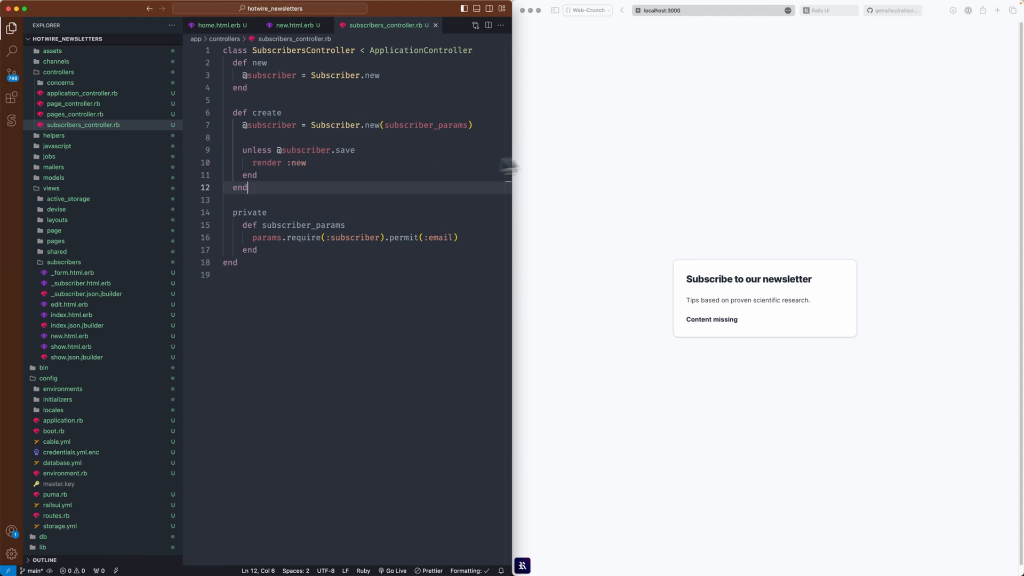
click(72, 272)
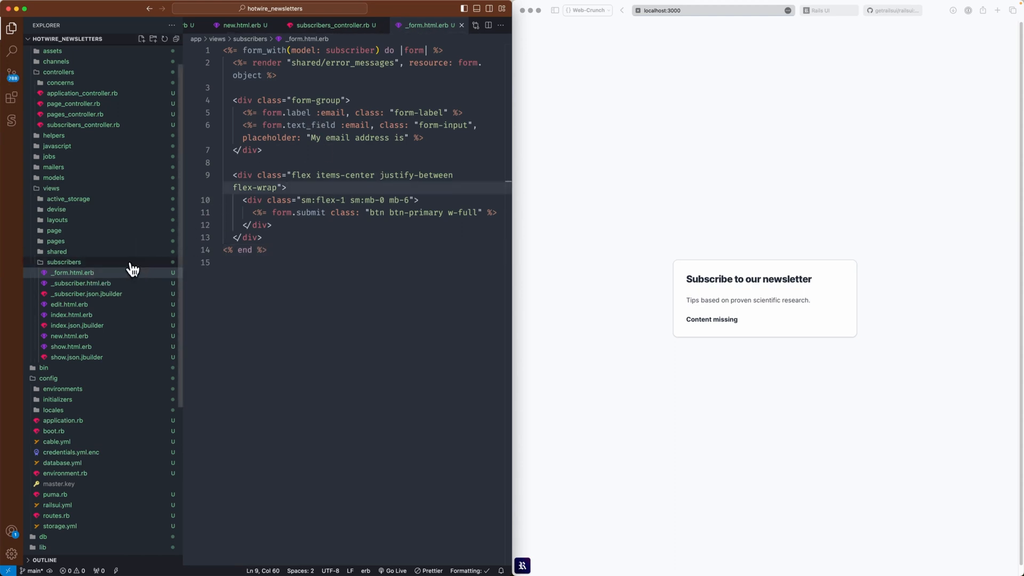
- Create subscribers/create.html.erb wrapped in the newsletter turbo frame
text(create.)
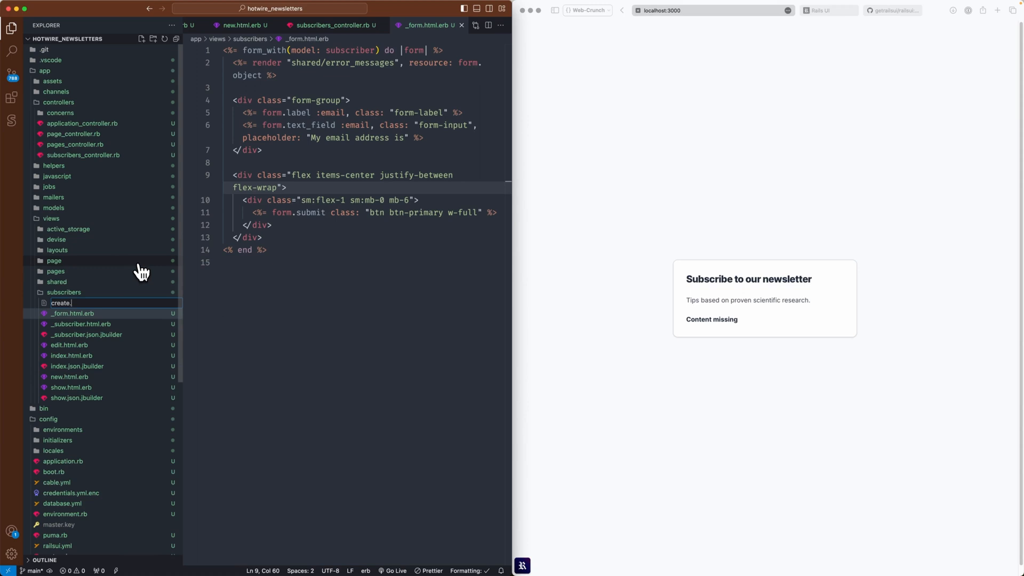
key(Enter)
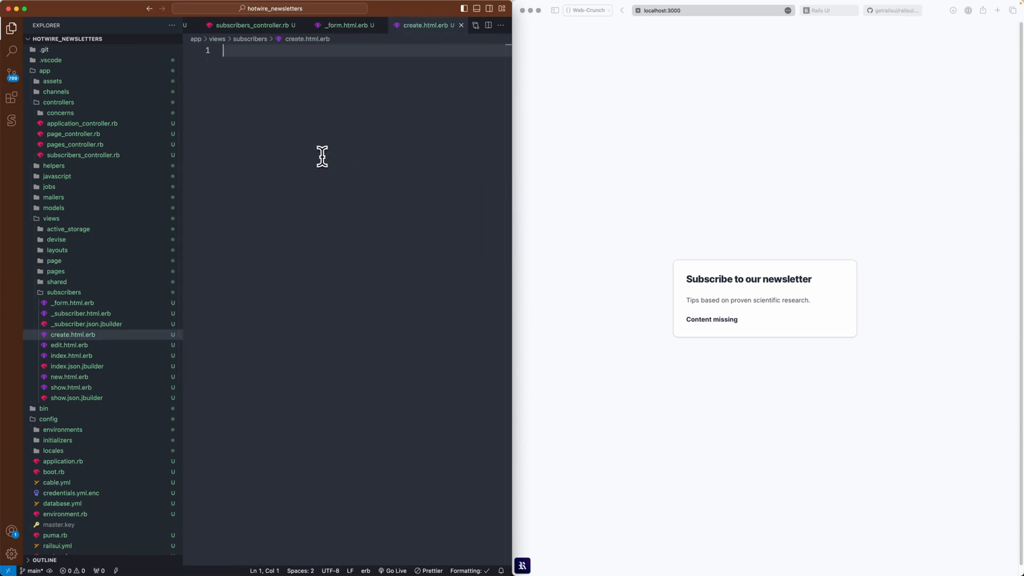
text(<%= turb%>)
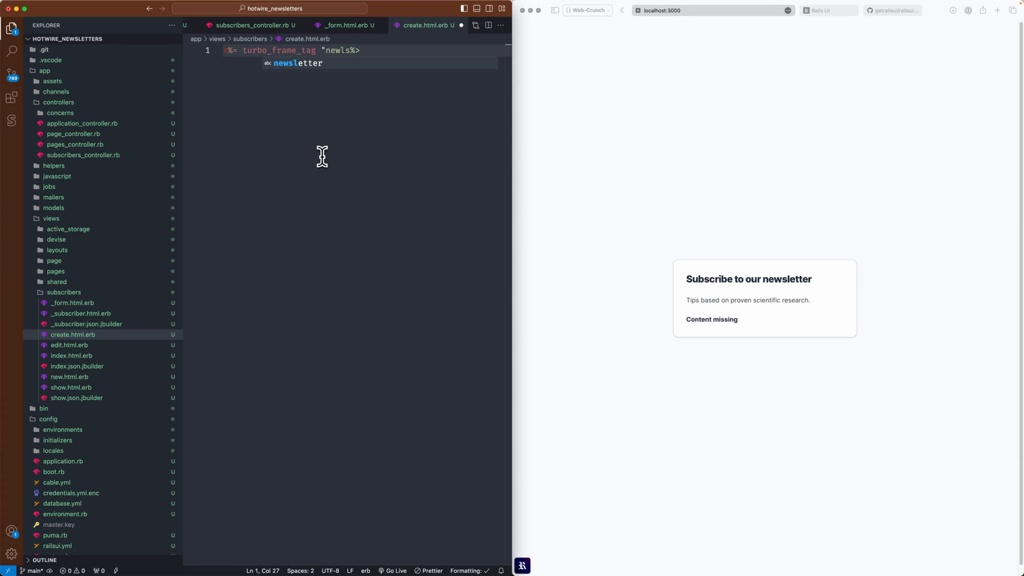
key(Tab)
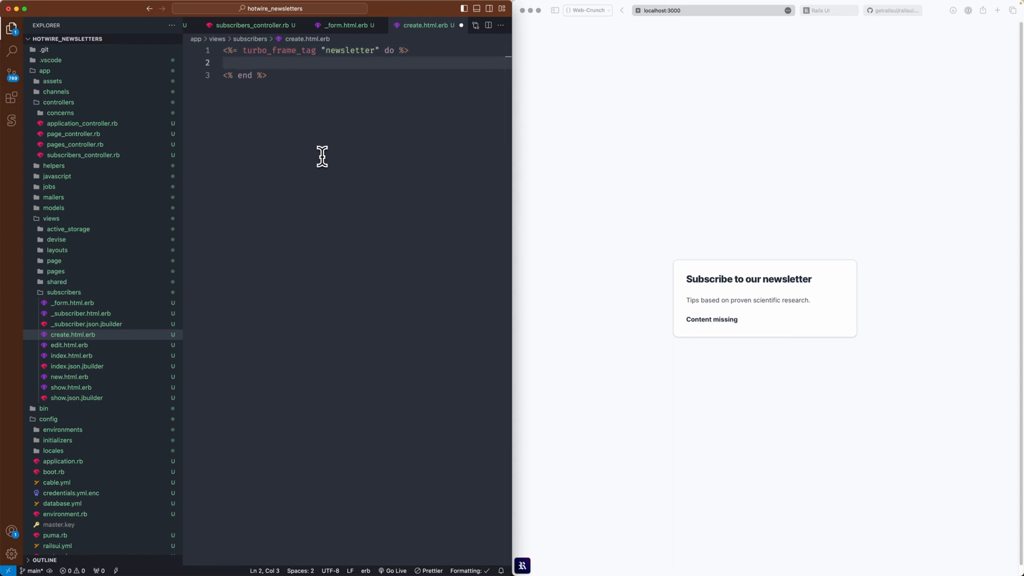
- Add a green background wrapper with sm:flex items-center and an inner flex items-start div
text(.bg-g)
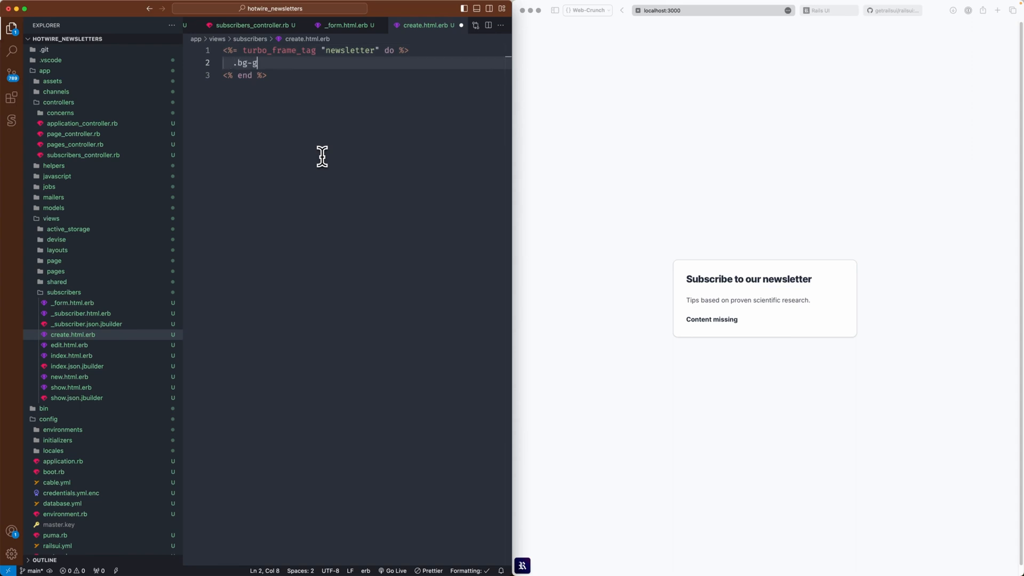
text(re)
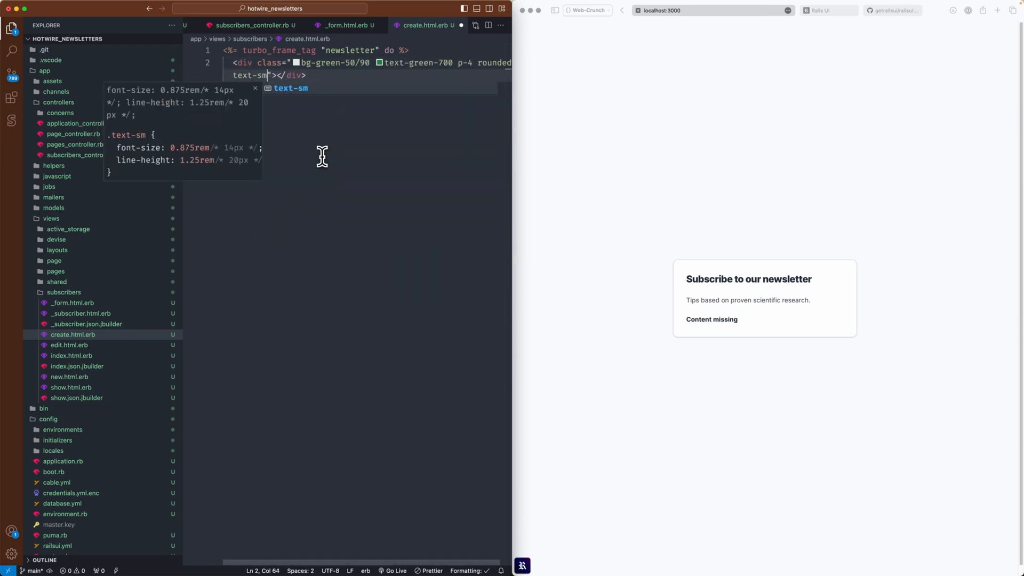
text(sm:flex items-center justify-between)
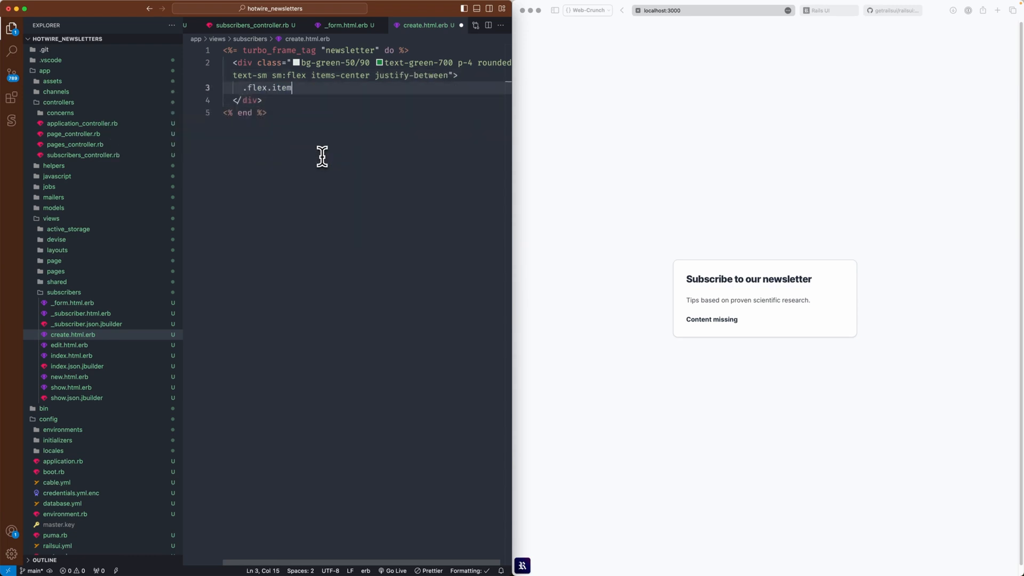
text(<div class="flex items-start justify-between"></div>)
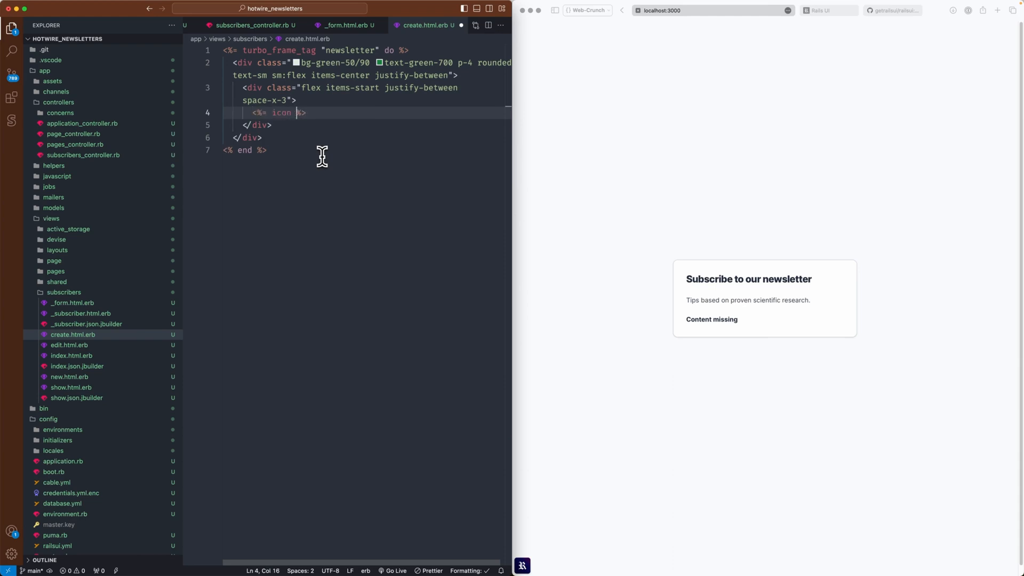
- Insert a check icon helper with text-green-600 w-5 flex-shrink classes
text("\"")
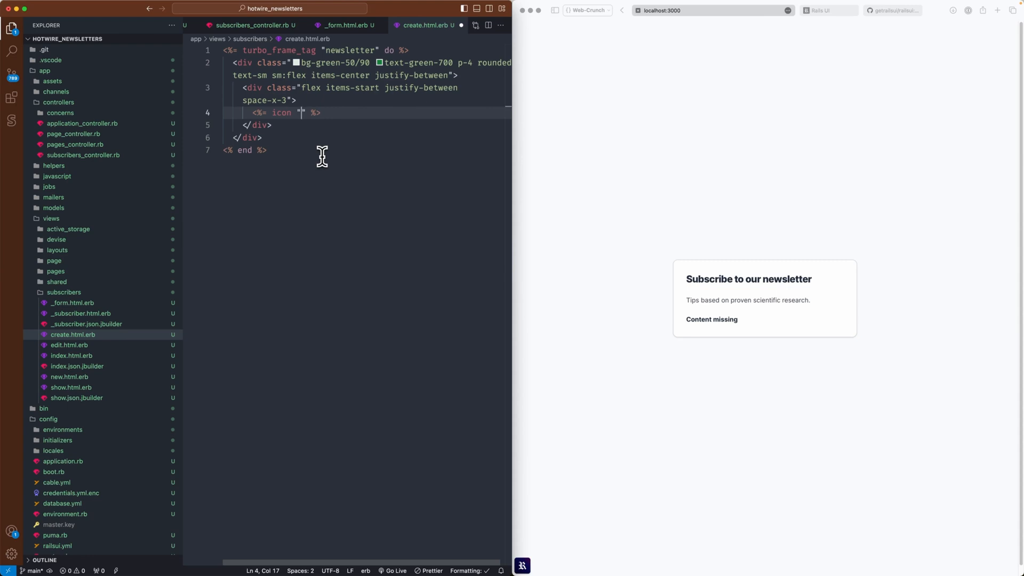
text(check",)
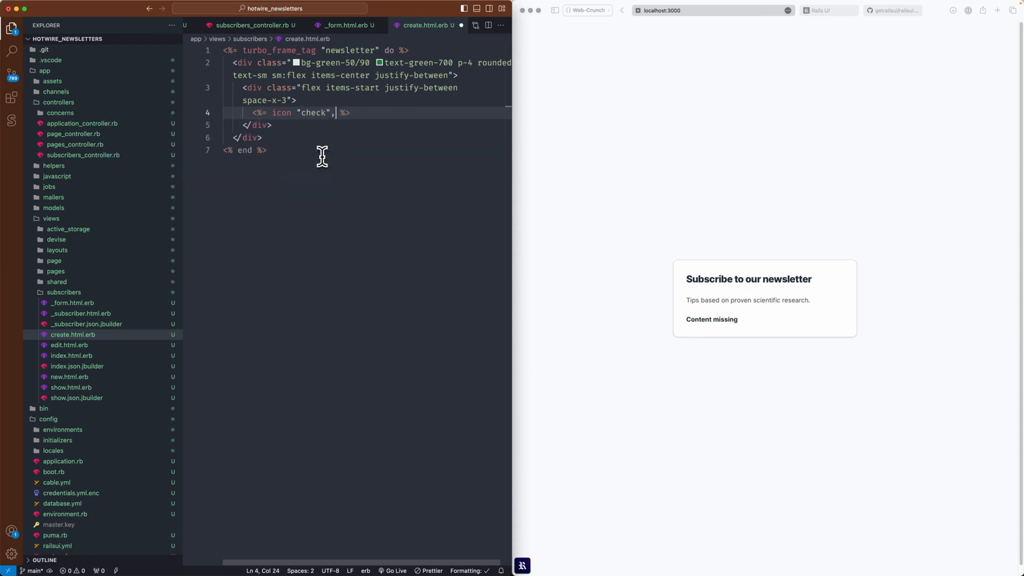
text(classes: ")
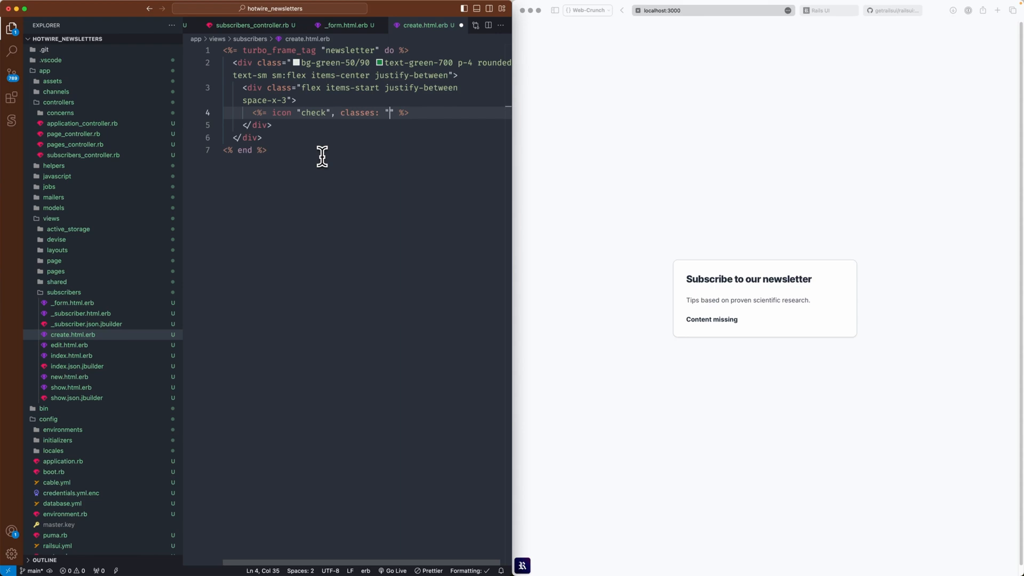
text(text-)
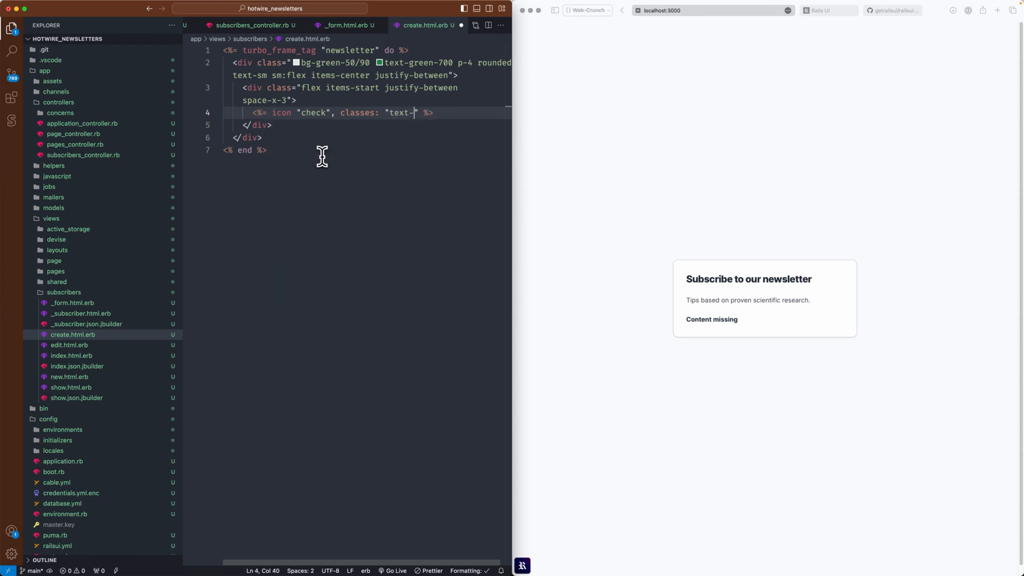
text(green-600)
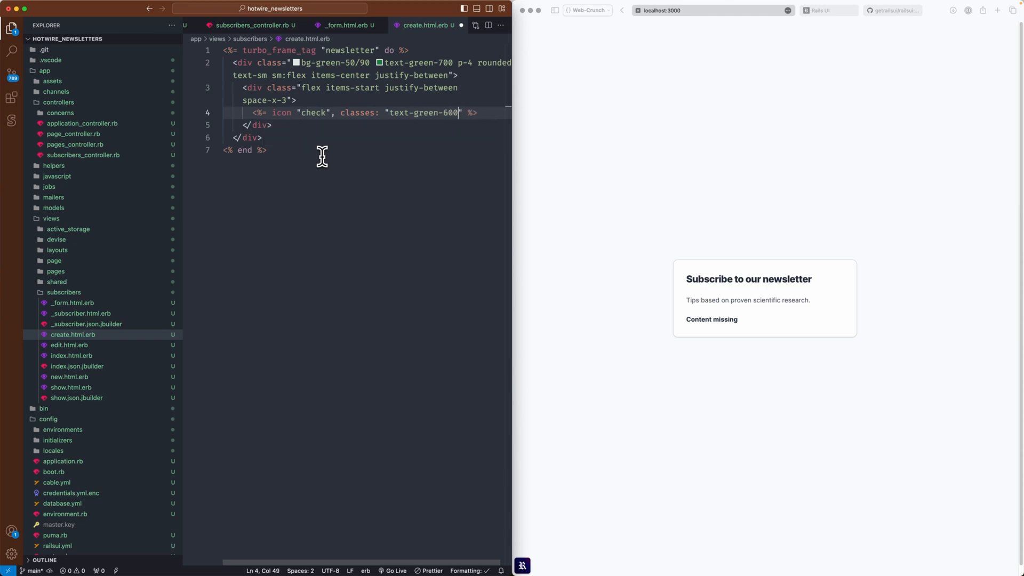
text(w-5 h-5)
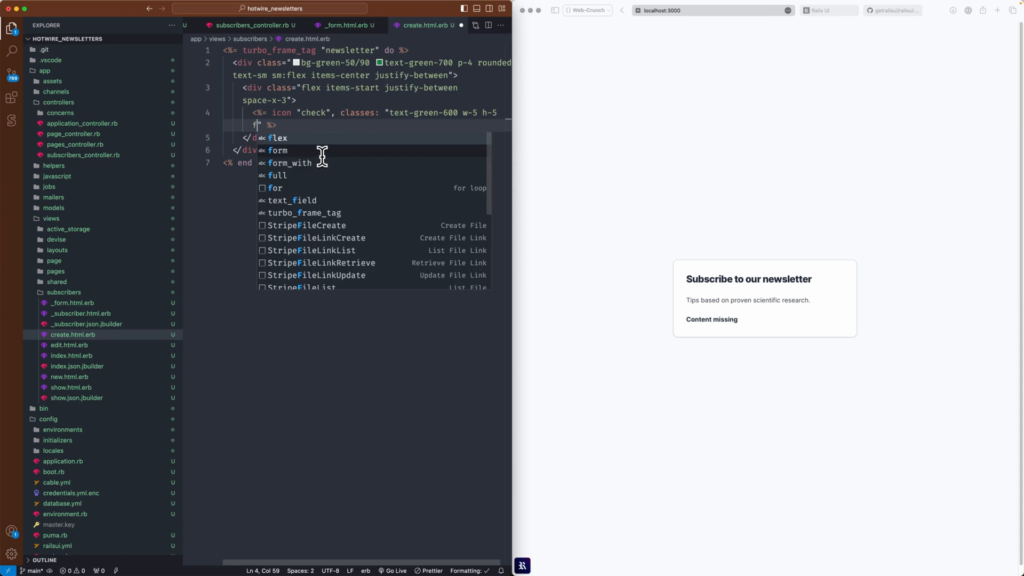
text(flex-shrink-0)
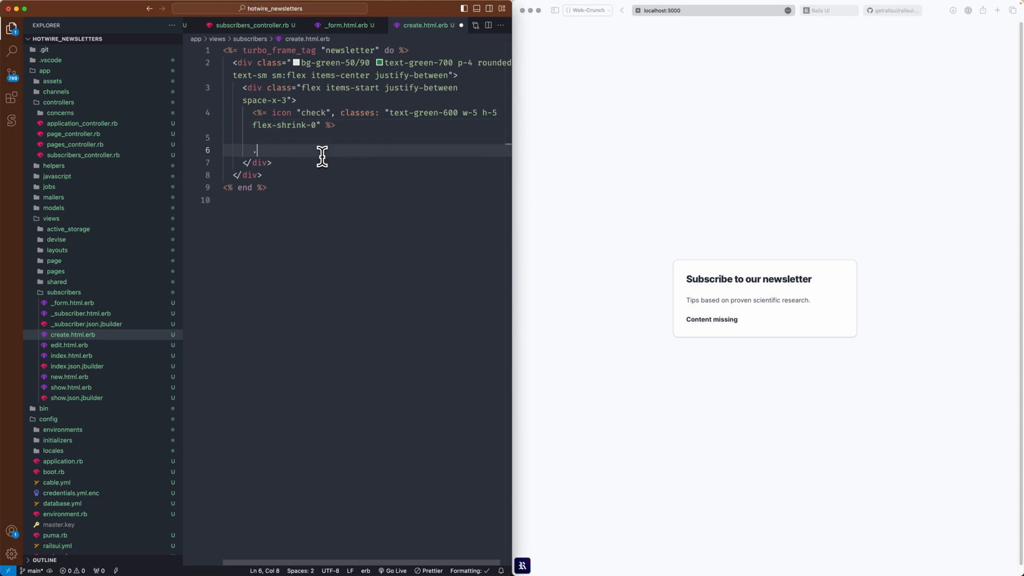
- Add a flex-1 div with a green font-semibold 'Successfully subscribed' heading
text(<div class="flex-1">)
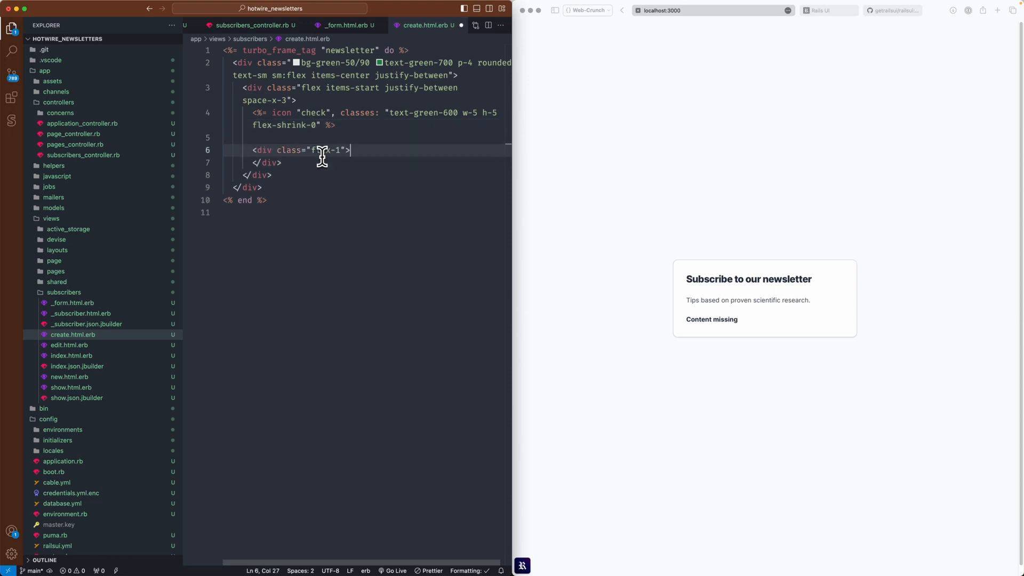
key(Enter)
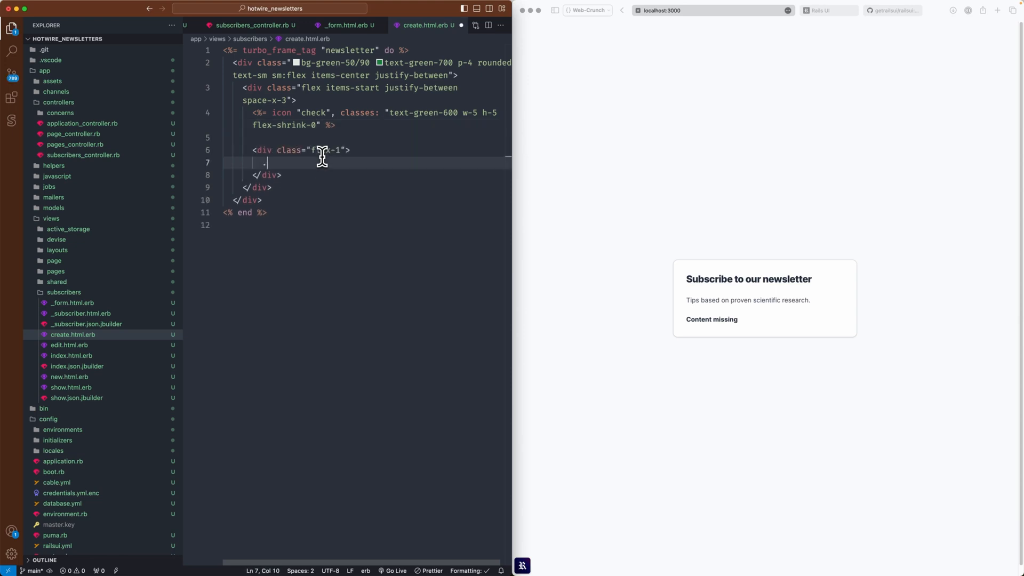
text(.text-green)
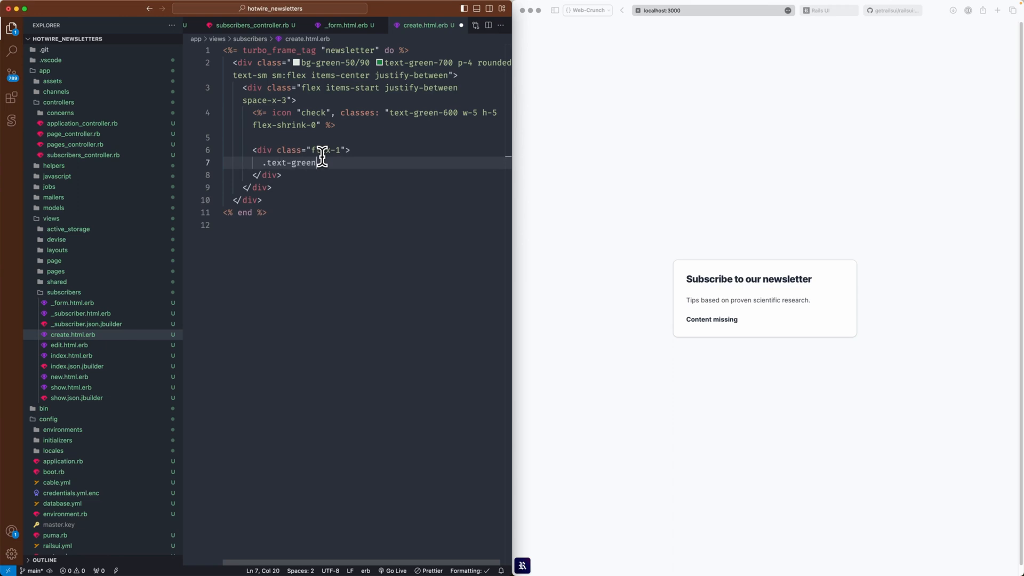
text(-00.)
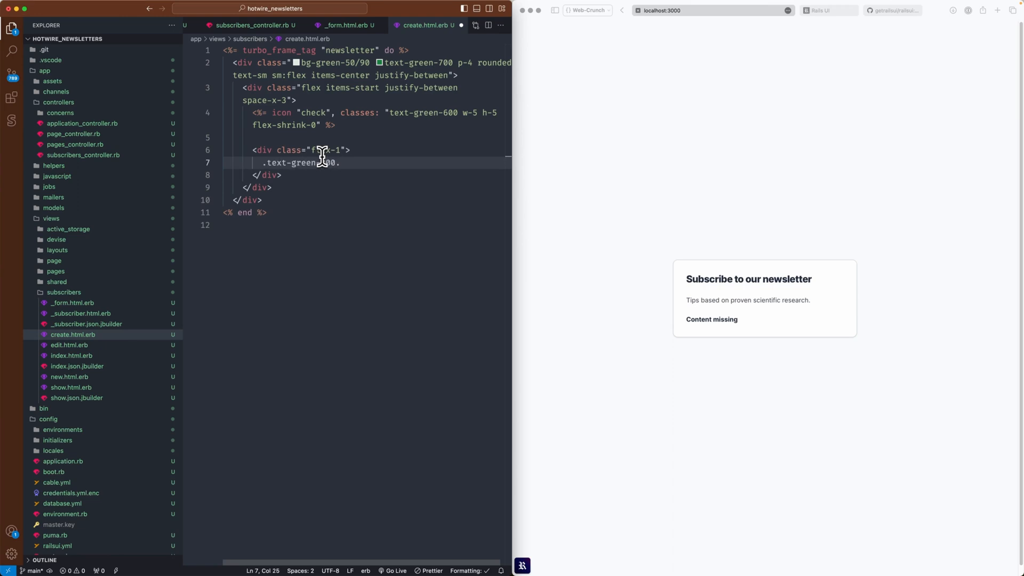
text(font-smibold"></div>)
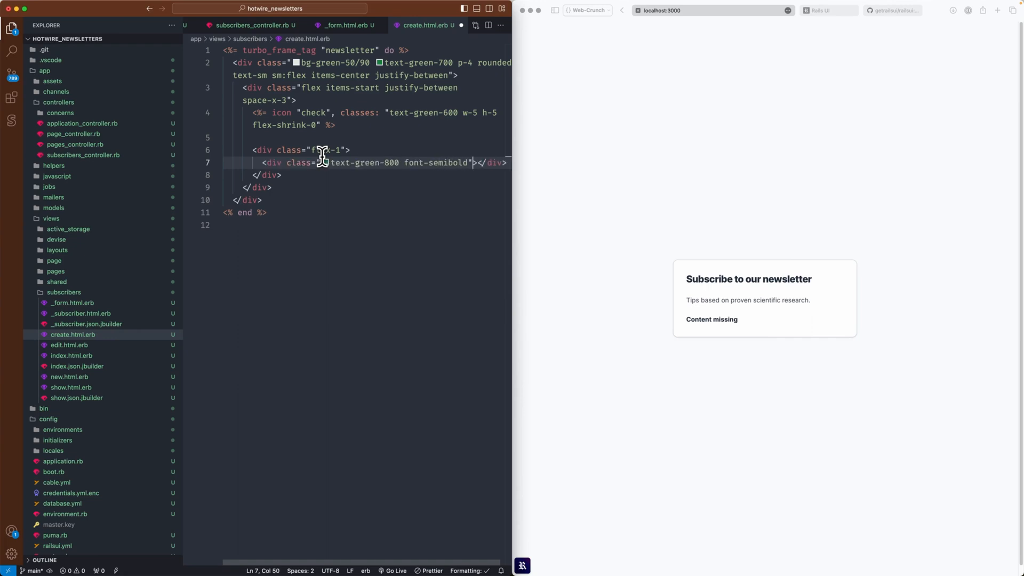
text(Suck)
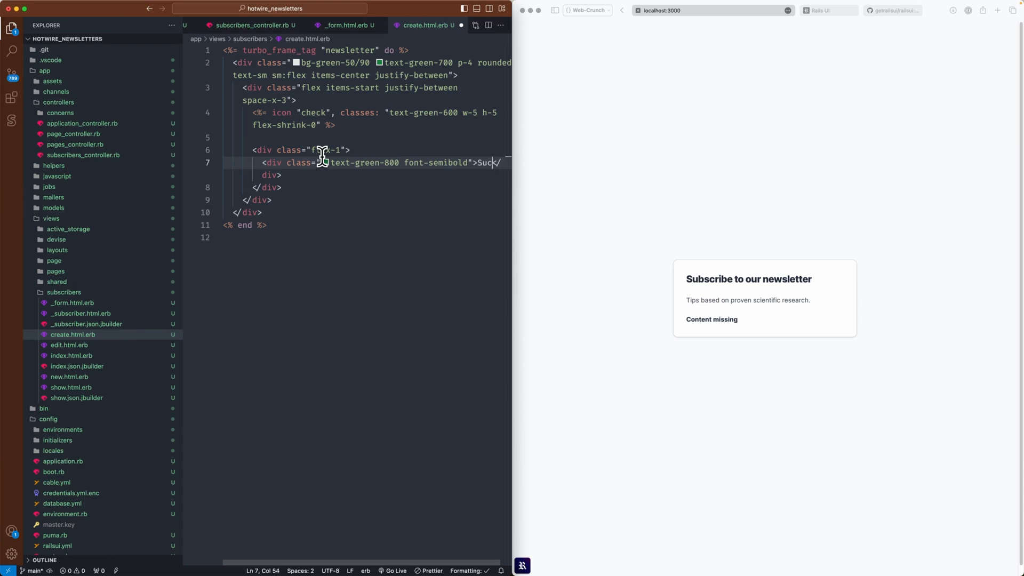
text(Successfully s)
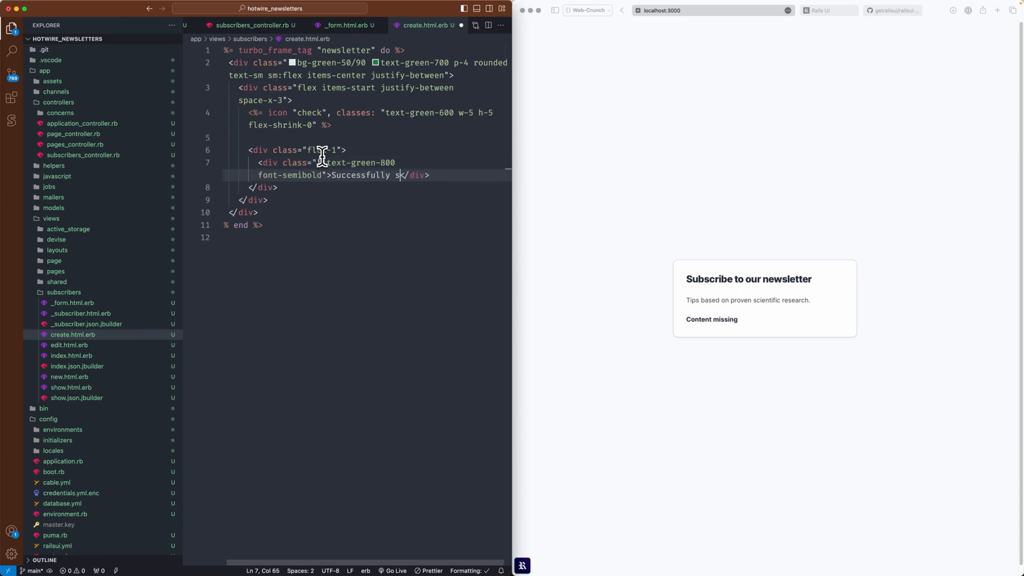
text(ubscribed)
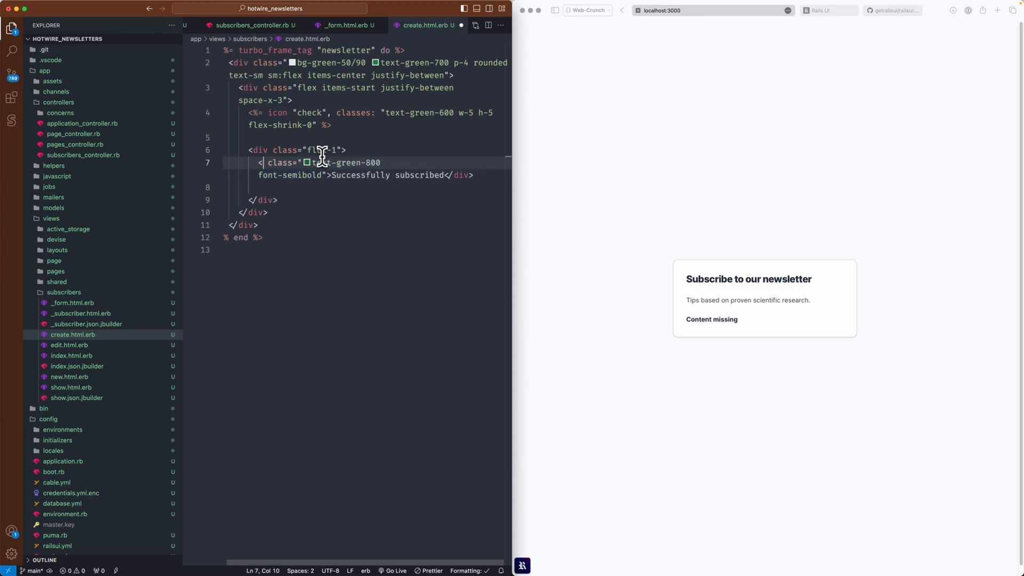
text(p>)
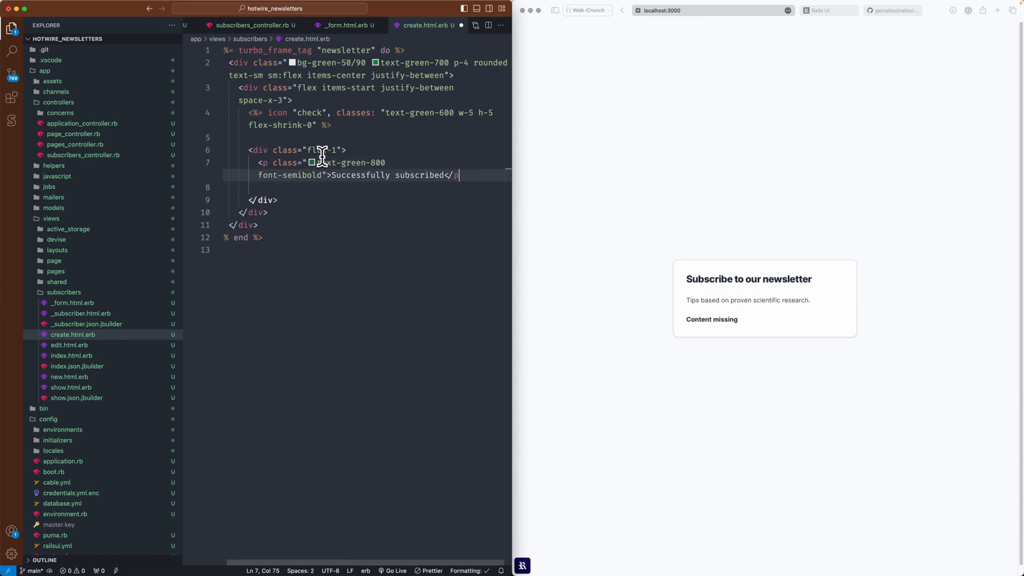
- Add a leading-snug paragraph for the confirmation-email message
text(p></p>)
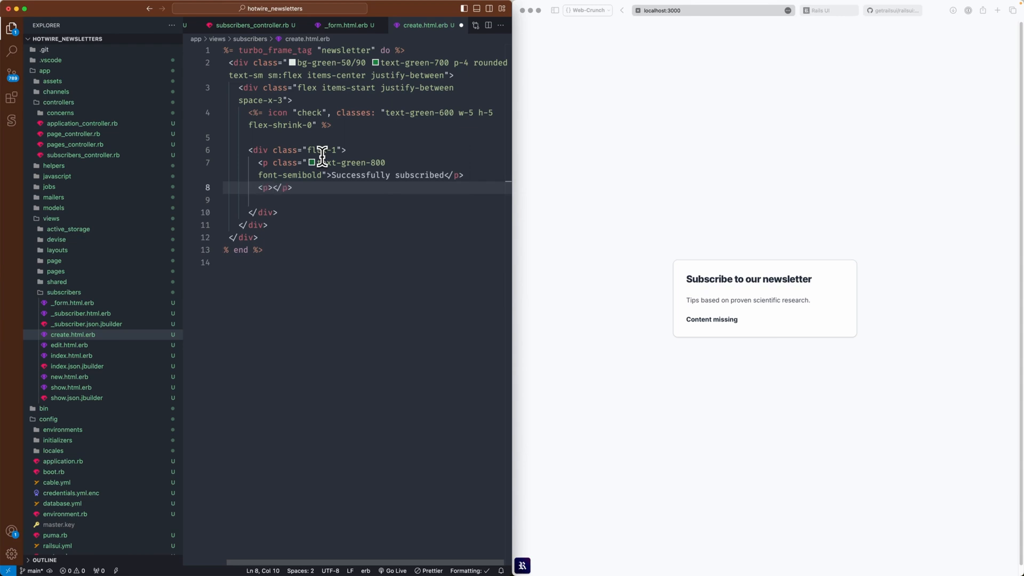
text(class=:)
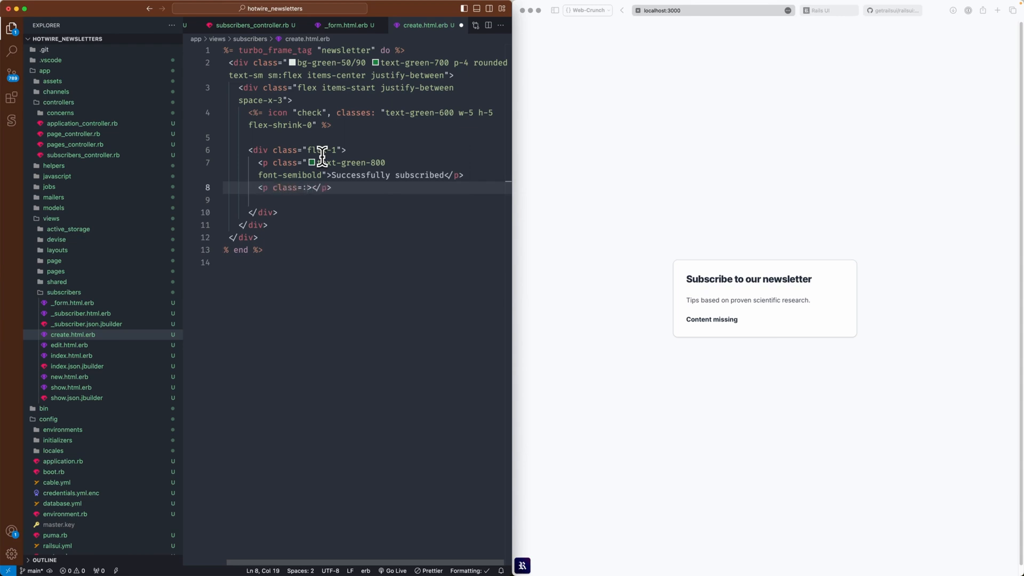
text(leading-snug my-1")
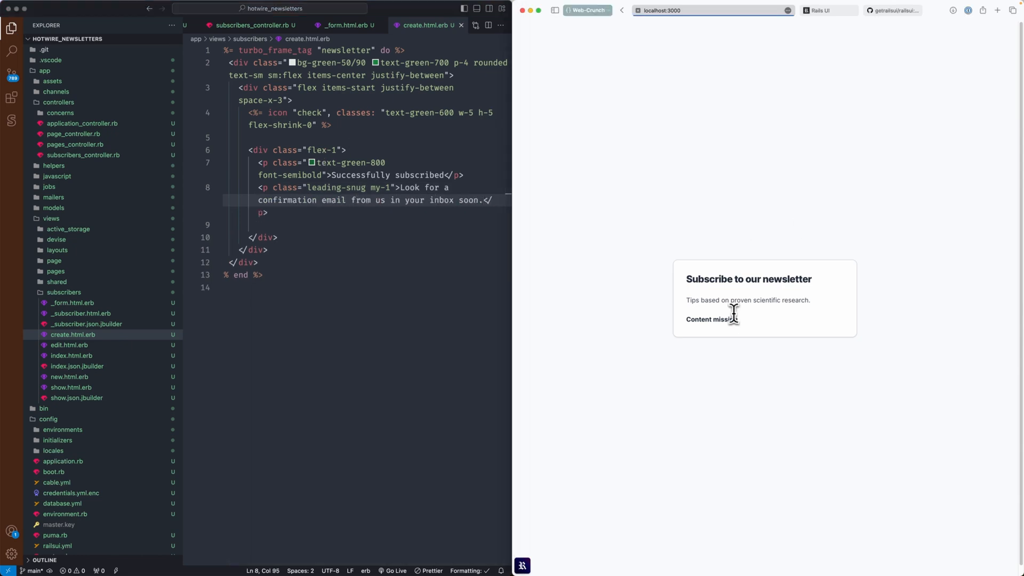
double_click(725, 319)
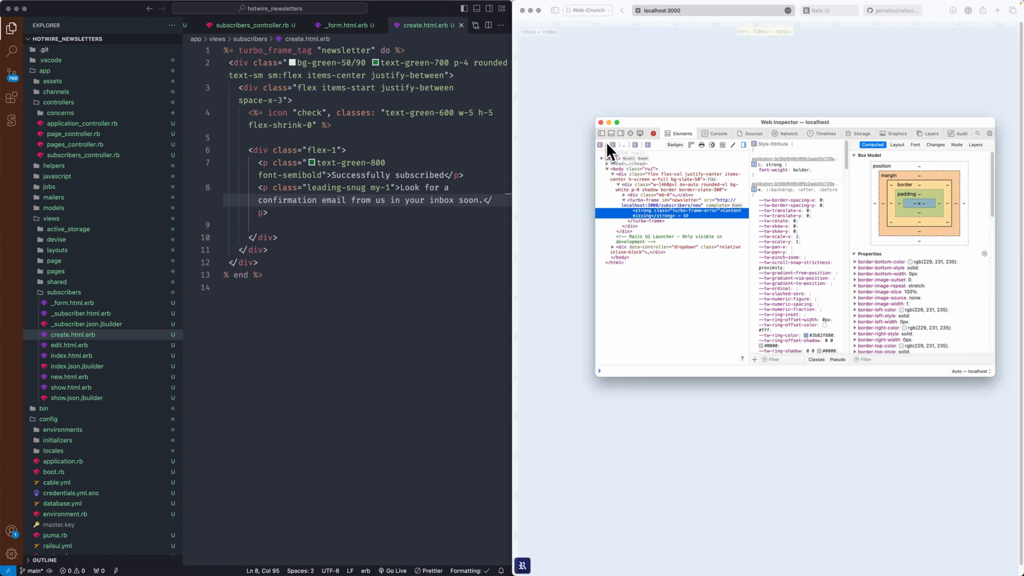
click(602, 133)
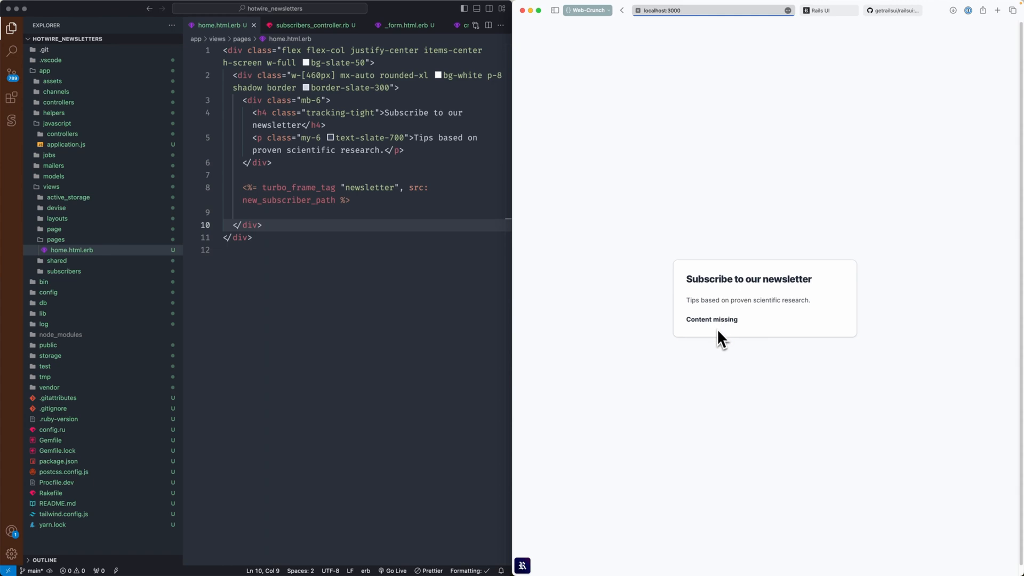
mouse_move(304, 269)
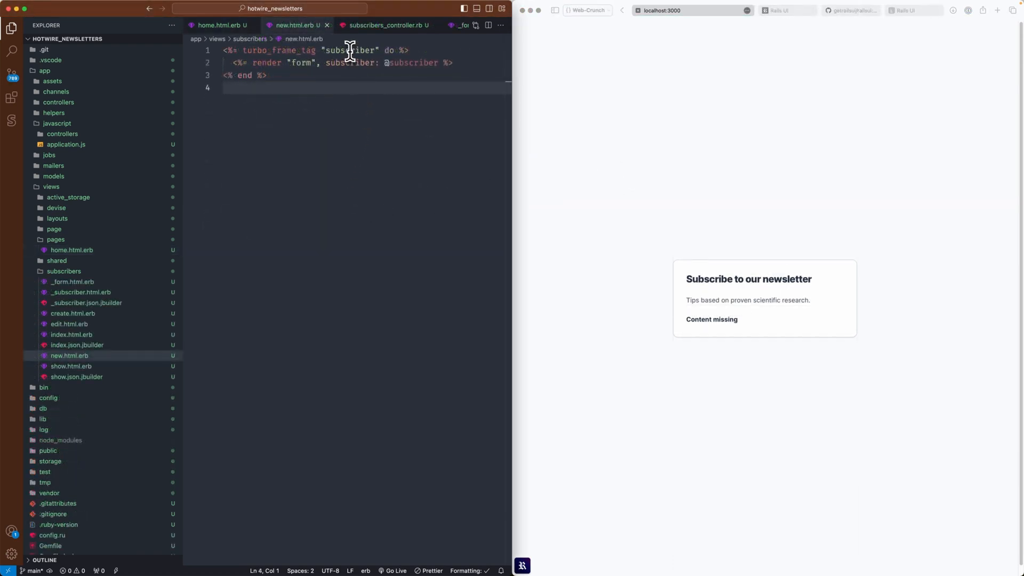
- Rename new.html.erb's turbo frame from 'subscriber' to 'newsletter', checking home, create and the controller
double_click(352, 50)
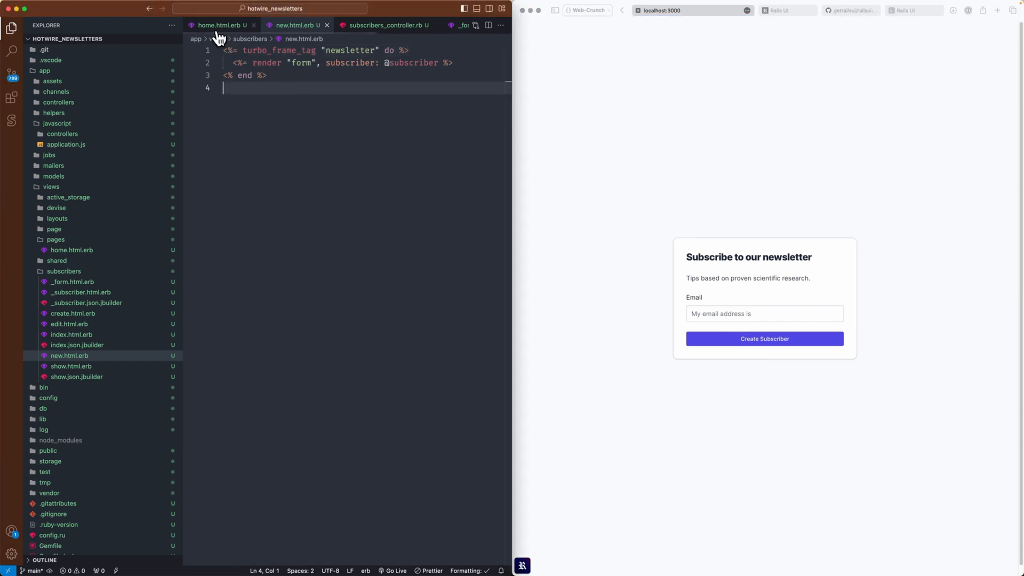
click(221, 25)
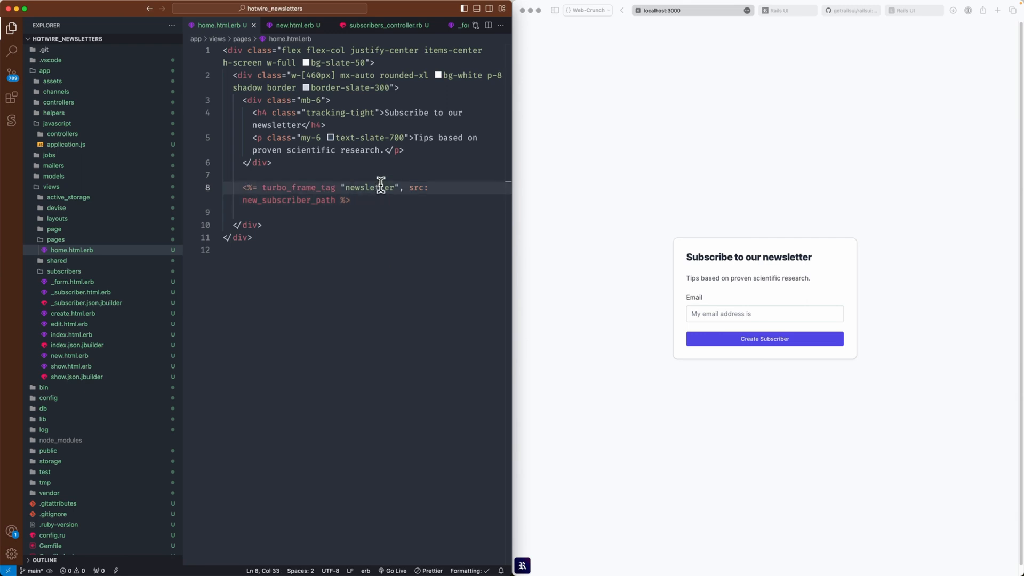
click(295, 25)
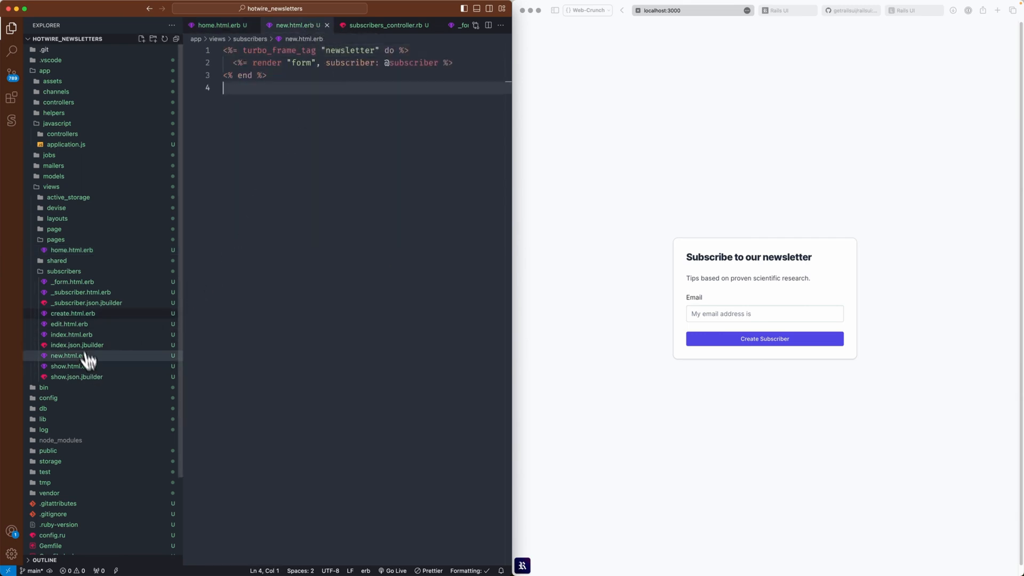
click(73, 313)
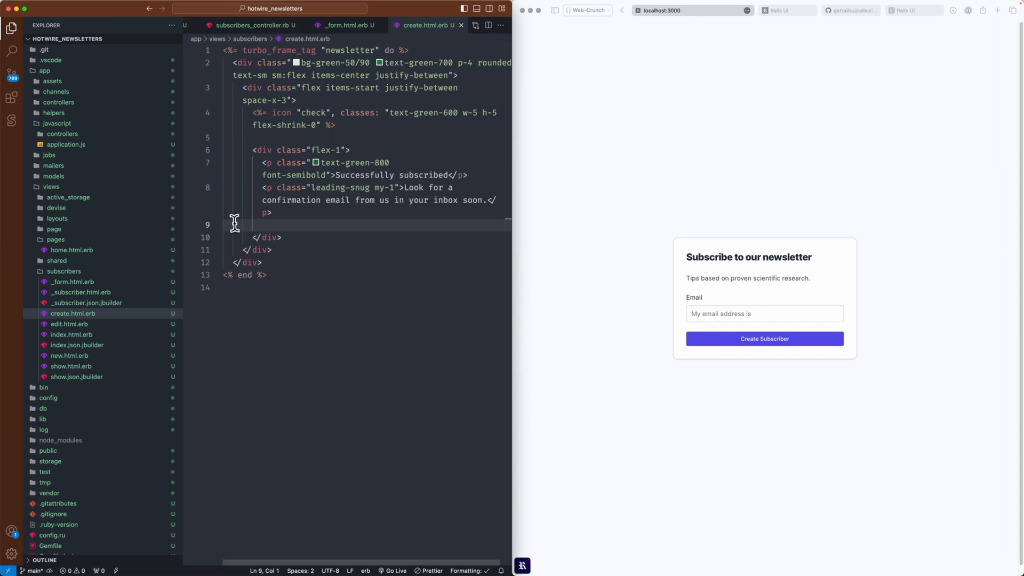
click(249, 25)
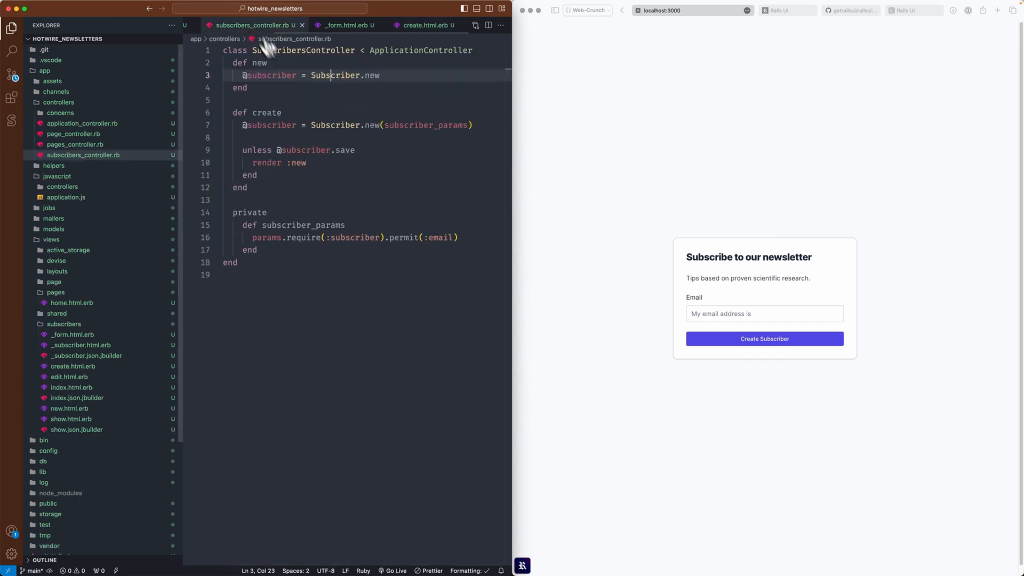
text(andy@example.com)
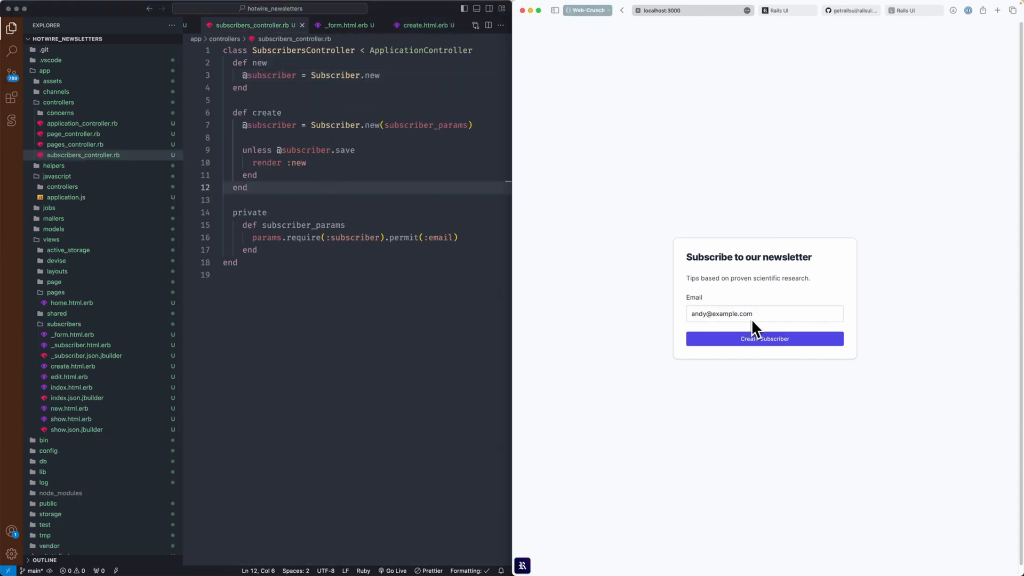
click(765, 339)
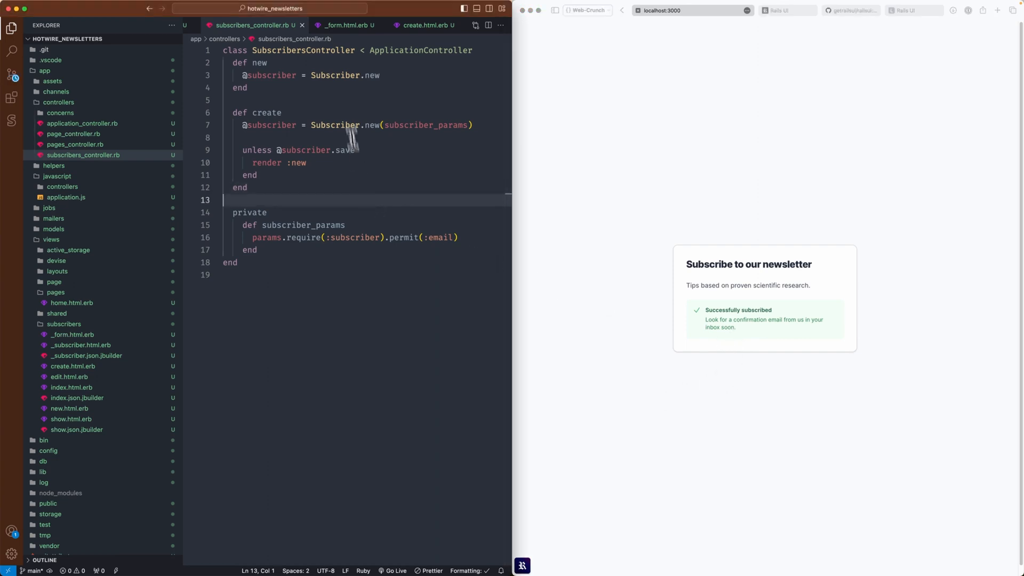
click(423, 25)
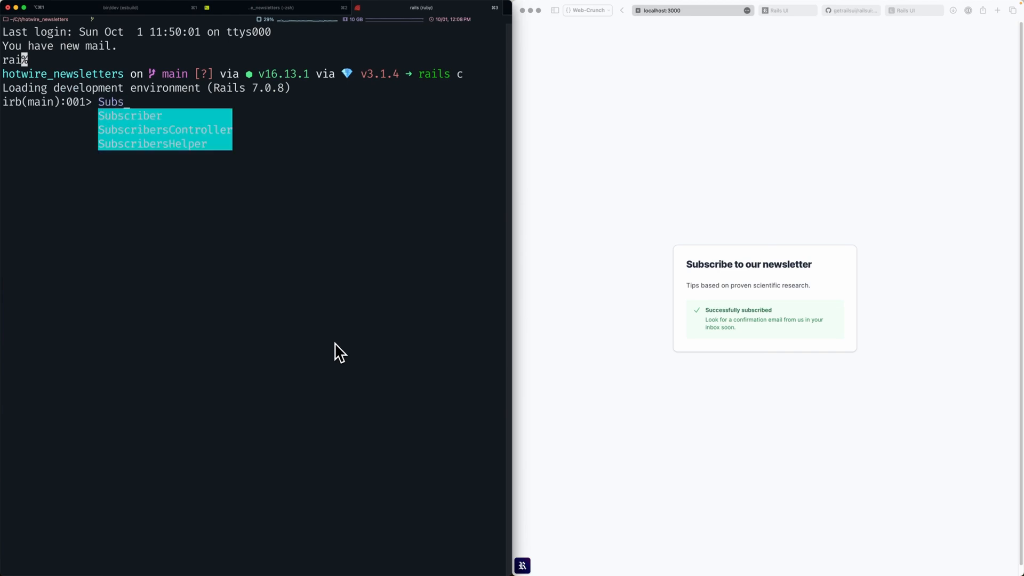
- Query Subscriber.last in the Rails console
text(Subscriber.last)
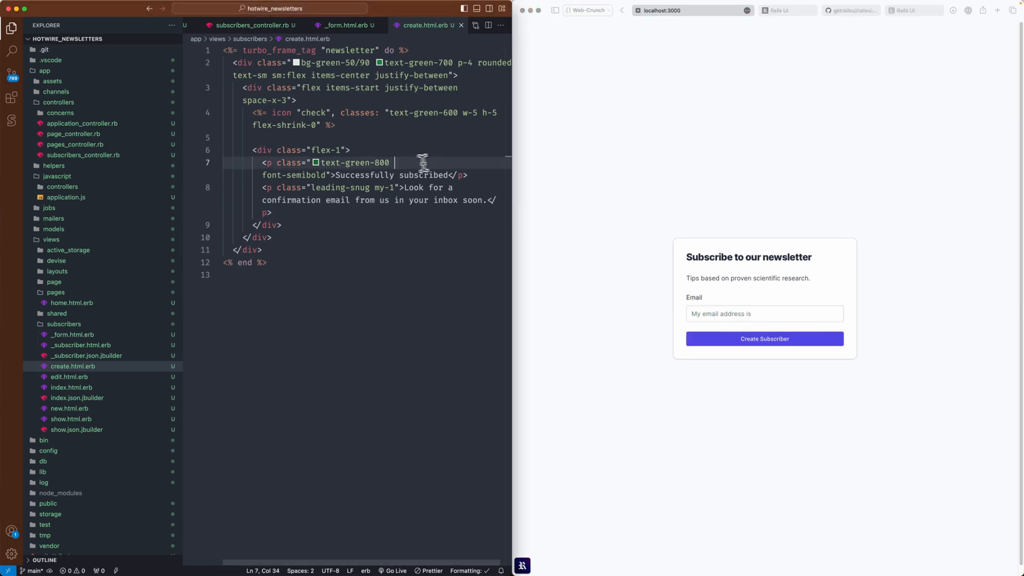
- Add validates :email, presence: true to Subscriber and submit a blank form to see the error
click(58, 102)
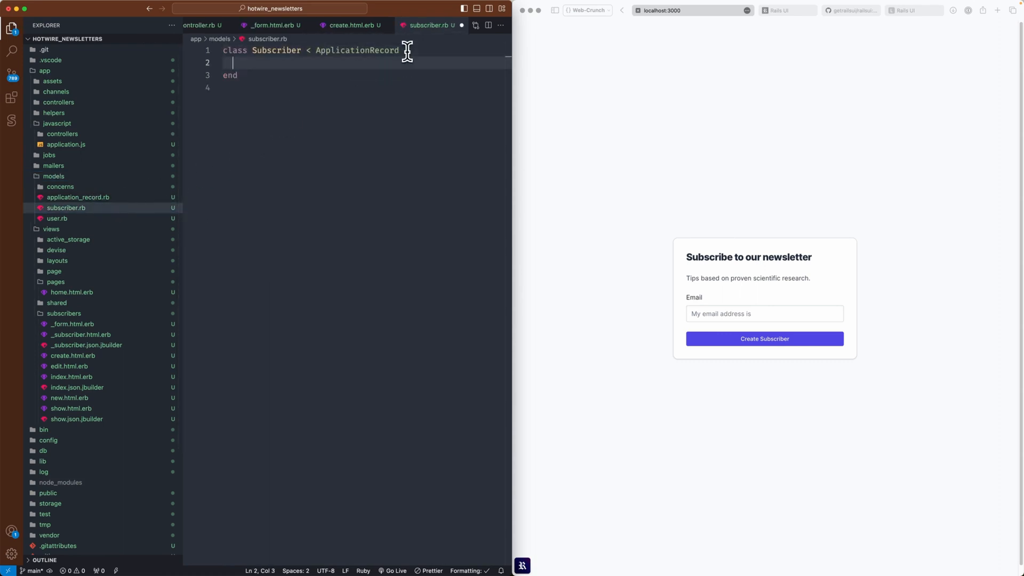
text(v)
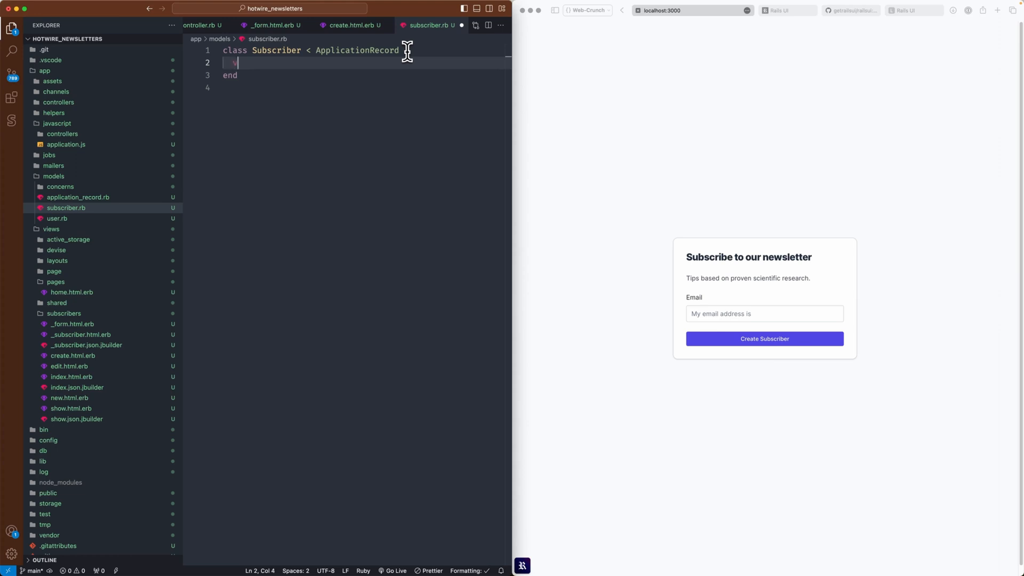
text(validates)
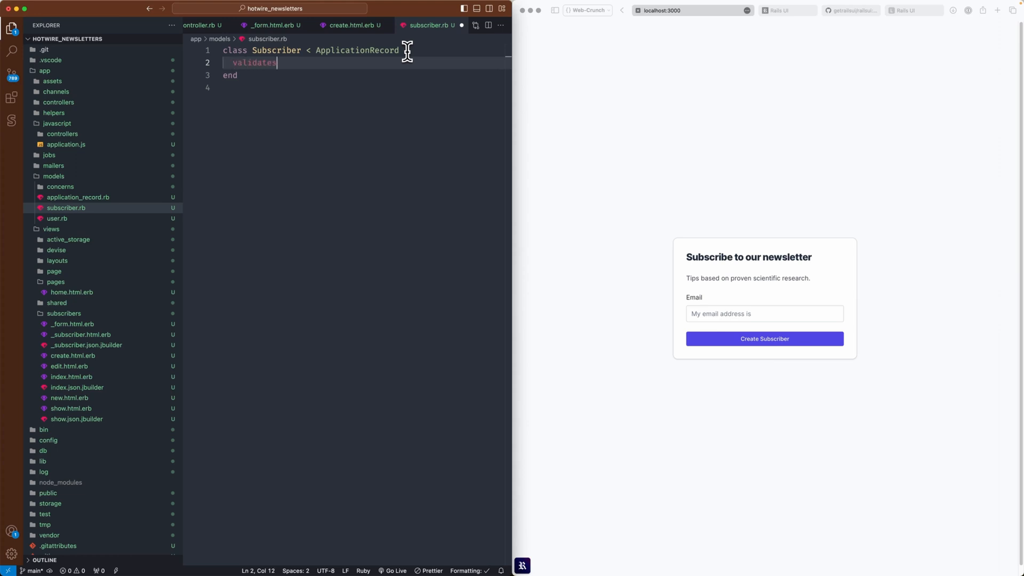
text(:em)
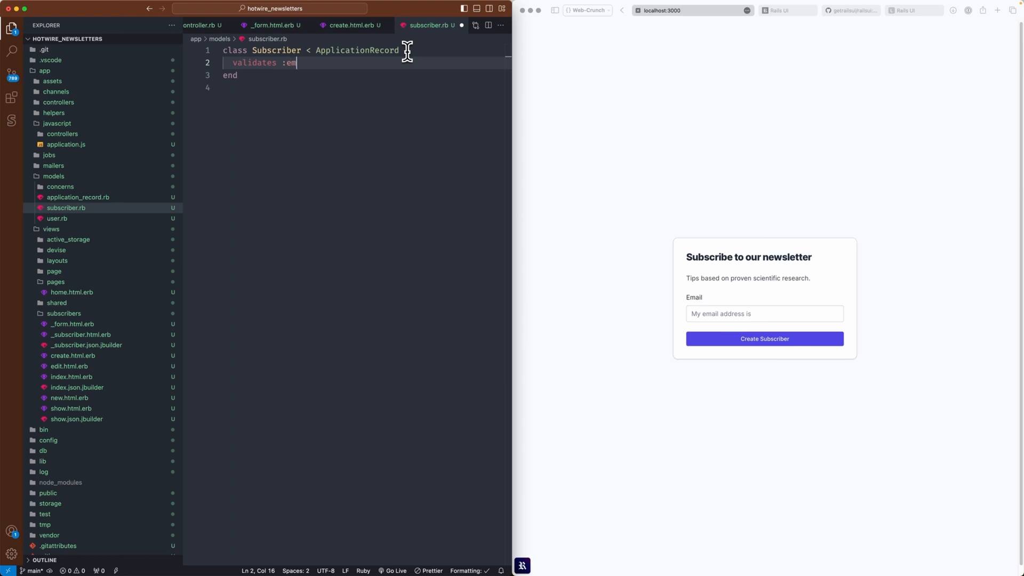
text(ailm p)
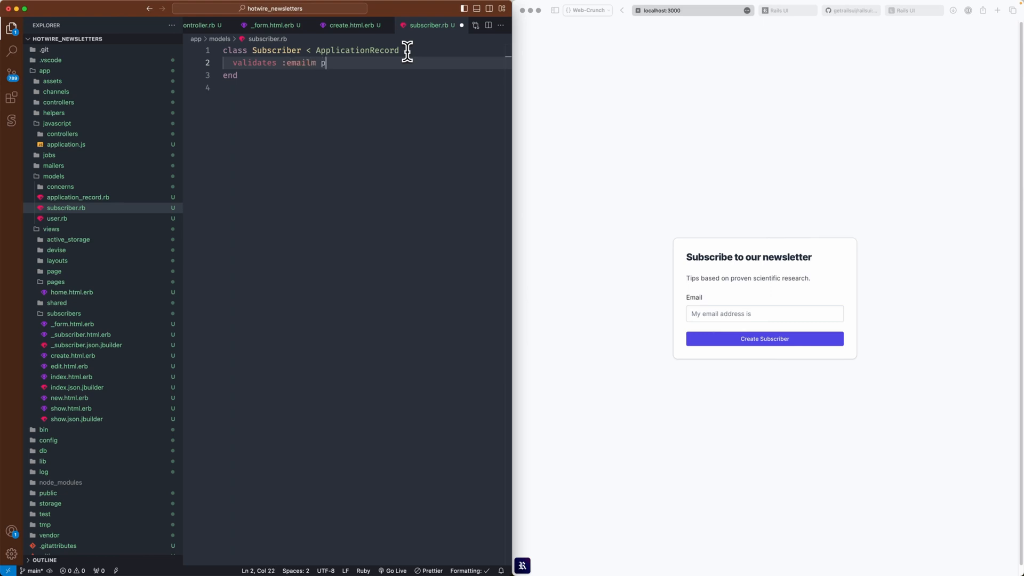
text(, presen)
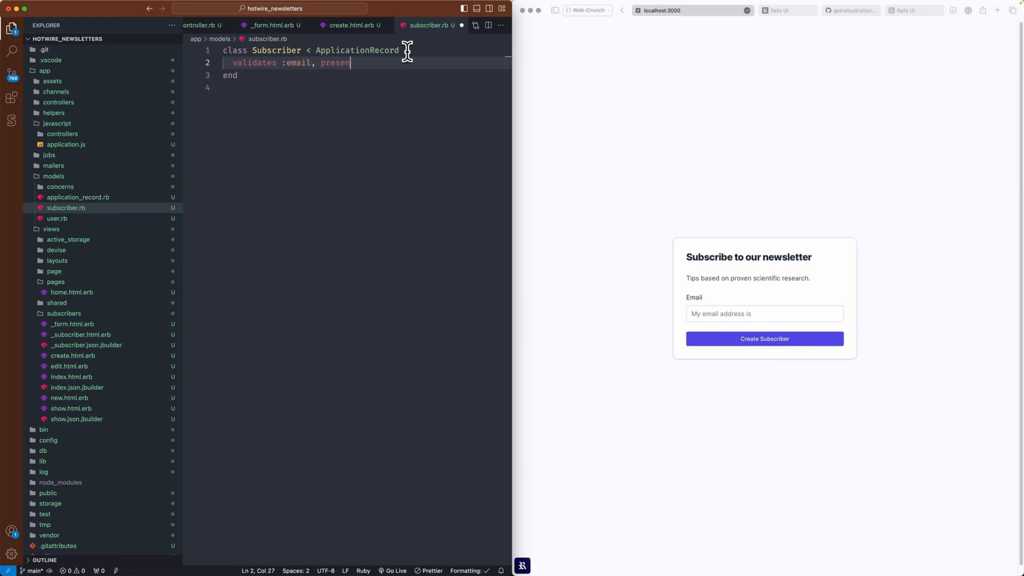
text(nce: true)
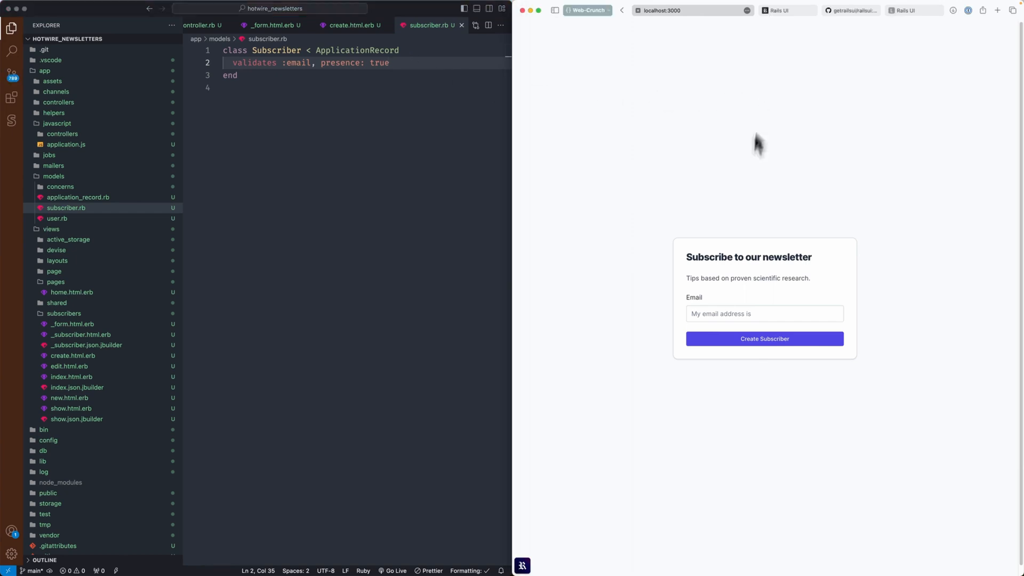
click(764, 339)
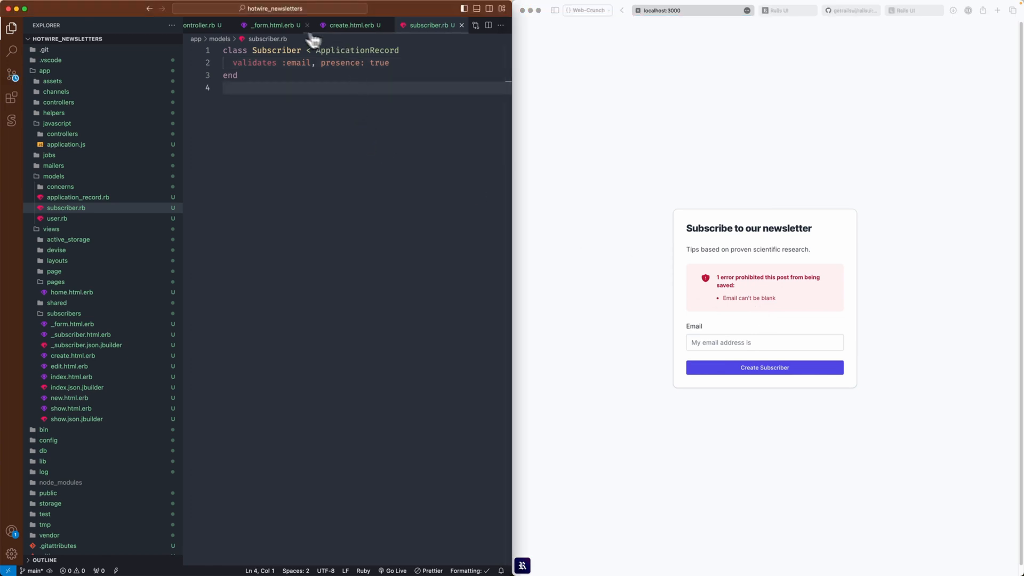
- Review _form.html.erb and locate views/shared/_error_messages.html.erb in the Explorer
click(271, 25)
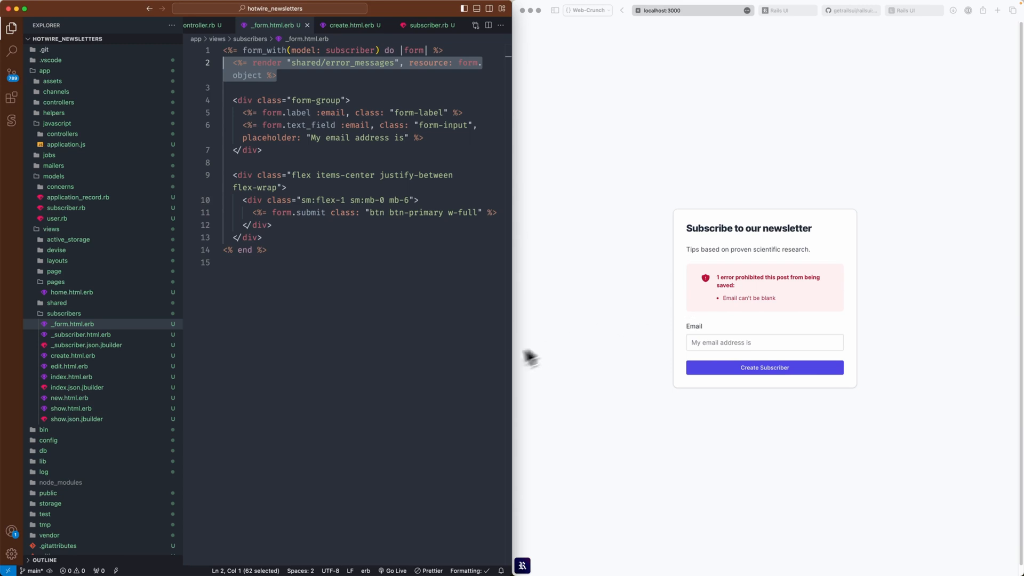
click(274, 224)
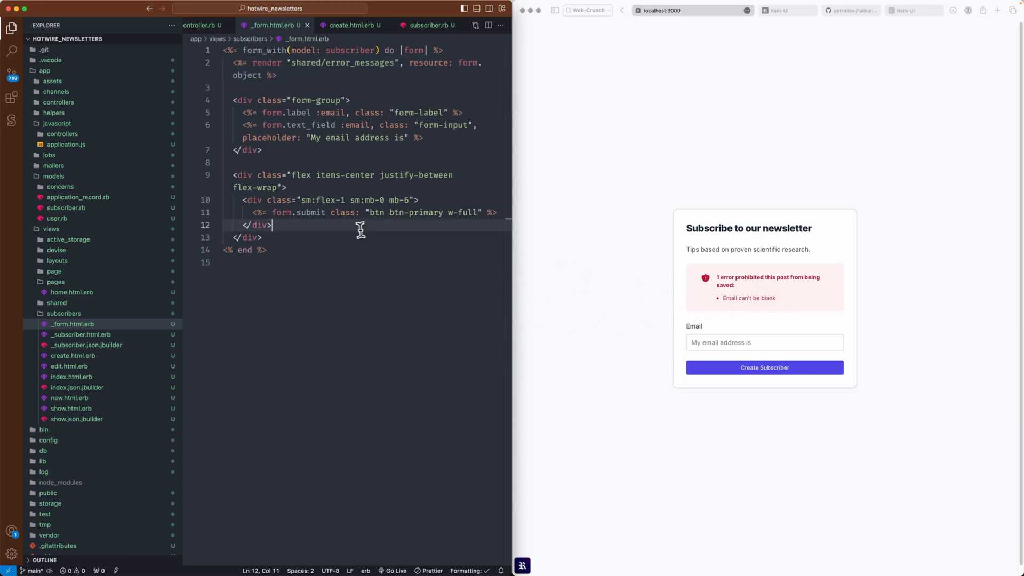
click(64, 313)
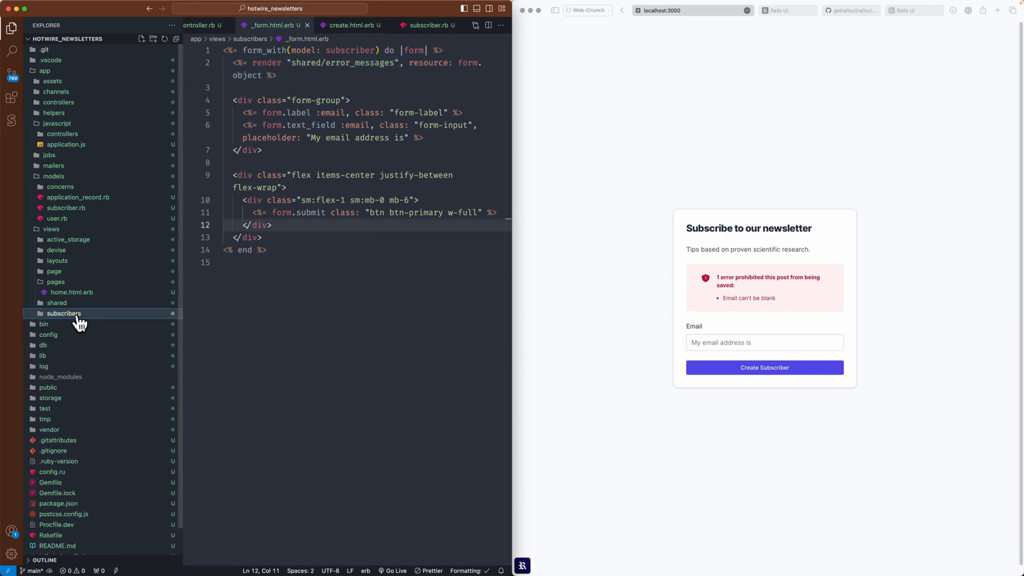
click(56, 302)
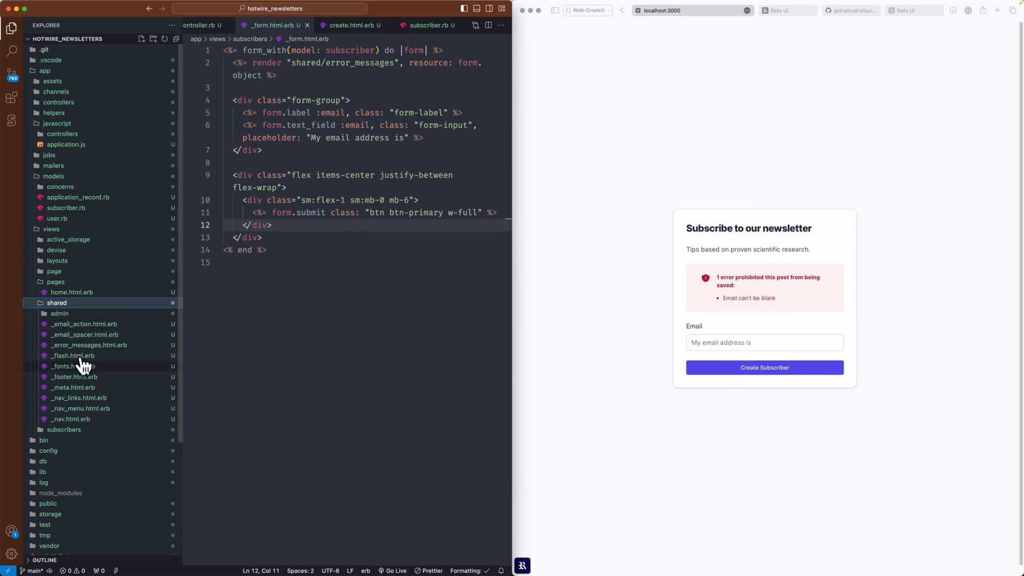
click(89, 345)
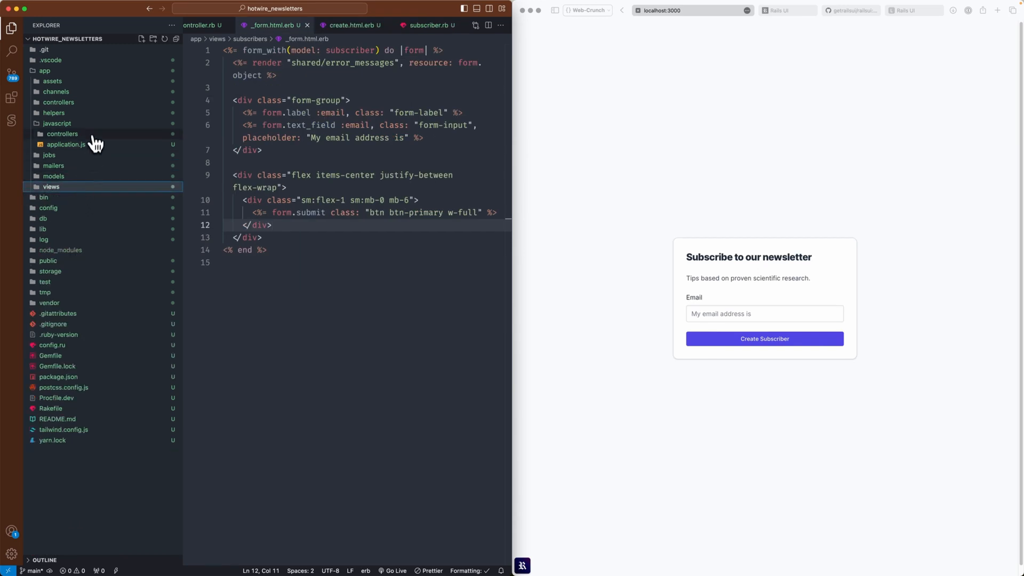
click(58, 123)
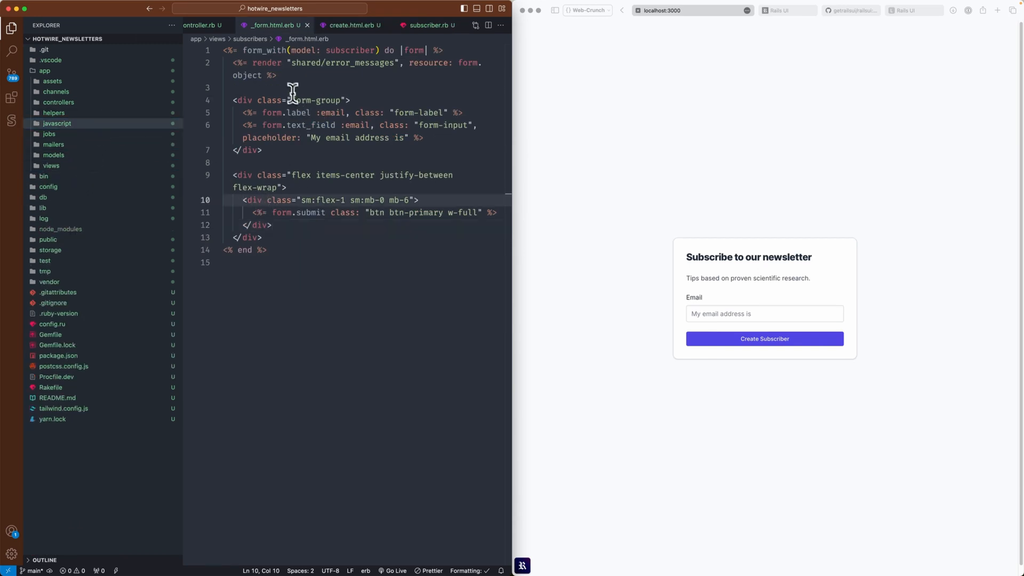
click(51, 165)
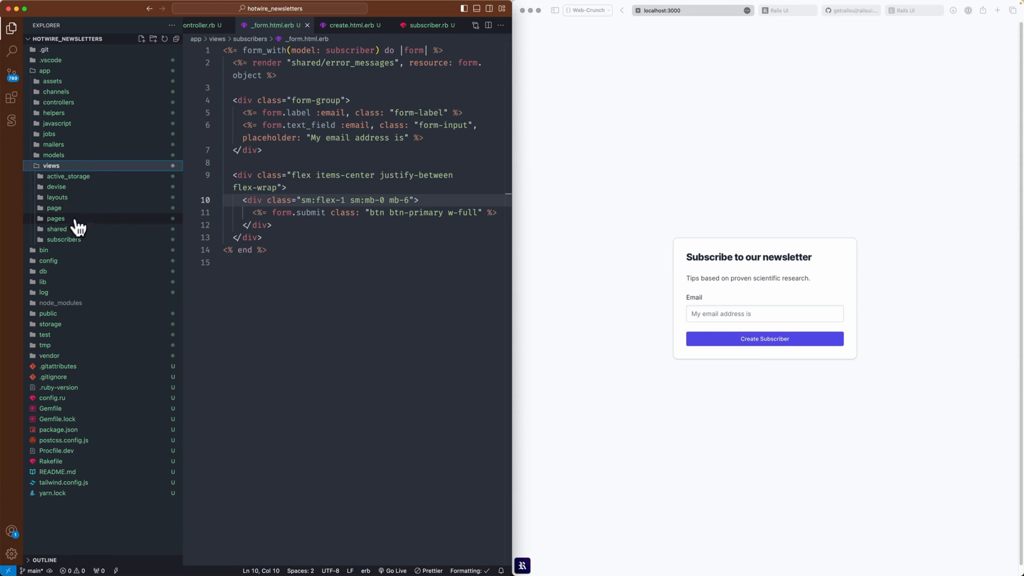
click(56, 218)
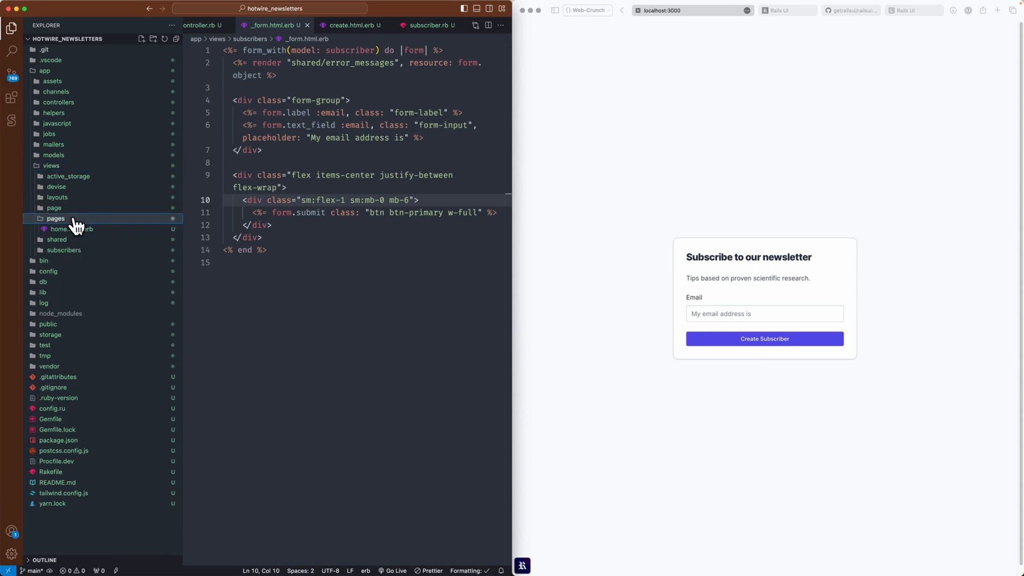
click(765, 313)
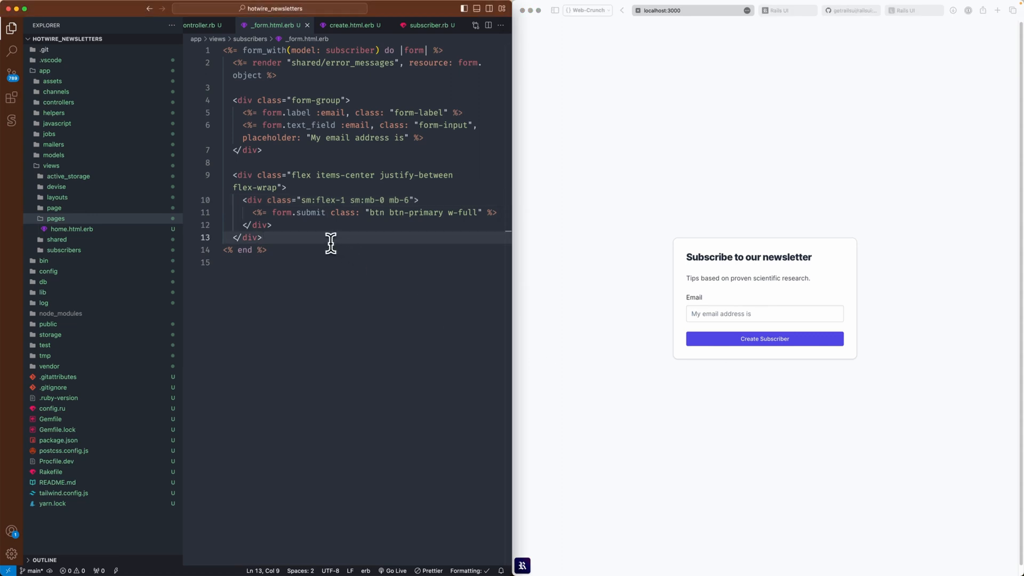
mouse_move(306, 229)
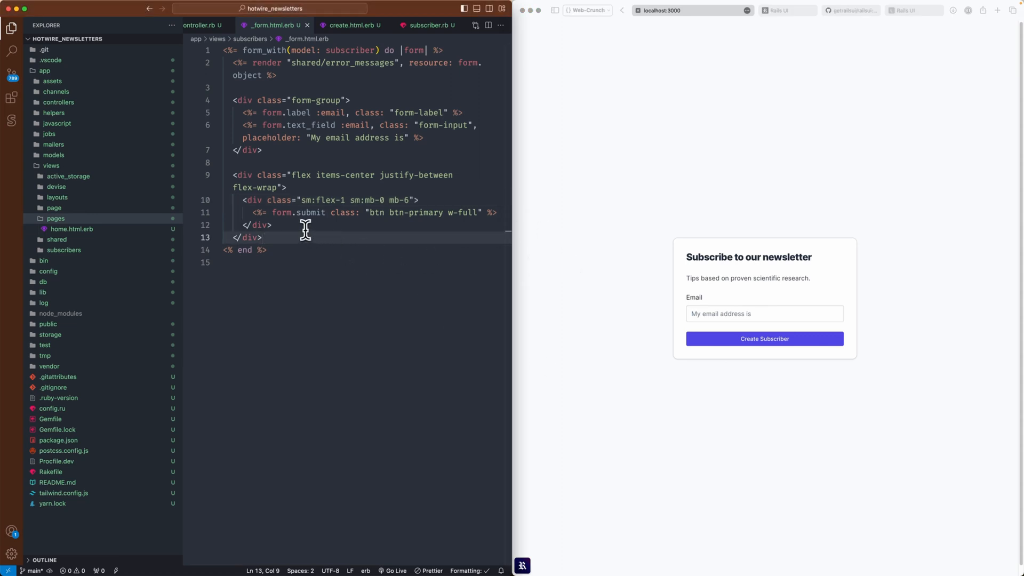
mouse_move(302, 229)
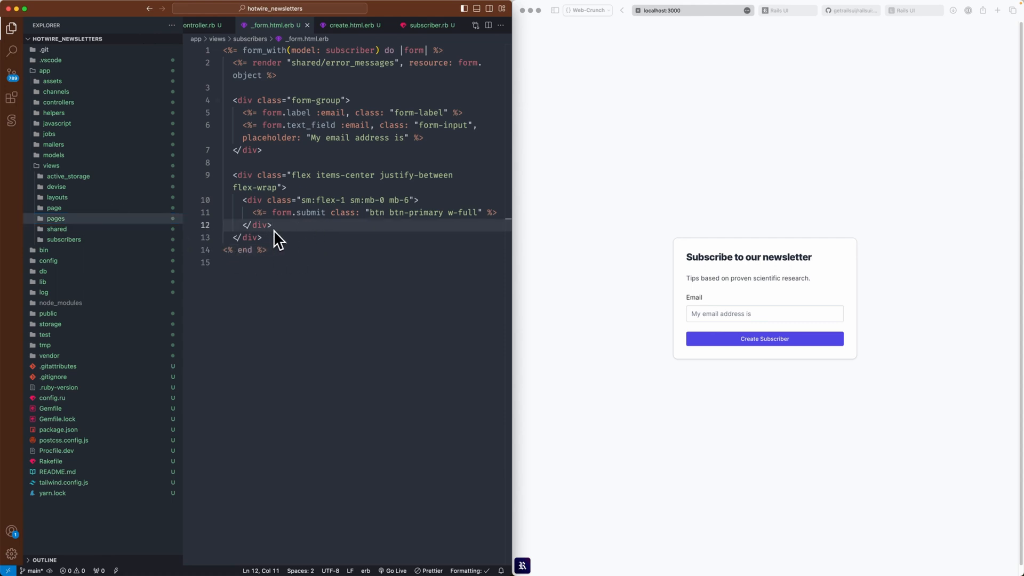
mouse_move(311, 283)
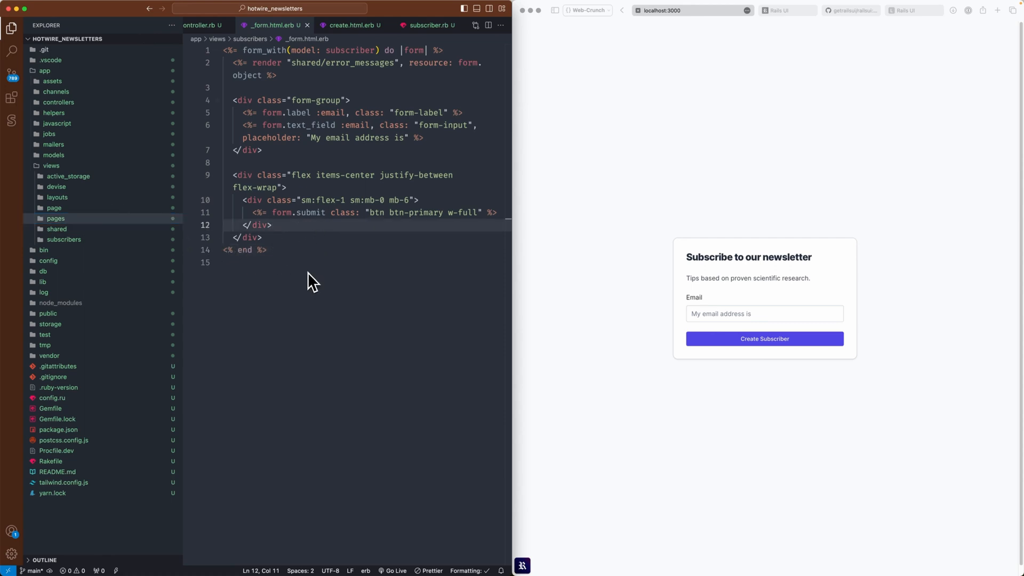